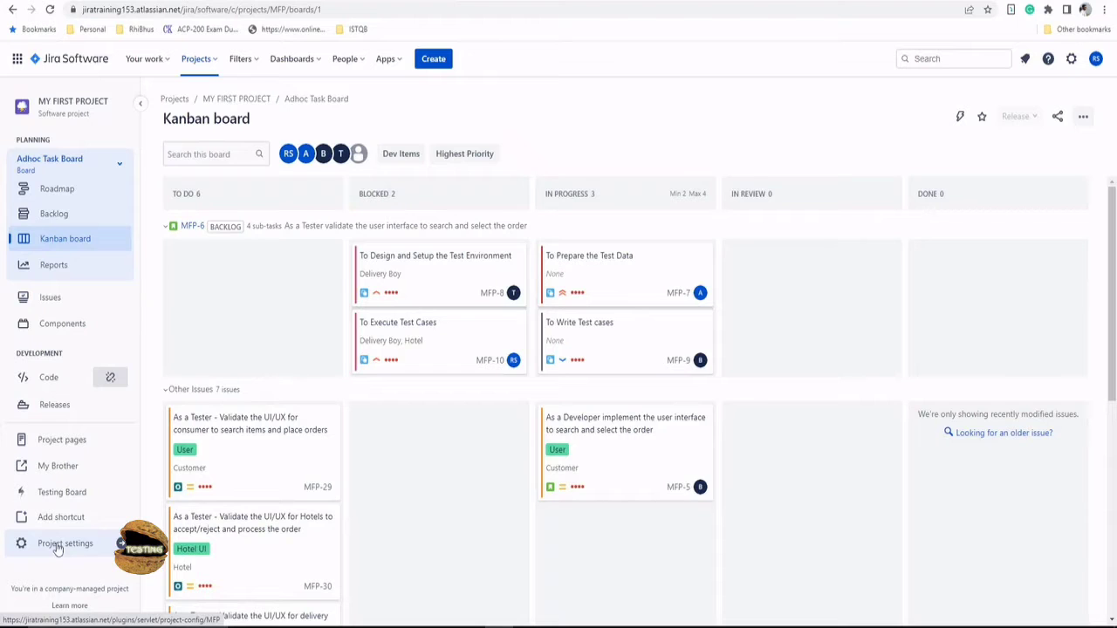
Go to Project settings and reach Xray Settings for MY FIRST PROJECT via Apps
click(65, 543)
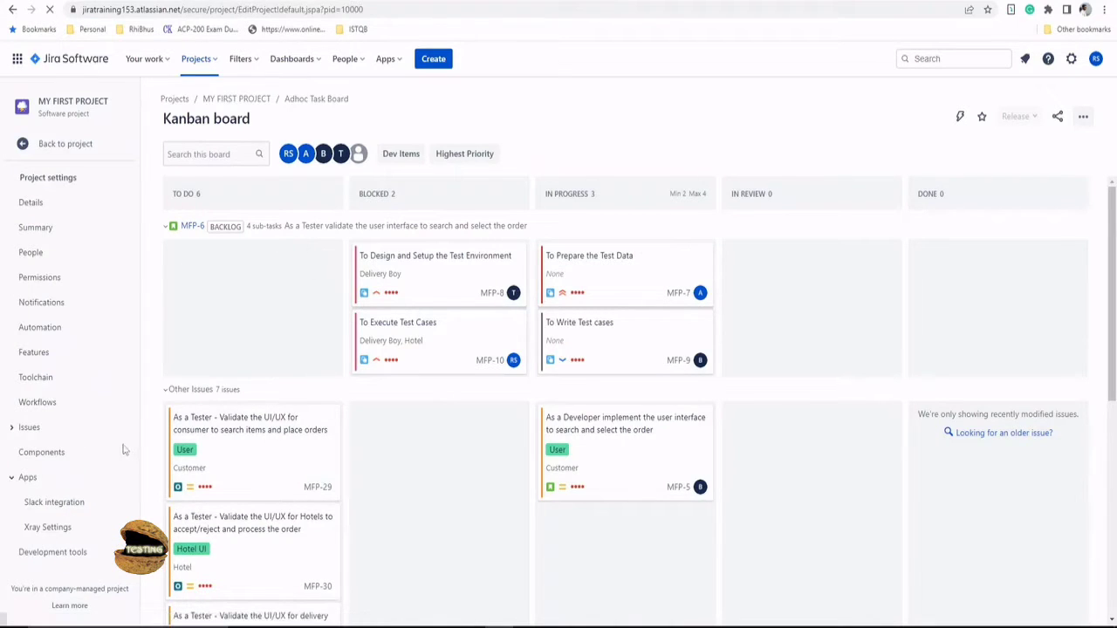
click(32, 202)
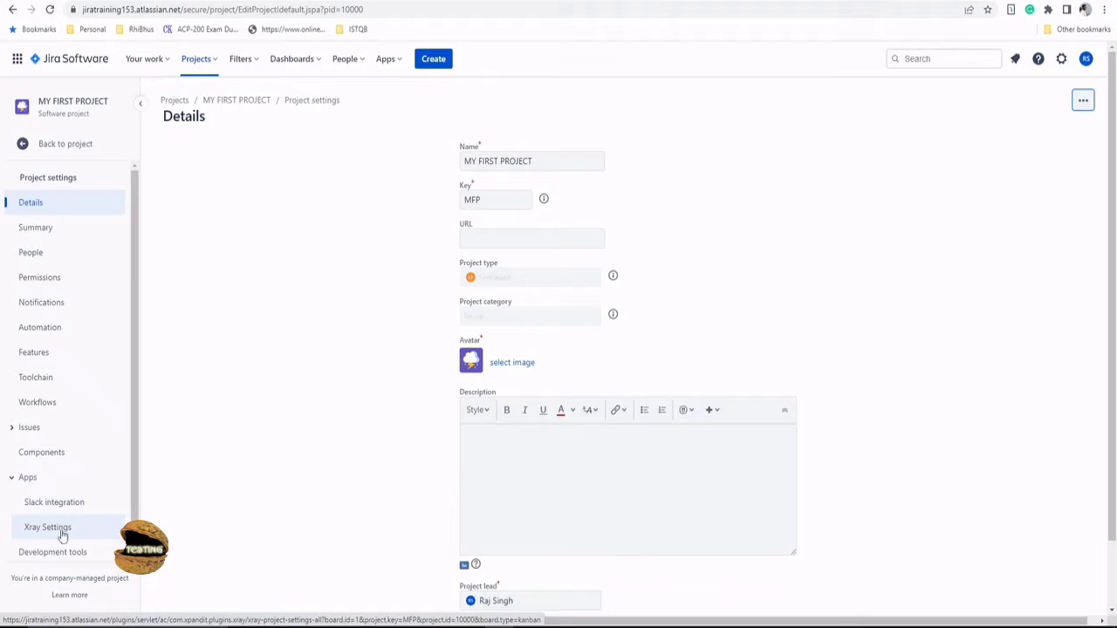
click(49, 527)
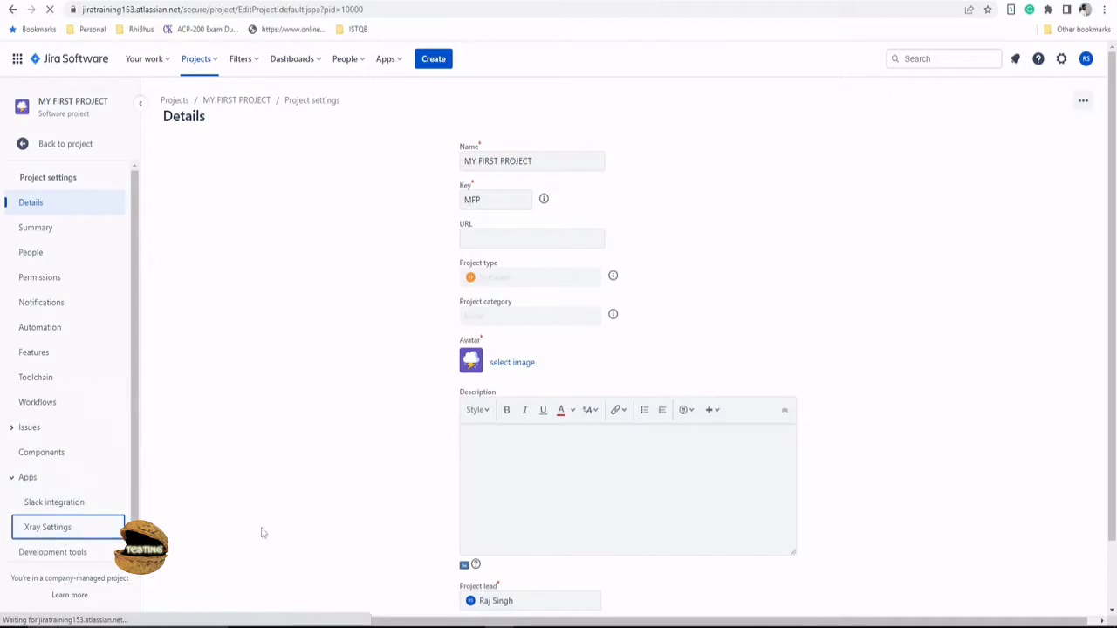
click(47, 526)
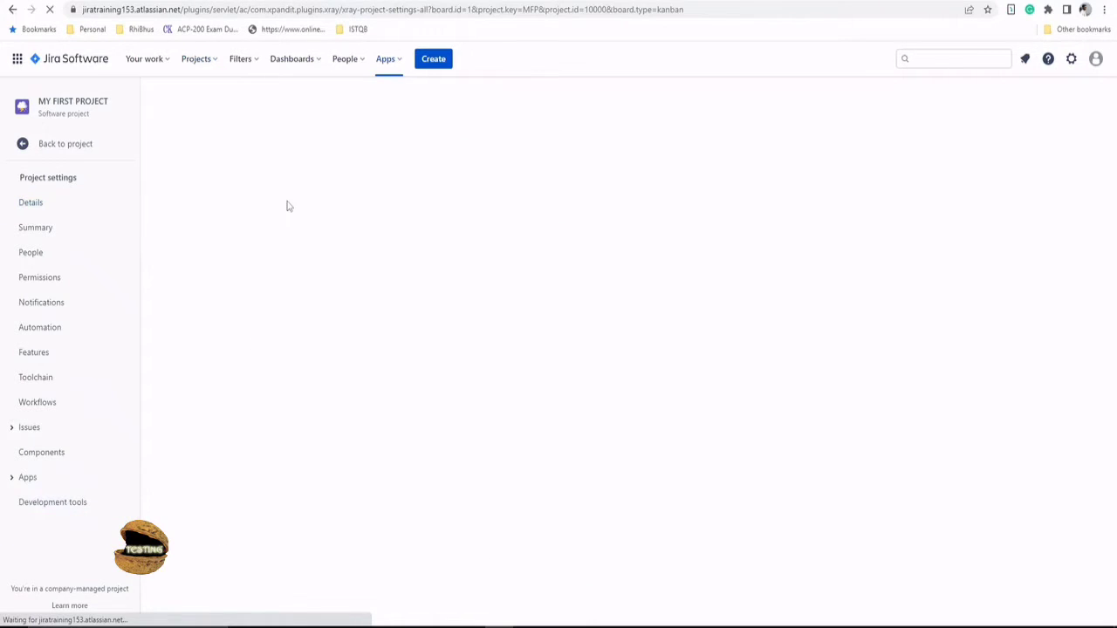
click(28, 478)
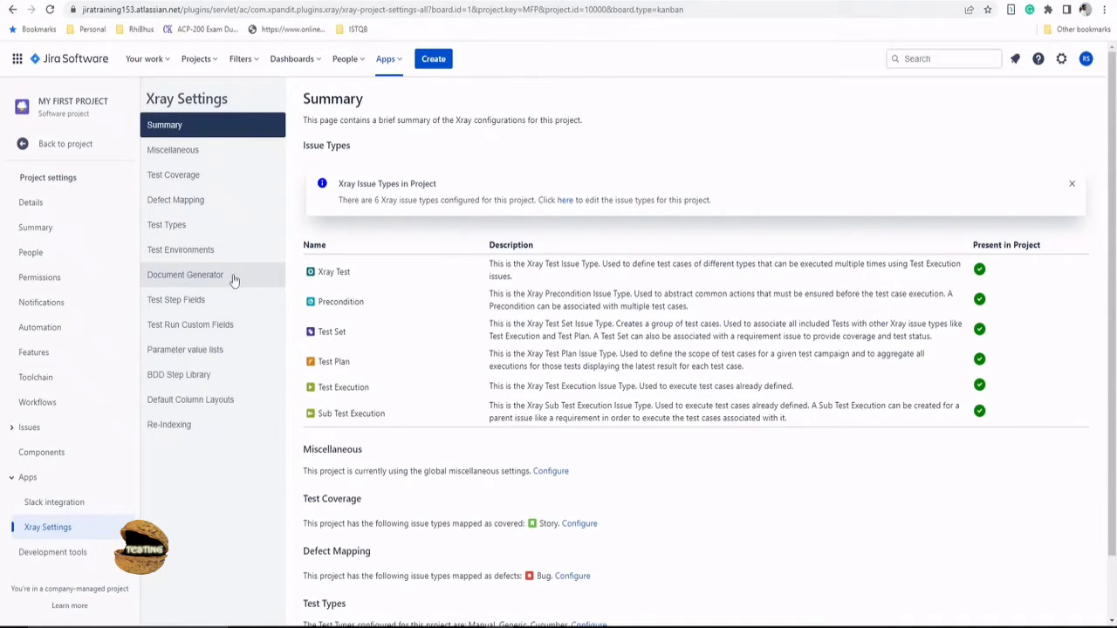
Show the Document Generator settings page, currently listing no templates
click(185, 274)
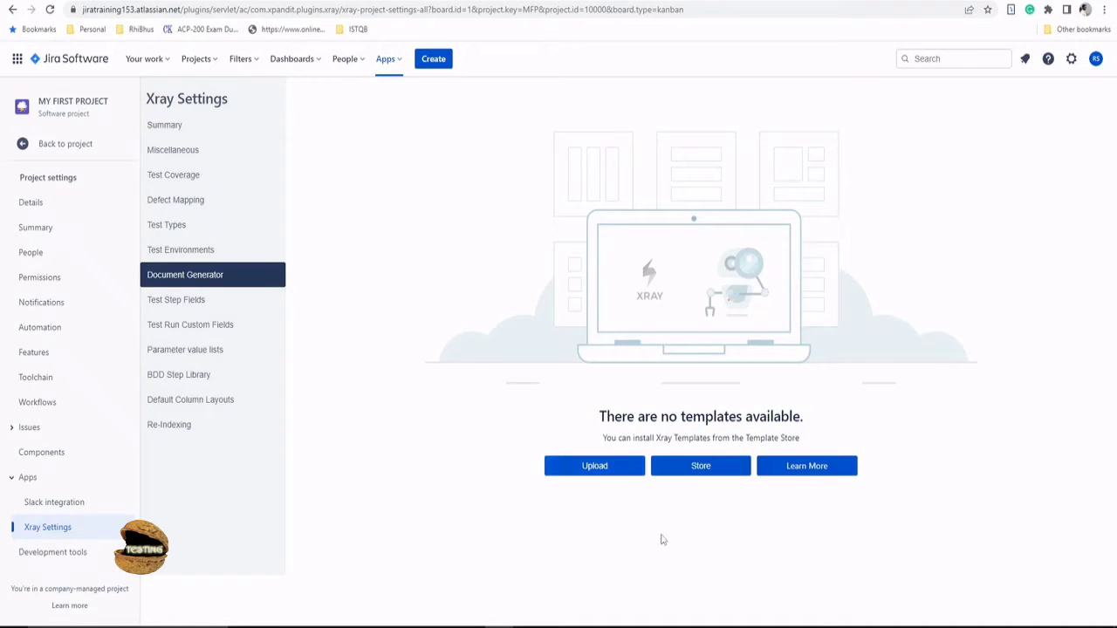
mouse_move(663, 520)
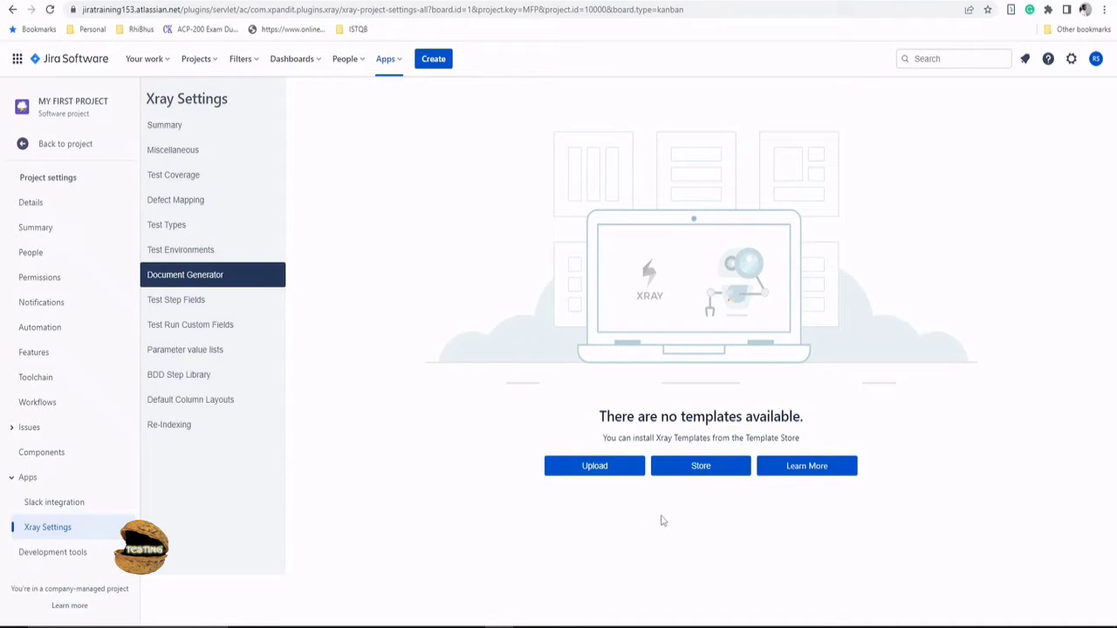
mouse_move(663, 517)
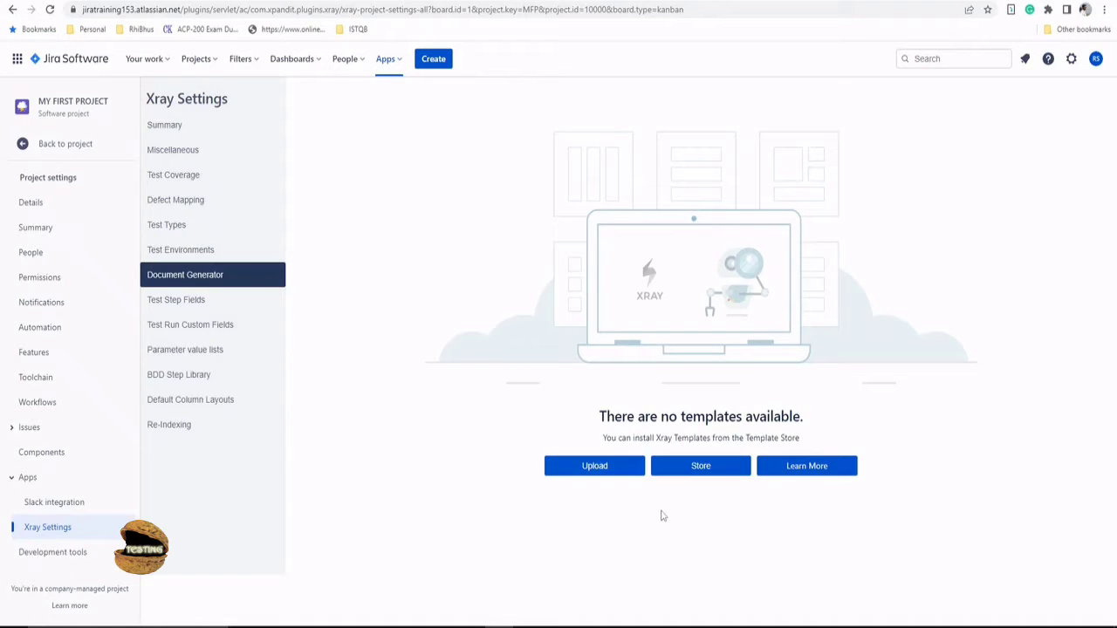
mouse_move(663, 509)
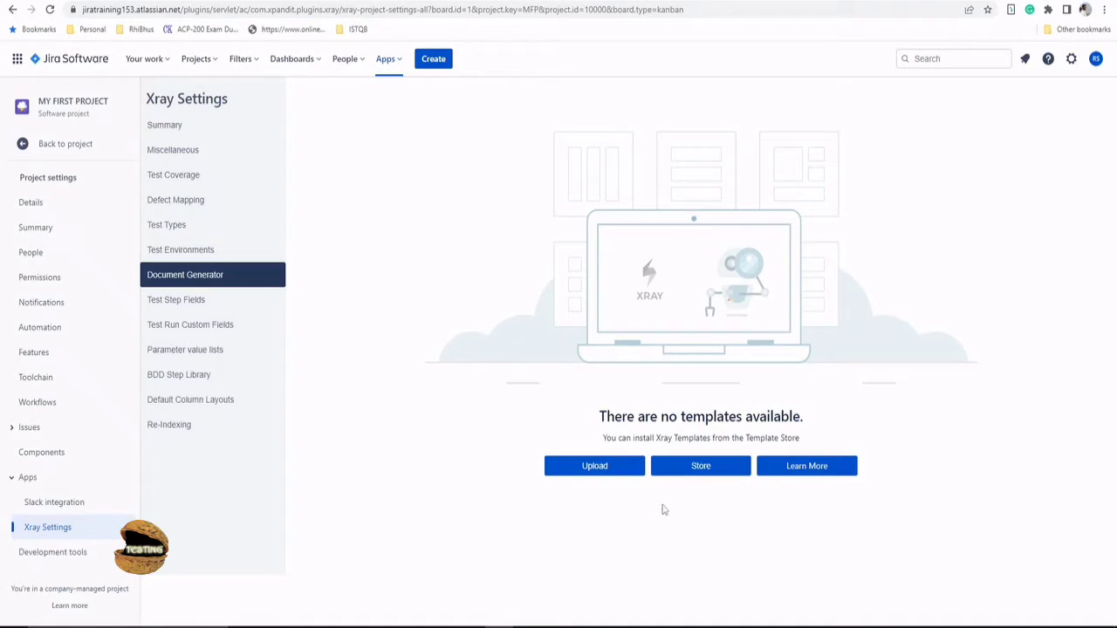
mouse_move(593, 464)
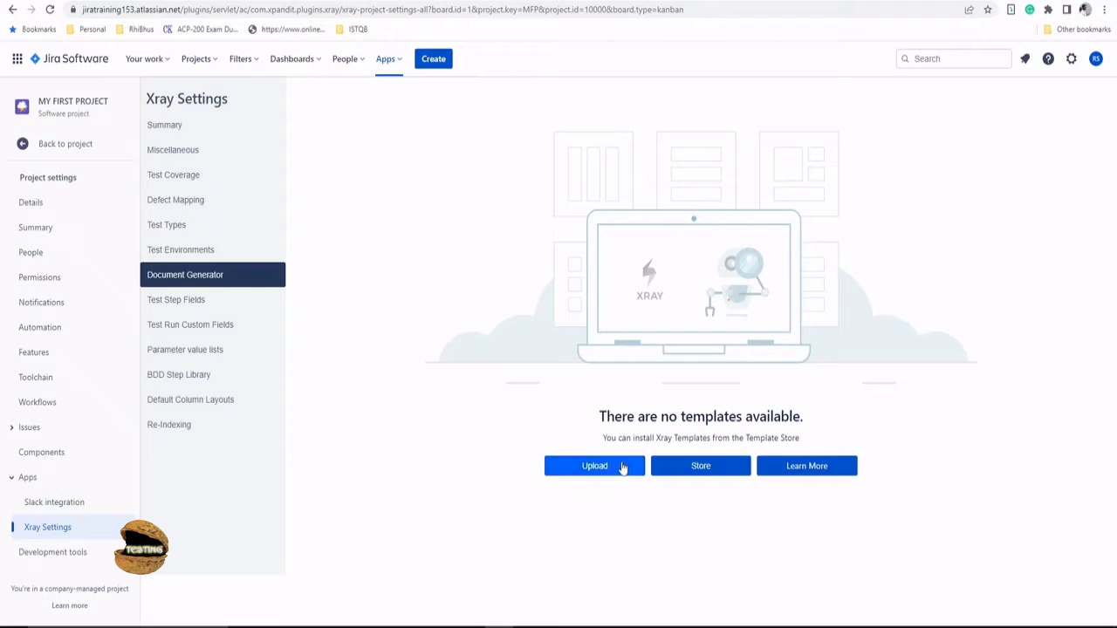
mouse_move(608, 471)
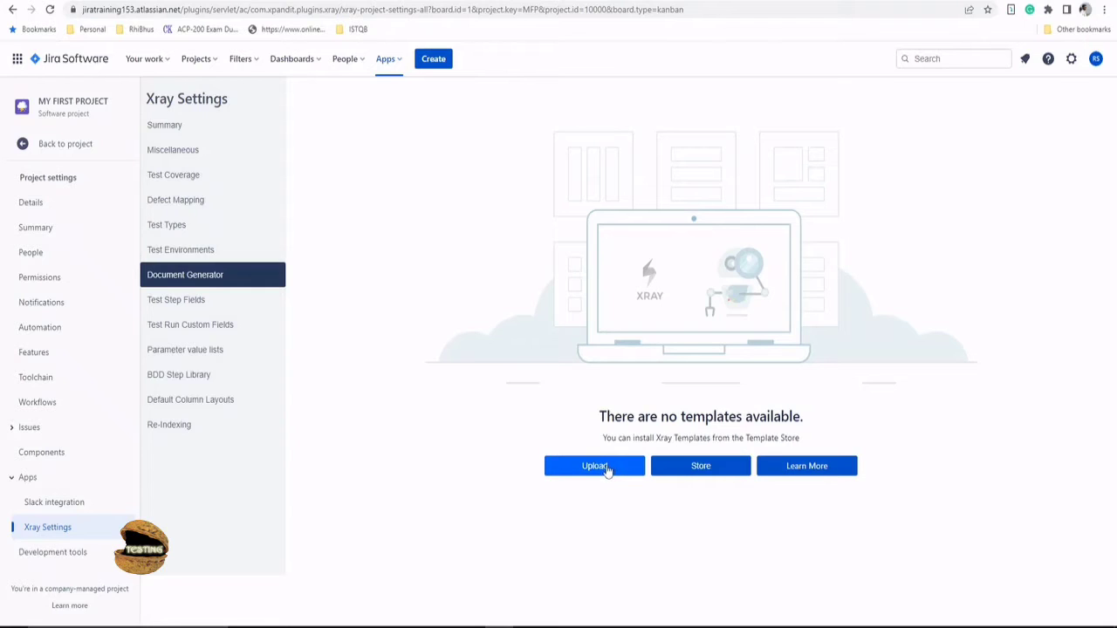
mouse_move(702, 464)
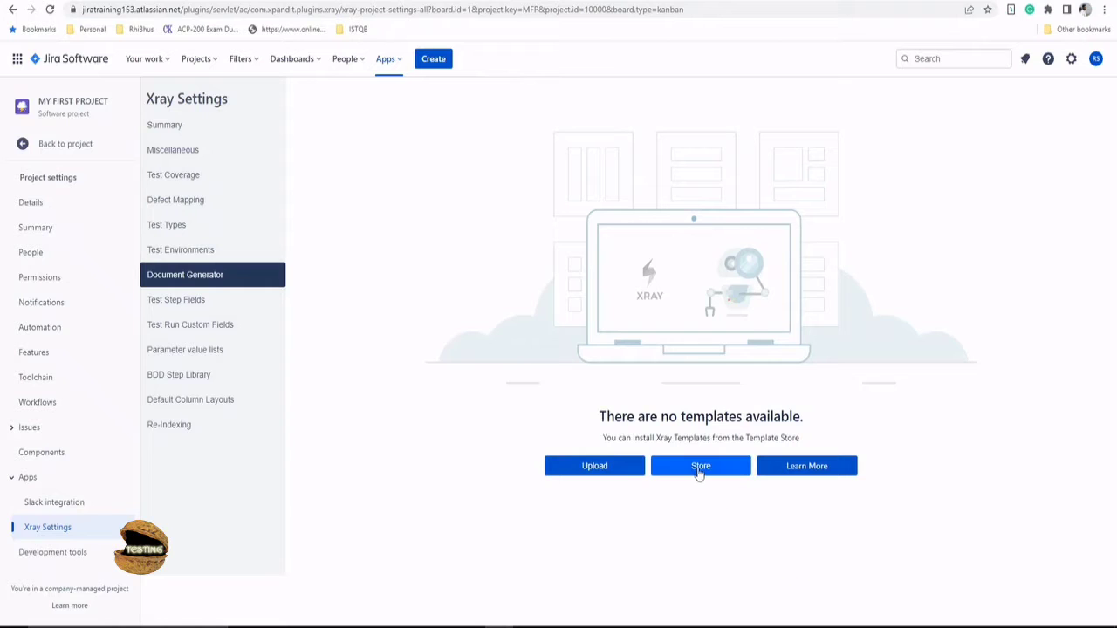
Browse the Template Store and read the Test Plan Basic and Advanced descriptions
click(700, 464)
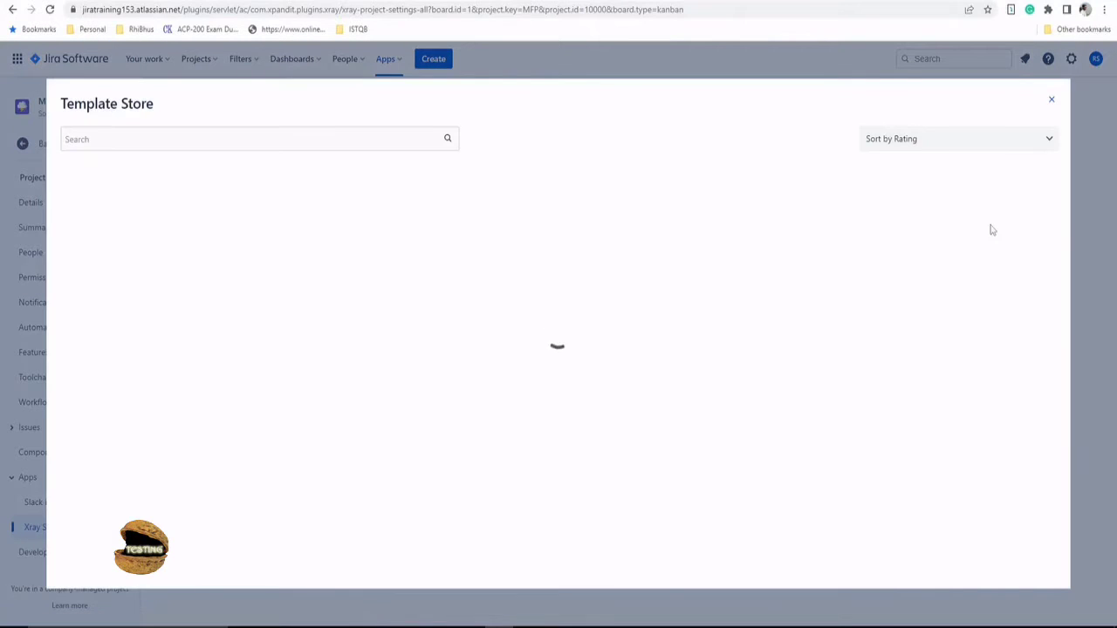
mouse_move(485, 208)
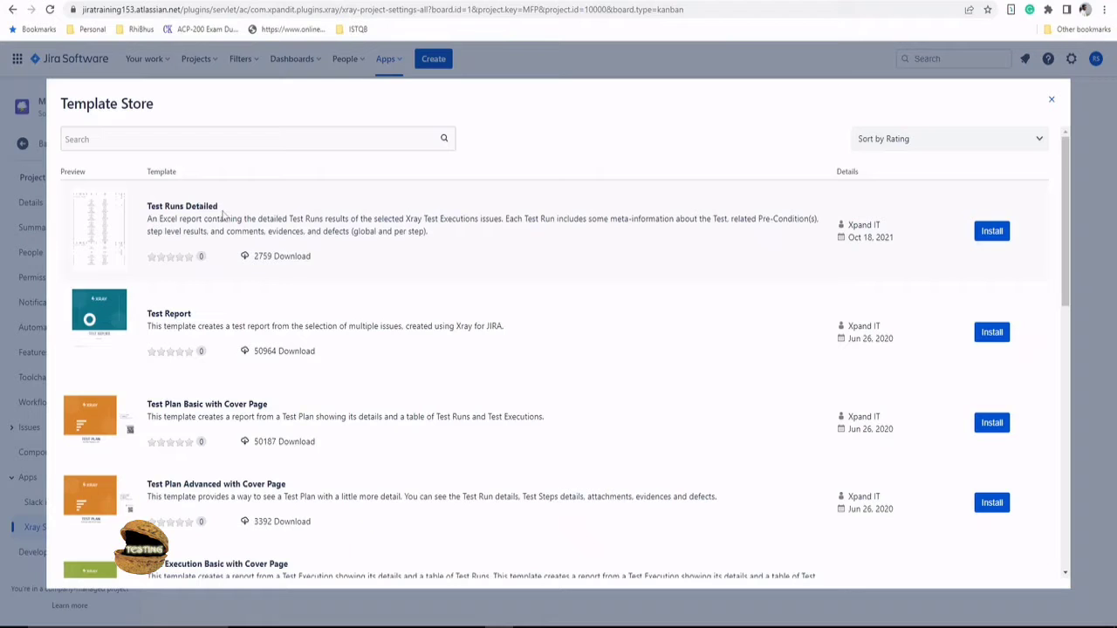
scroll(down, 3)
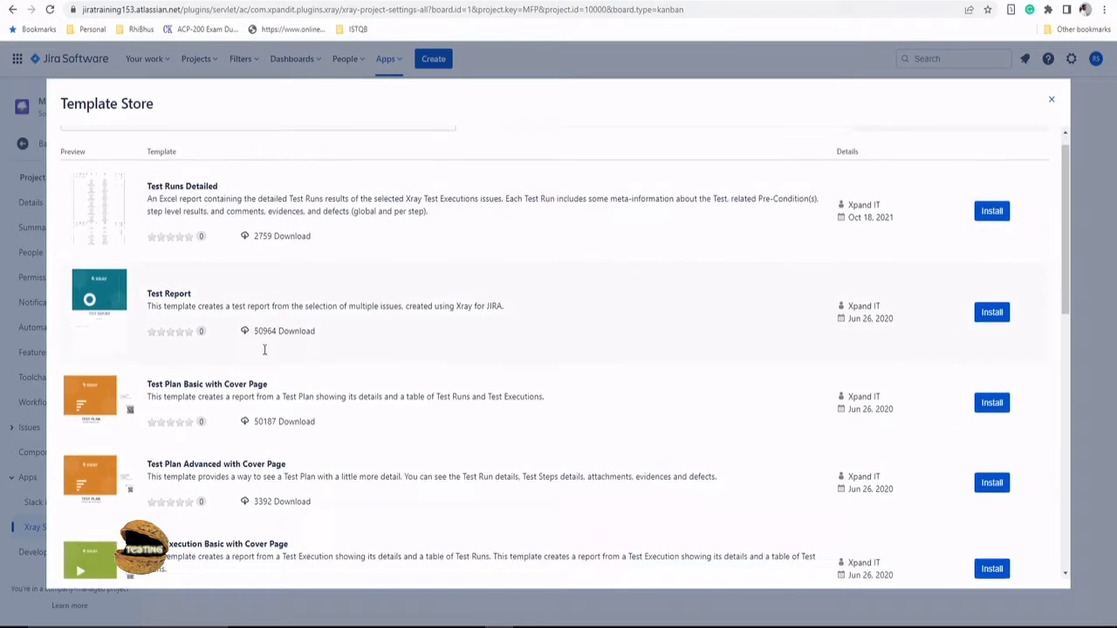
scroll(down, 3)
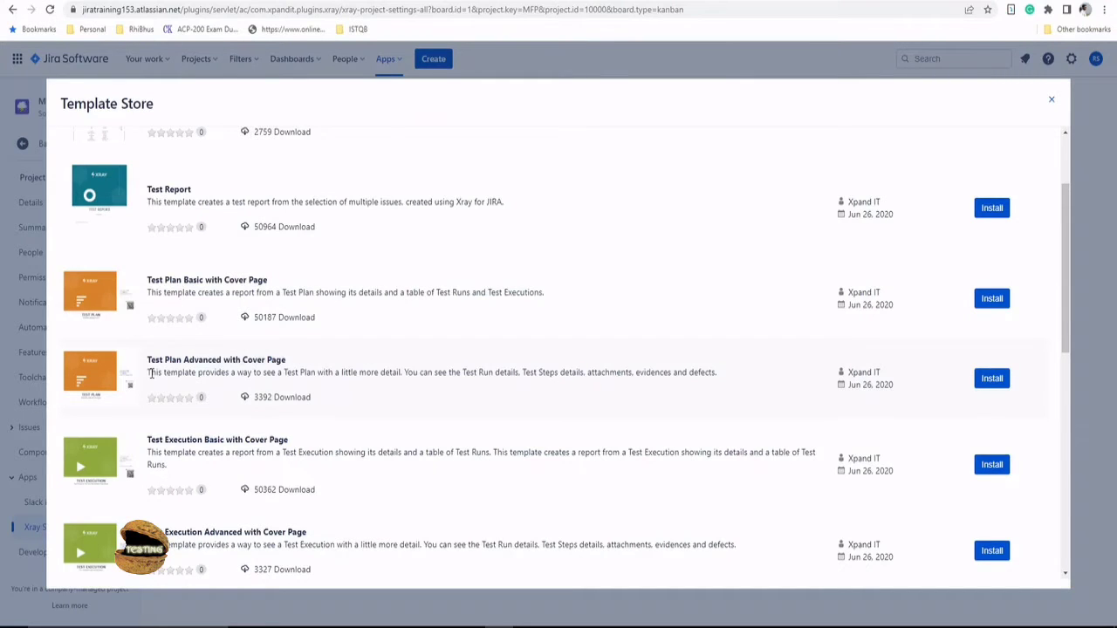
drag(148, 371, 478, 372)
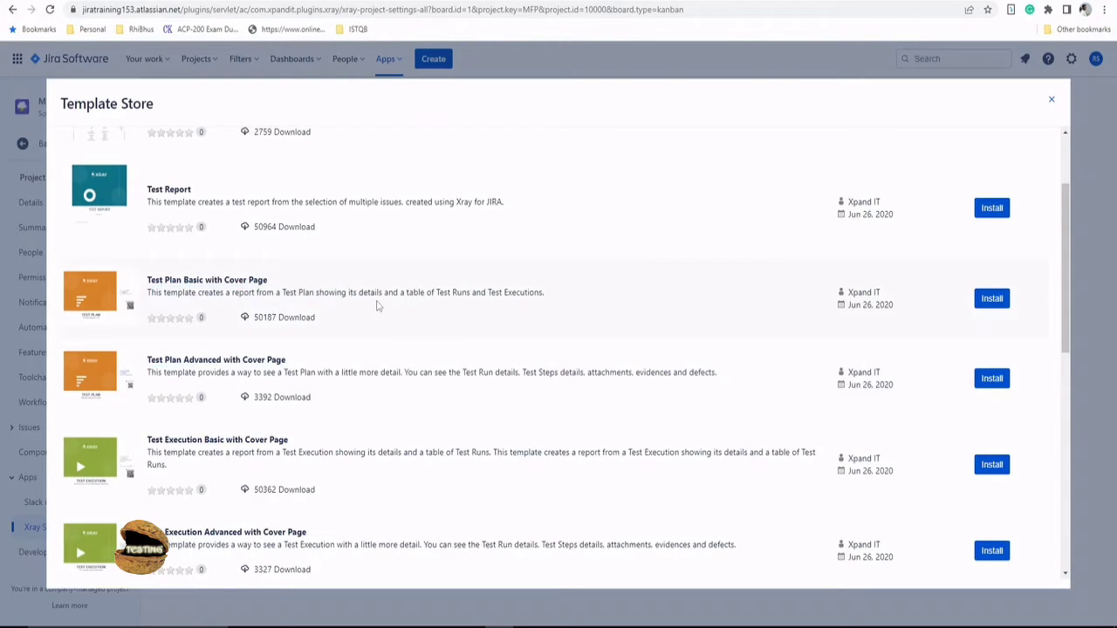
drag(363, 293, 503, 293)
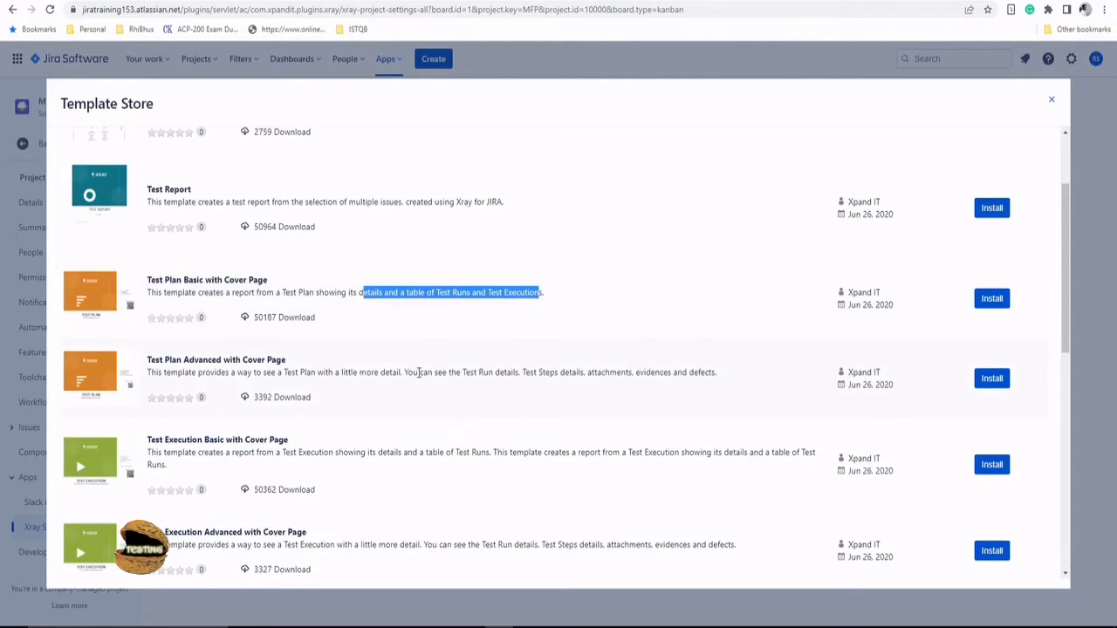
drag(404, 372, 519, 372)
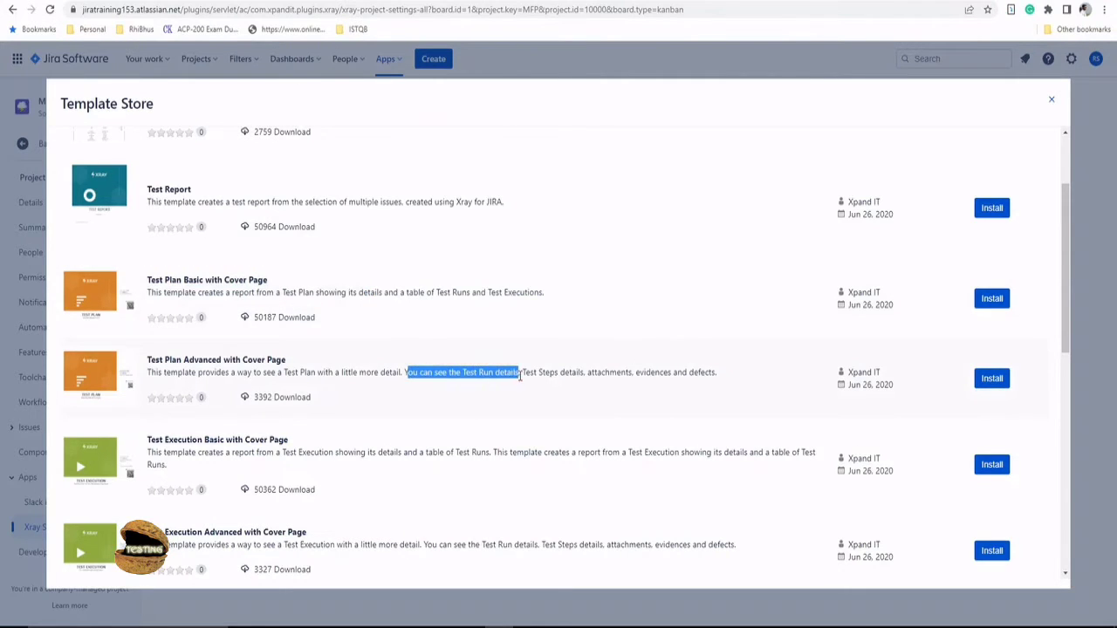
drag(520, 372, 607, 372)
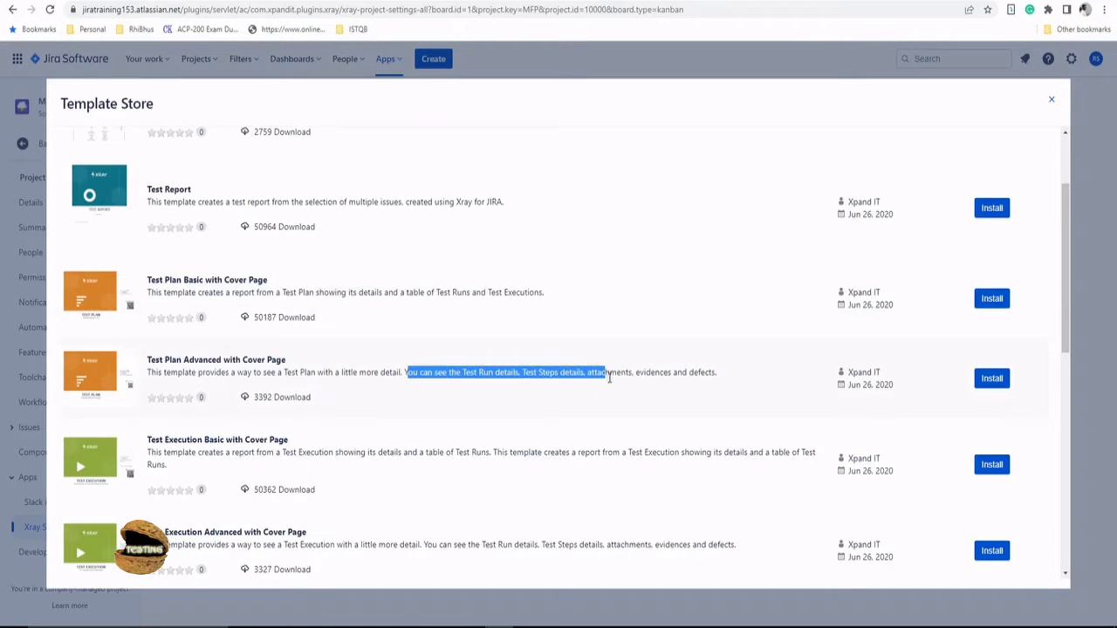
drag(604, 372, 715, 371)
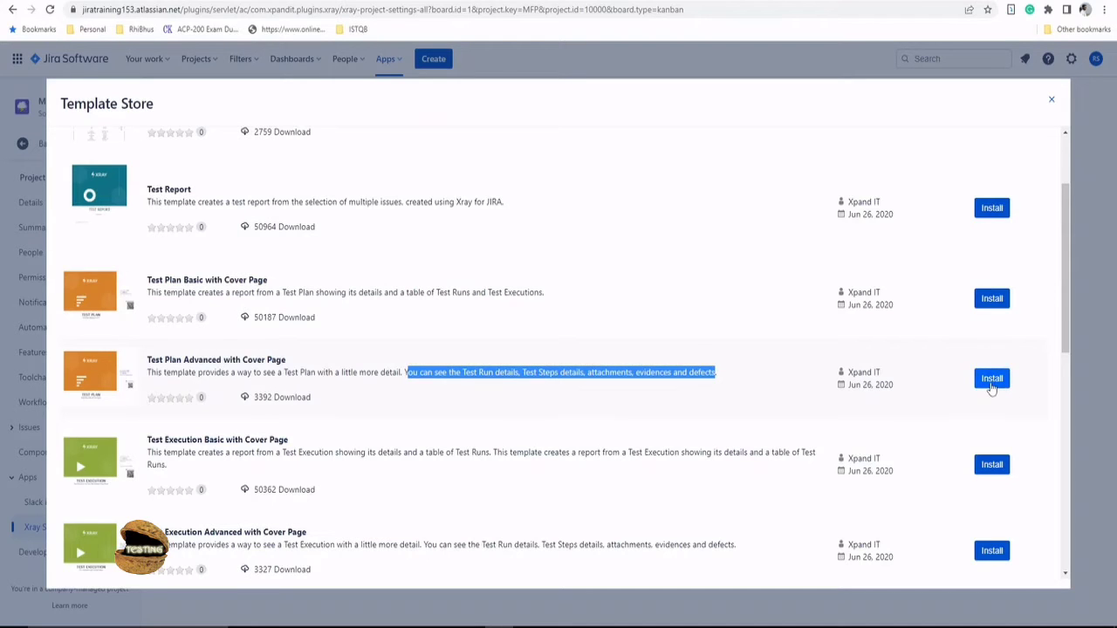
Install the Test Plan Advanced with Cover Page template
click(991, 377)
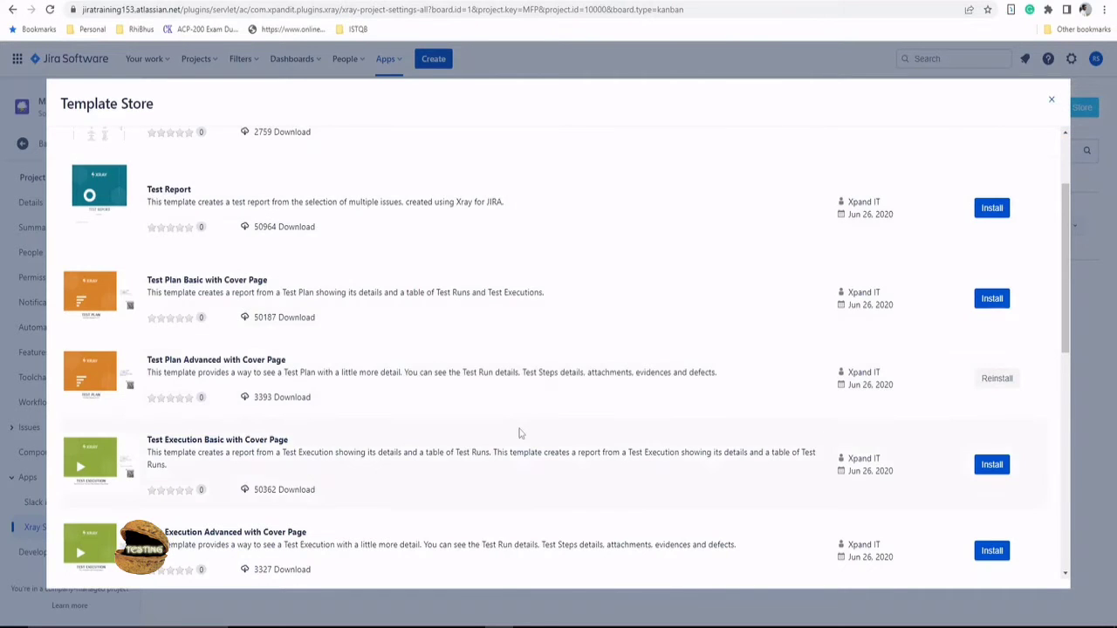
Install the Requirement Traceability Matrix Report template and close the store
scroll(down, 3)
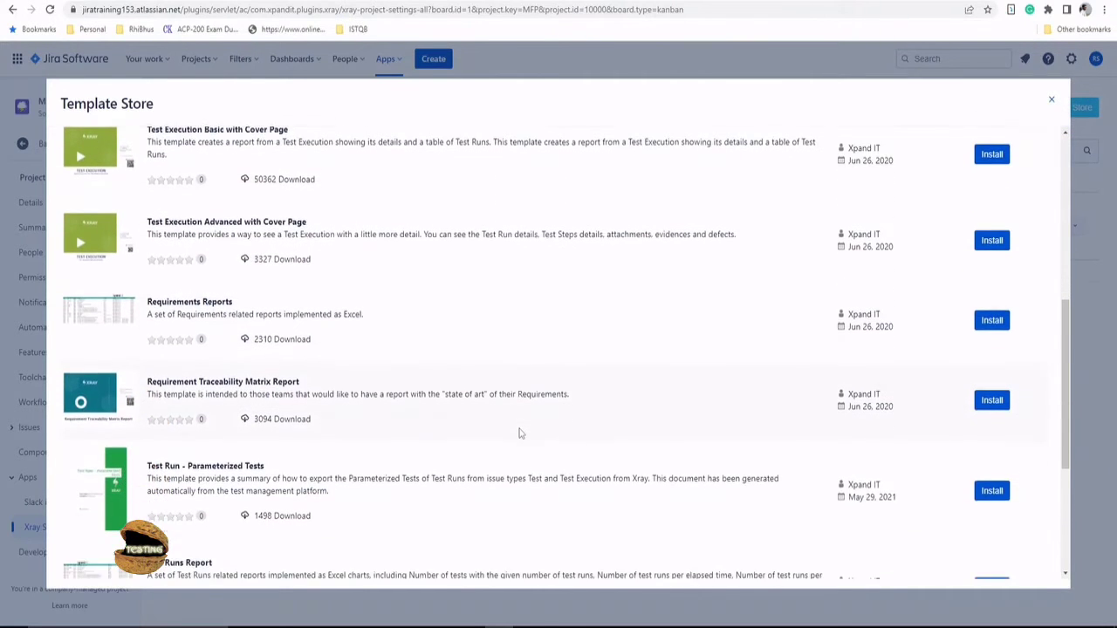
scroll(down, 3)
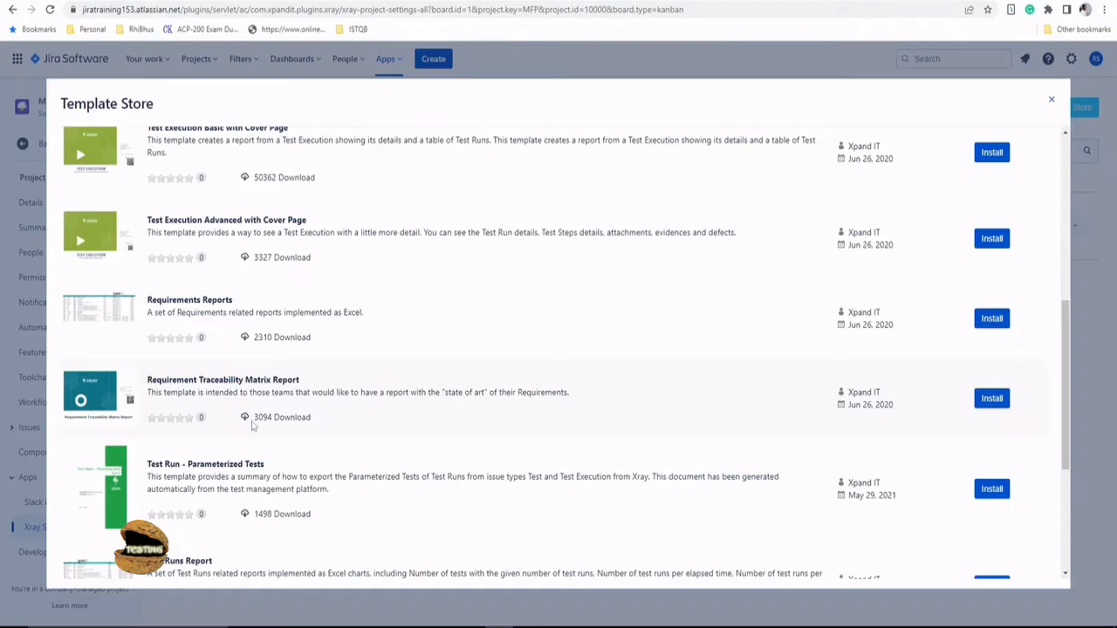
mouse_move(367, 426)
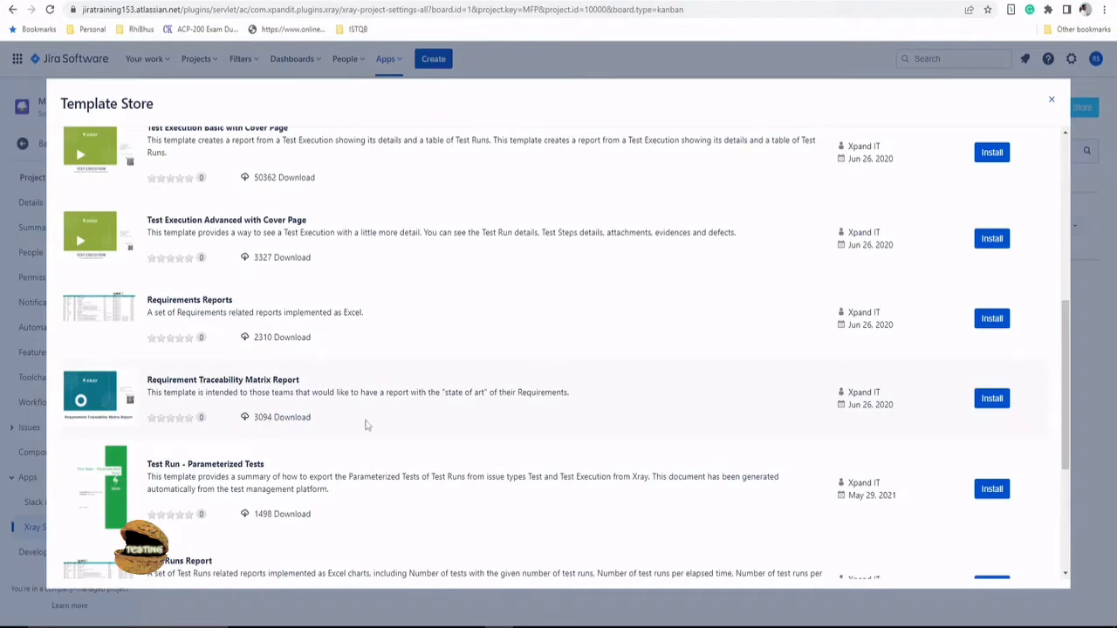
mouse_move(381, 426)
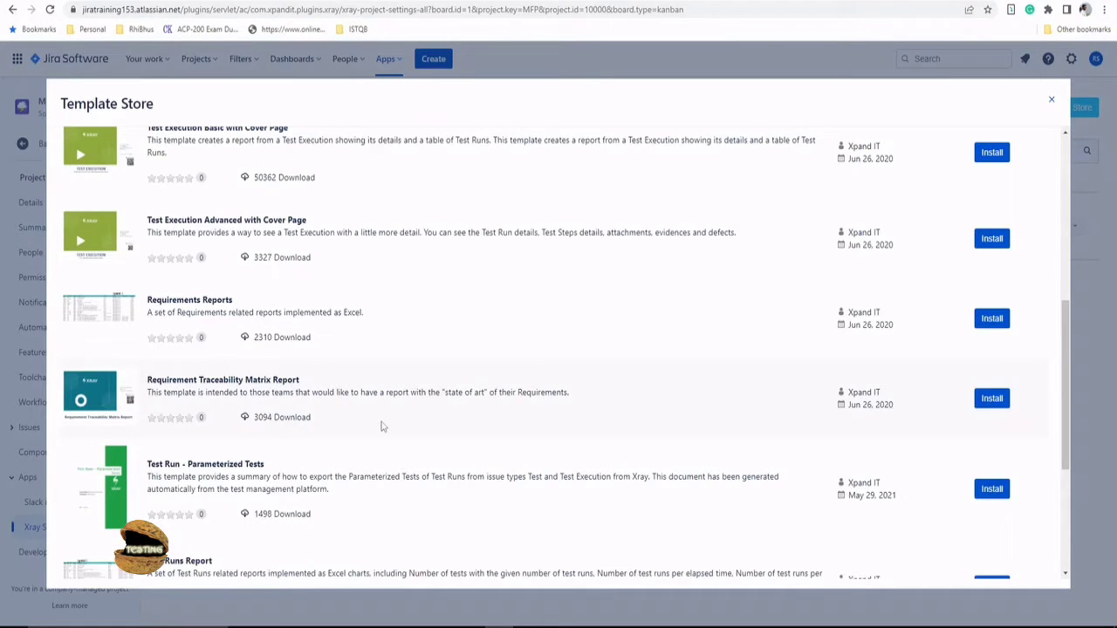
mouse_move(357, 418)
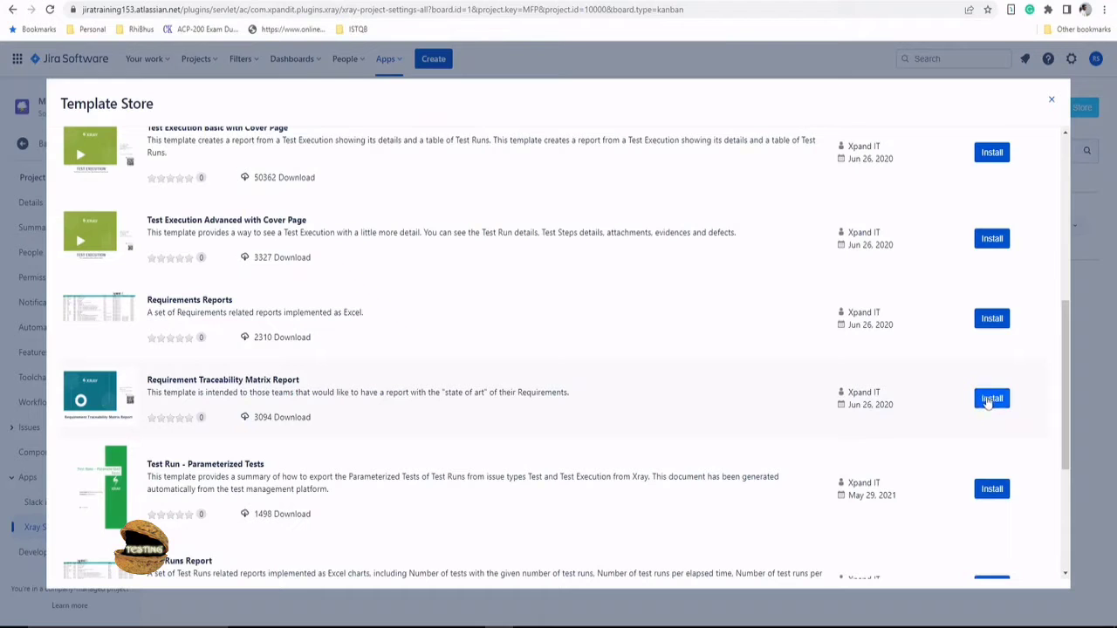
click(991, 398)
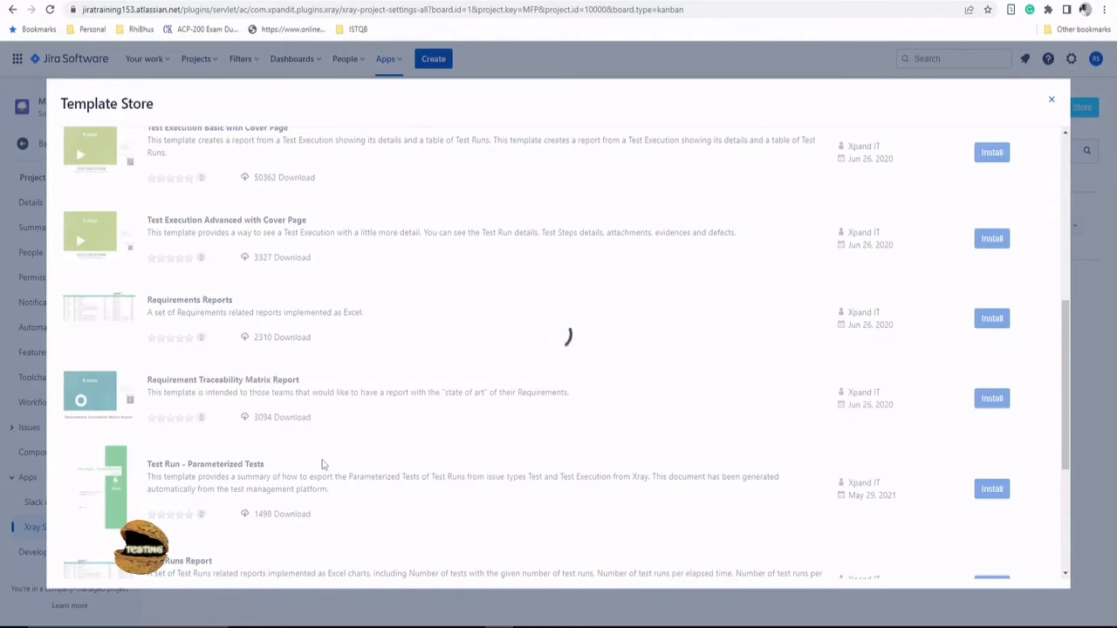
click(991, 398)
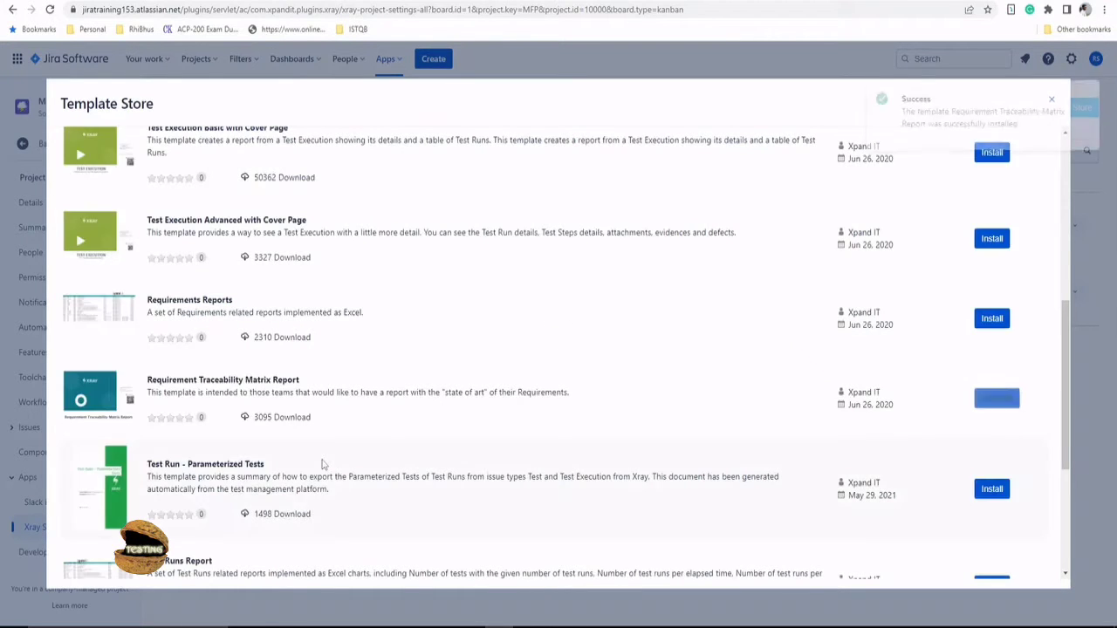
scroll(down, 3)
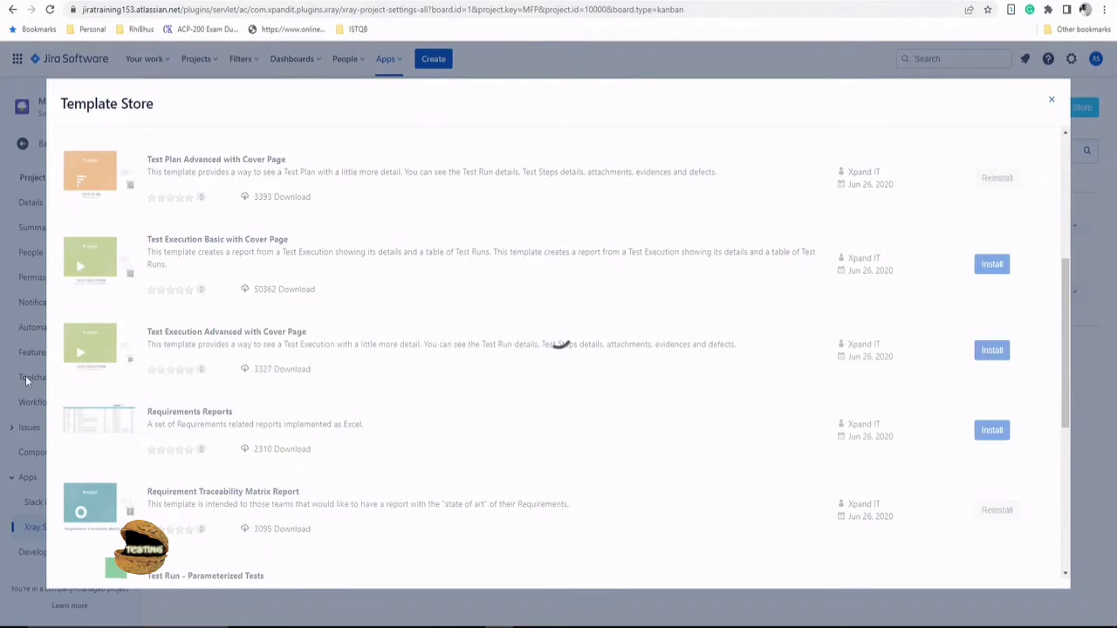
click(991, 349)
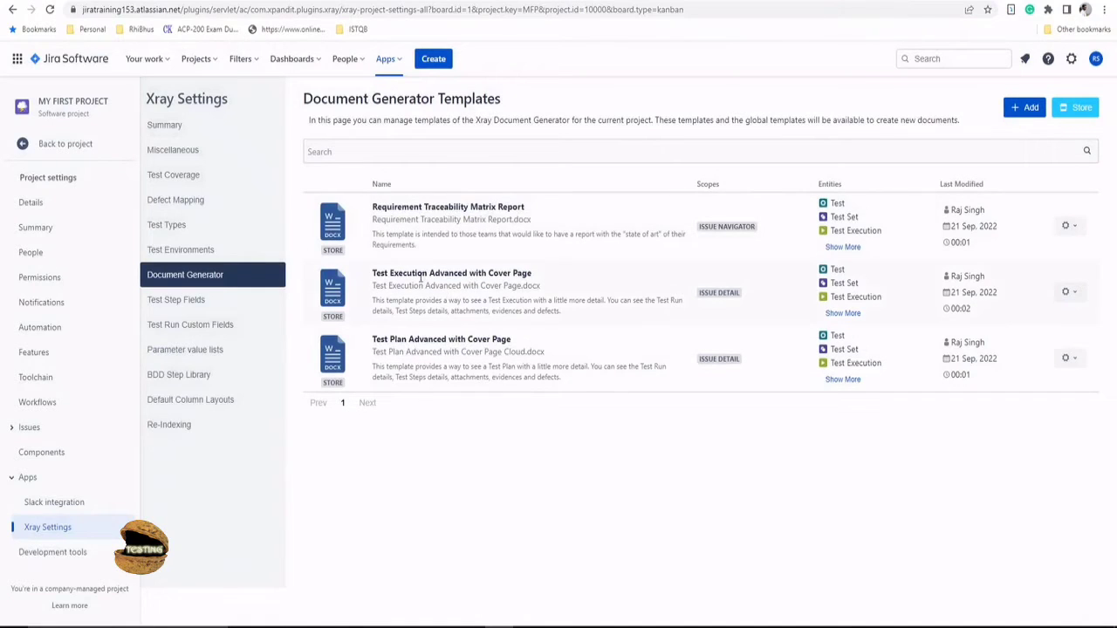
mouse_move(454, 286)
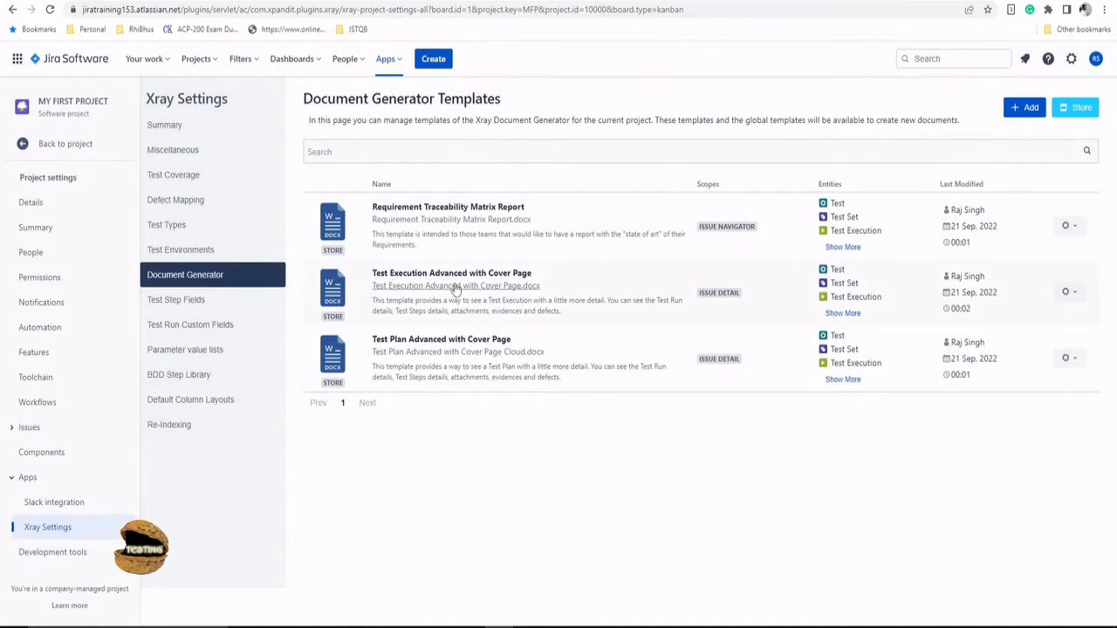
mouse_move(457, 352)
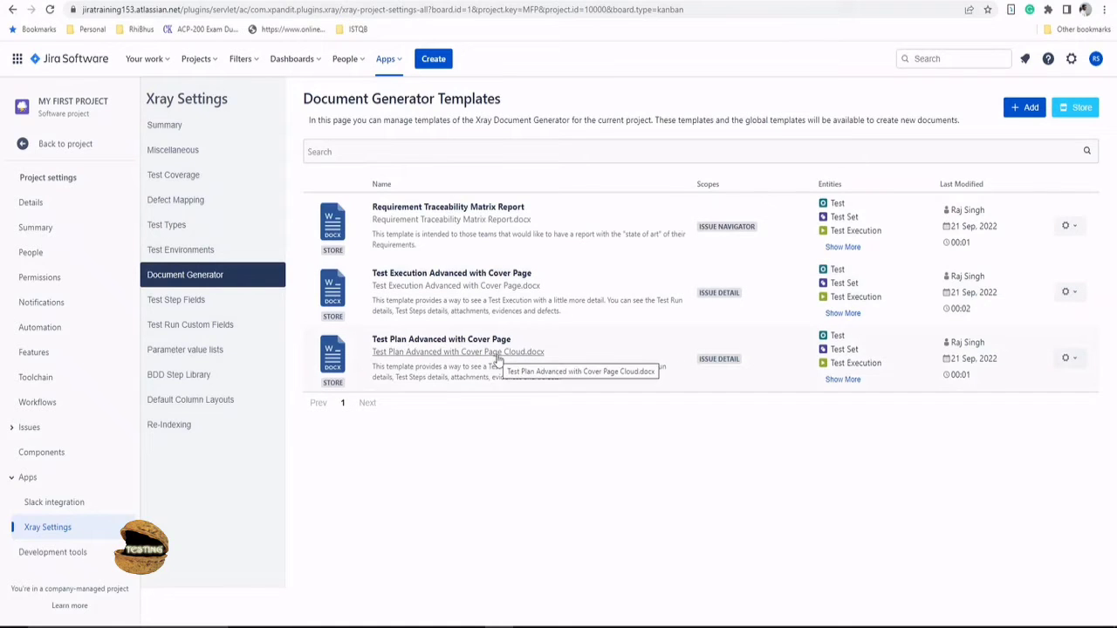
mouse_move(729, 300)
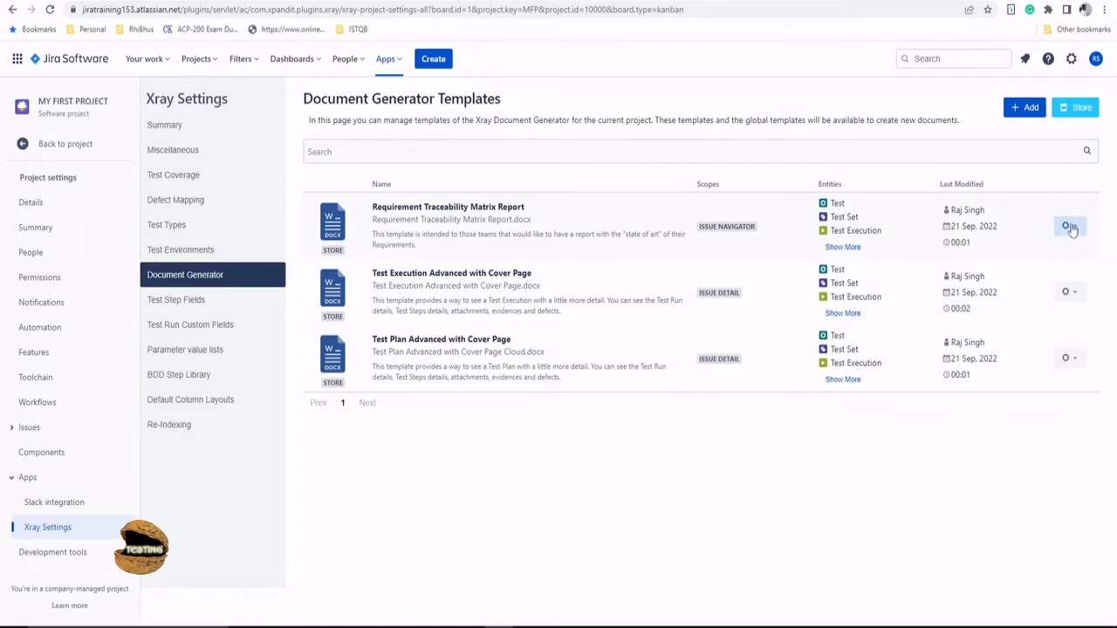
click(1064, 227)
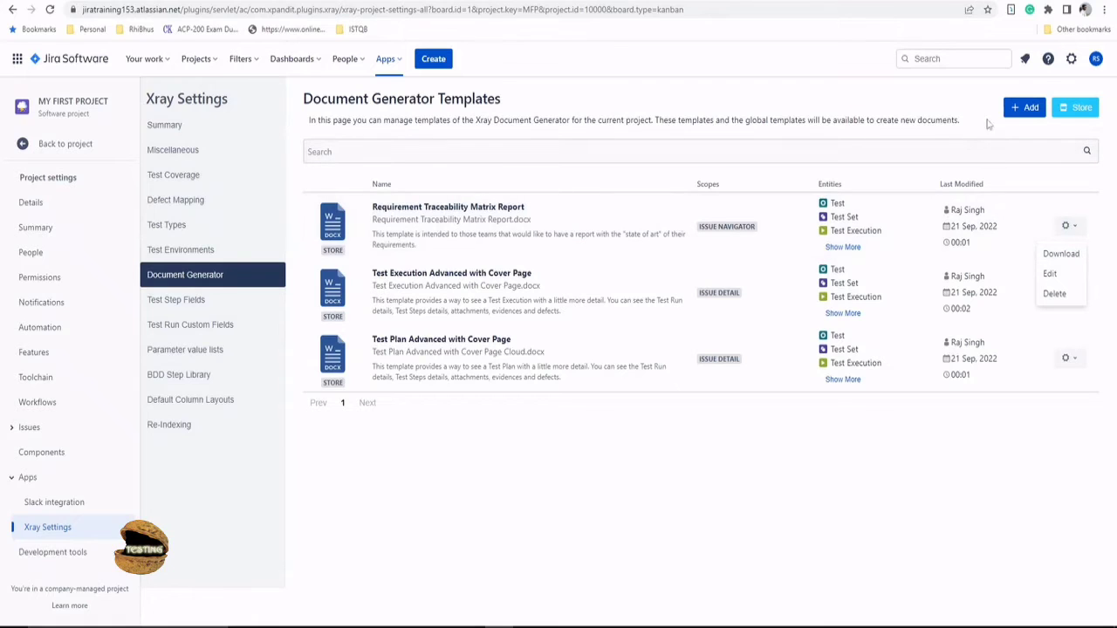
mouse_move(1029, 109)
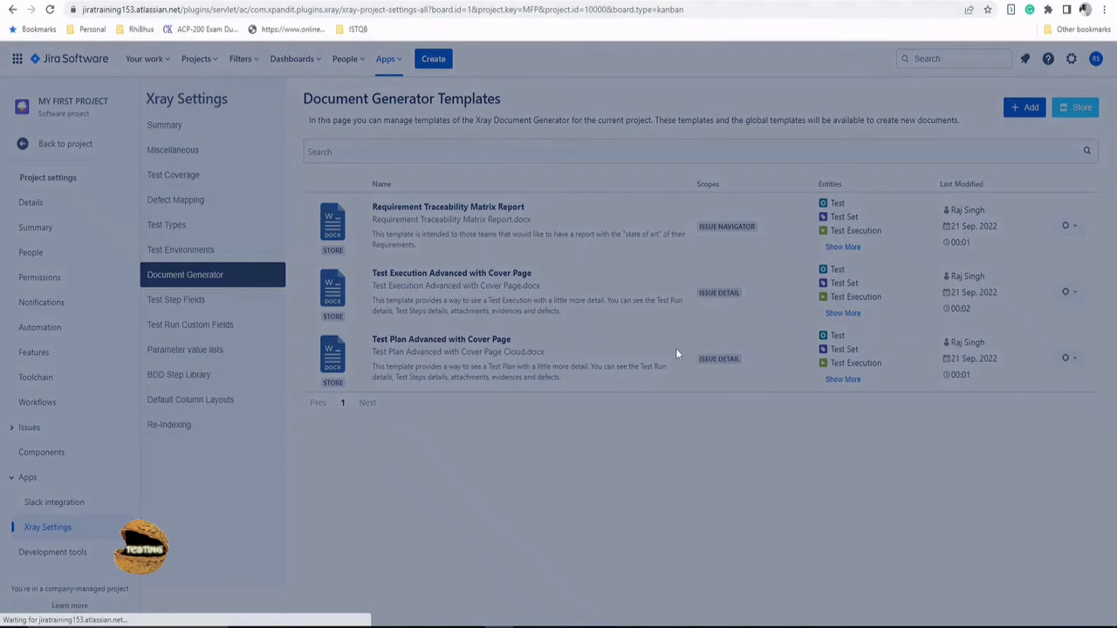
click(1024, 107)
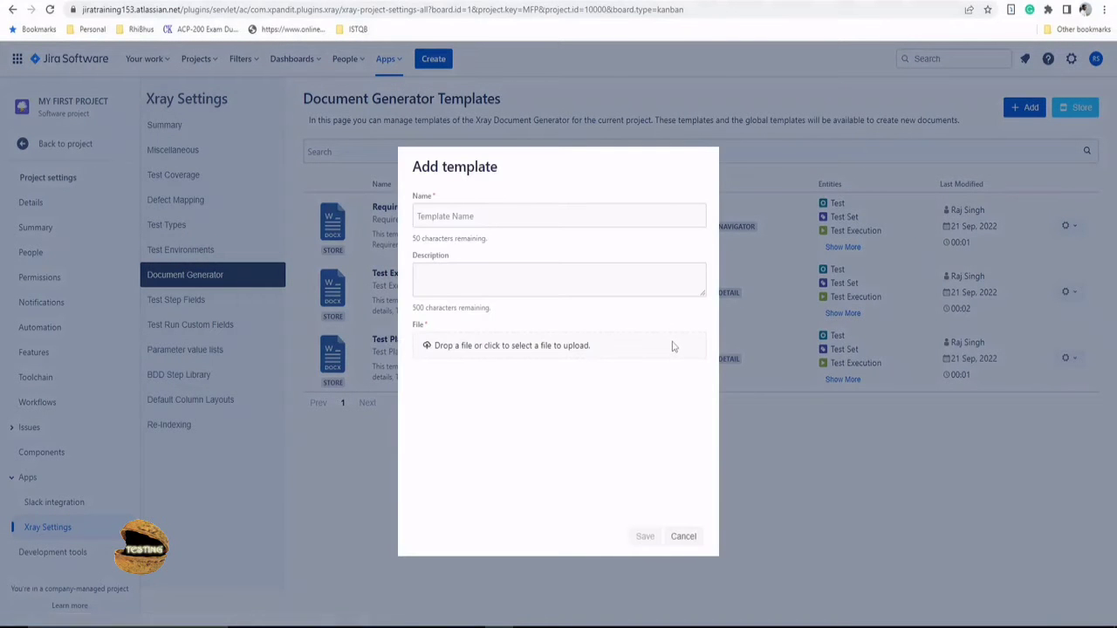
mouse_move(478, 340)
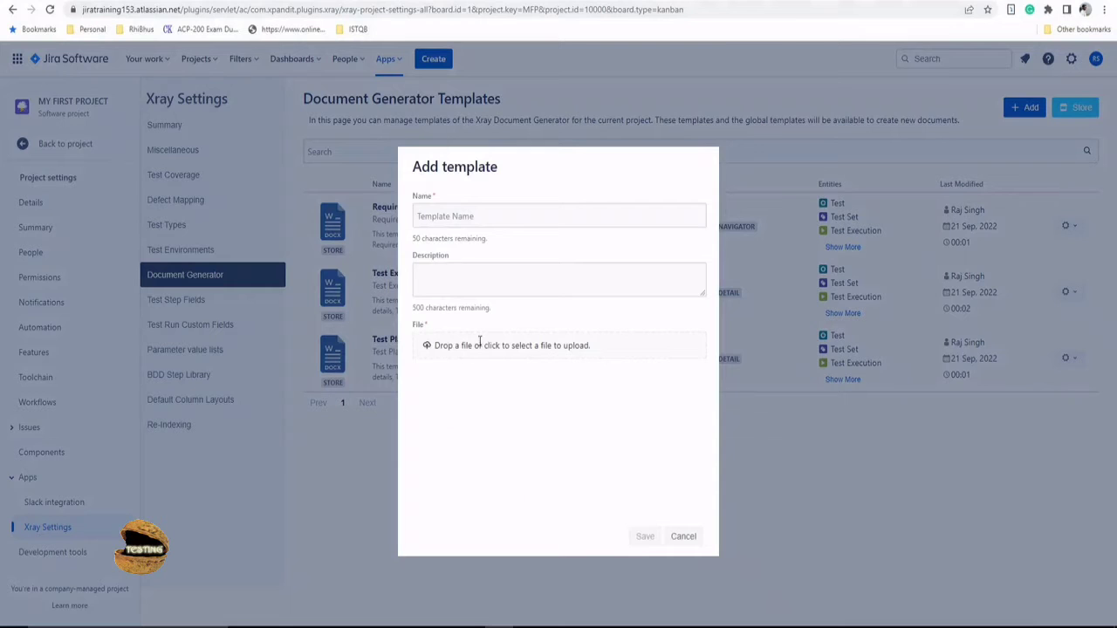
click(684, 535)
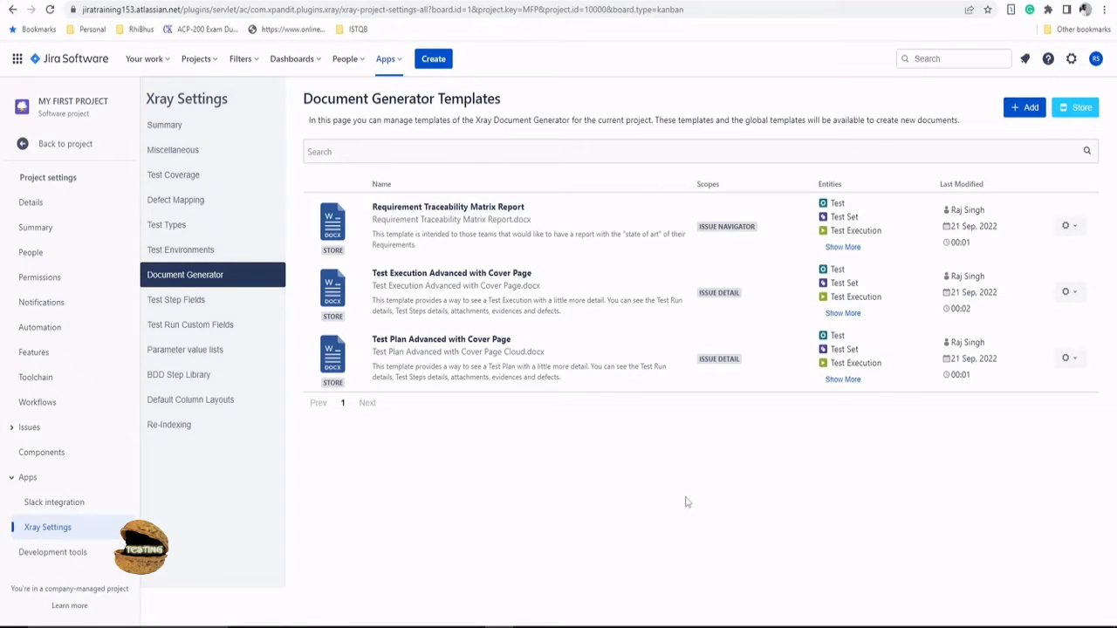
mouse_move(688, 488)
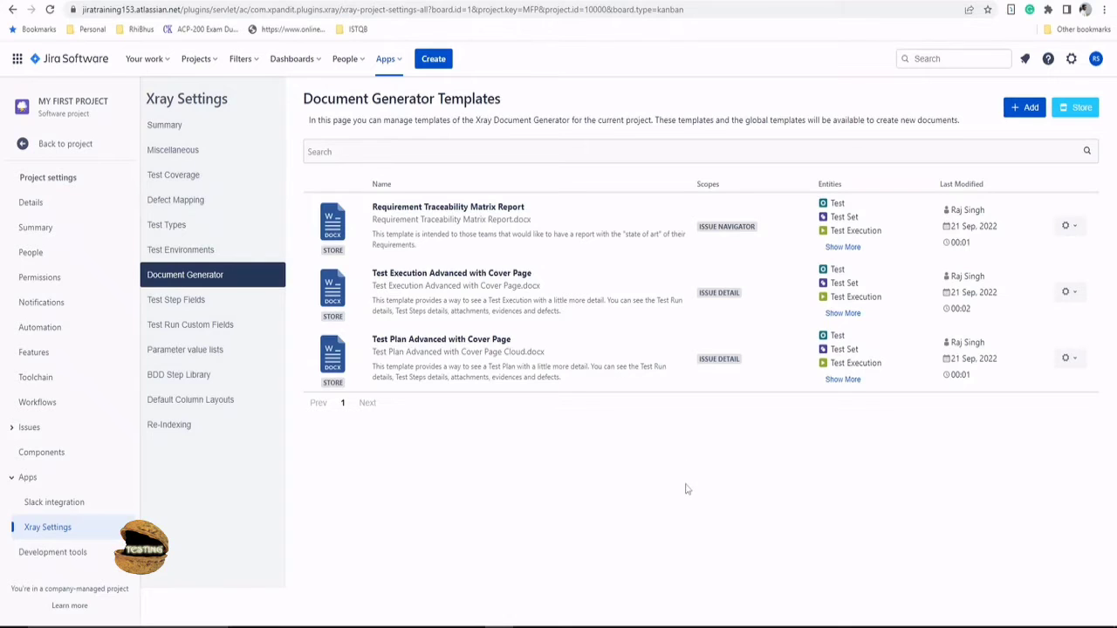
mouse_move(697, 447)
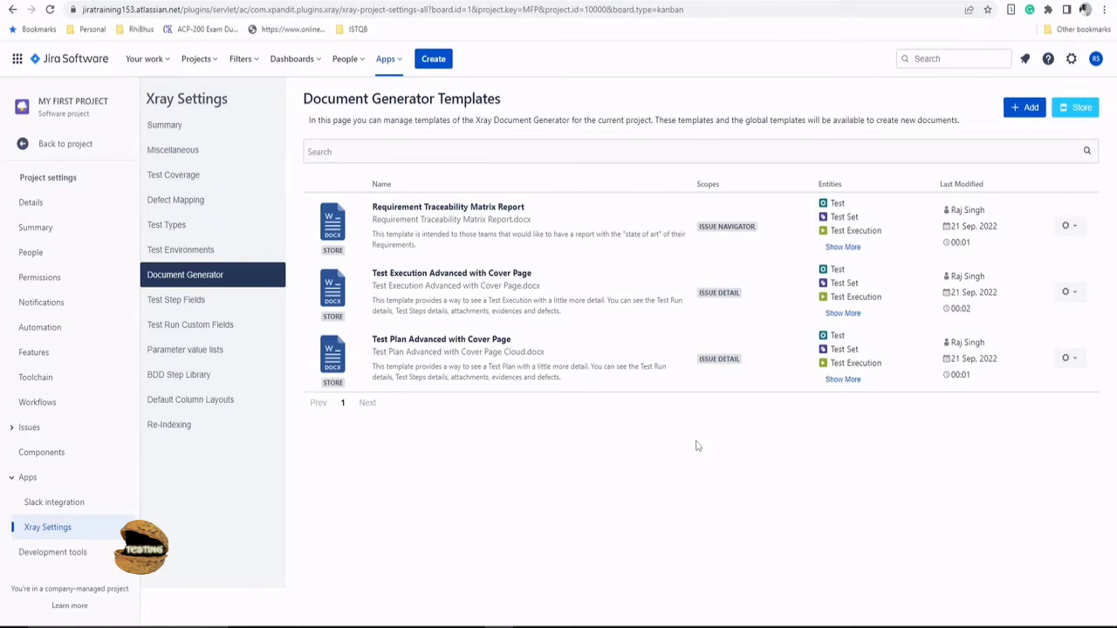
mouse_move(1064, 227)
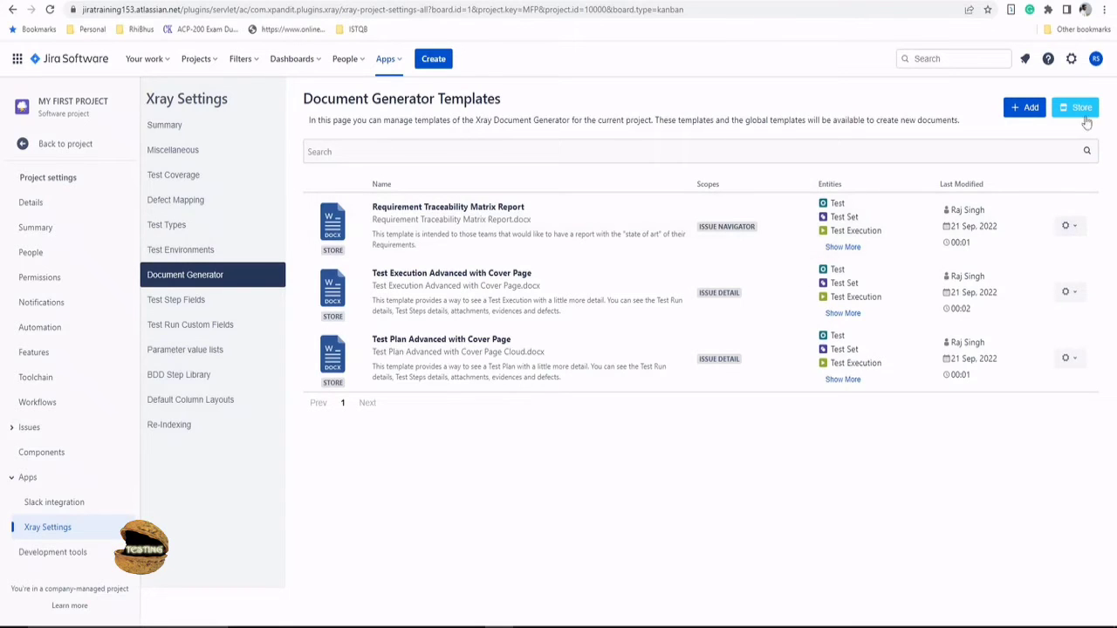
mouse_move(1064, 226)
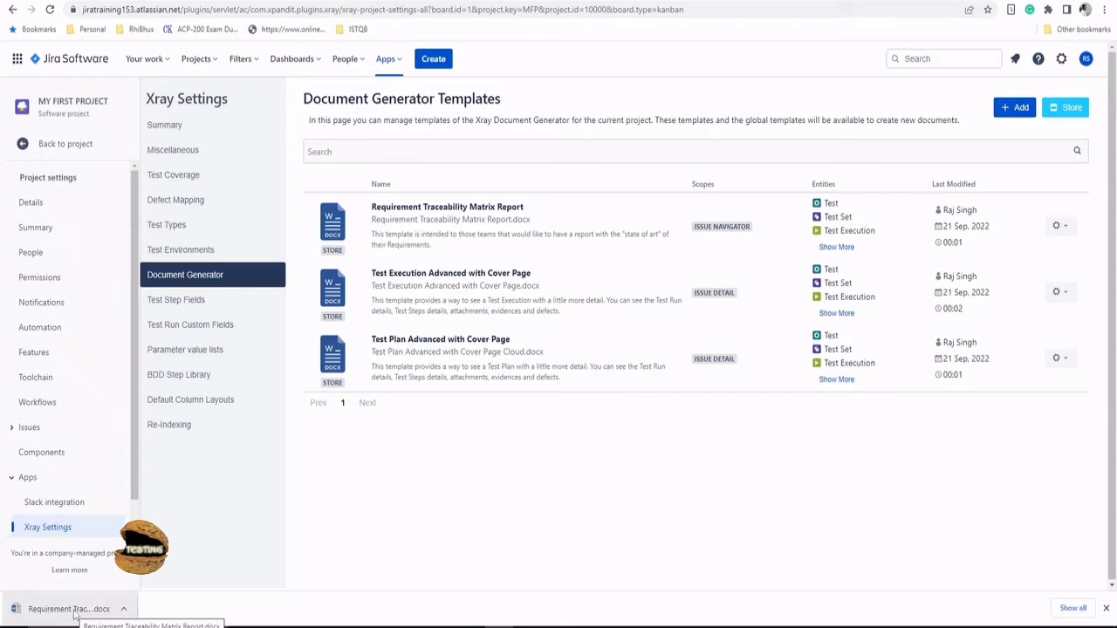
View the downloaded traceability matrix .docx in Word with editing enabled, reviewing its placeholder pages
click(70, 607)
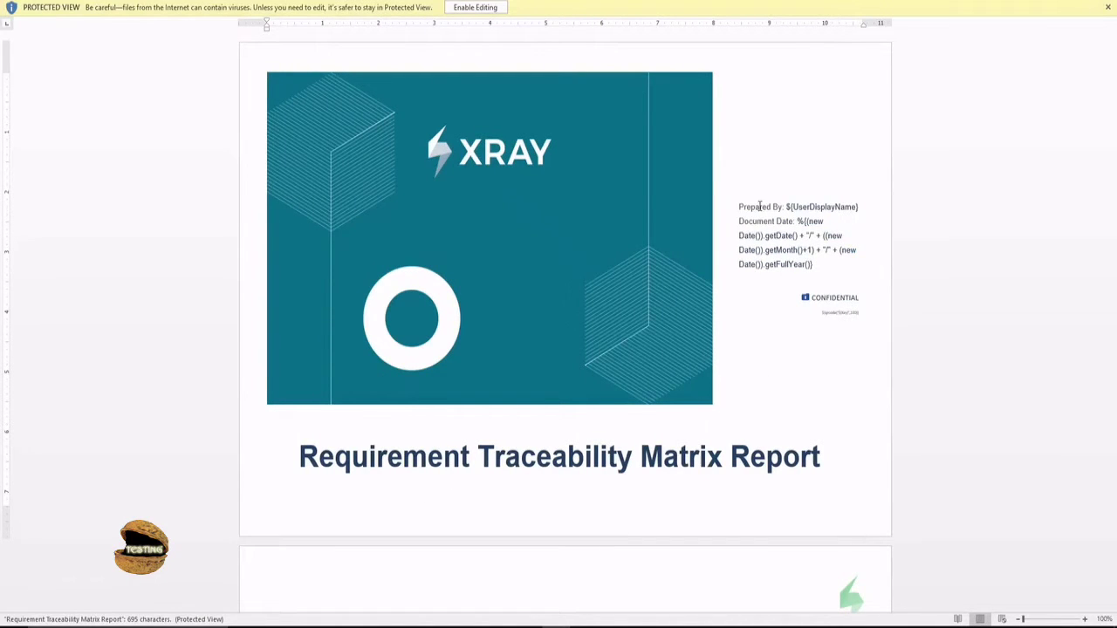
mouse_move(597, 49)
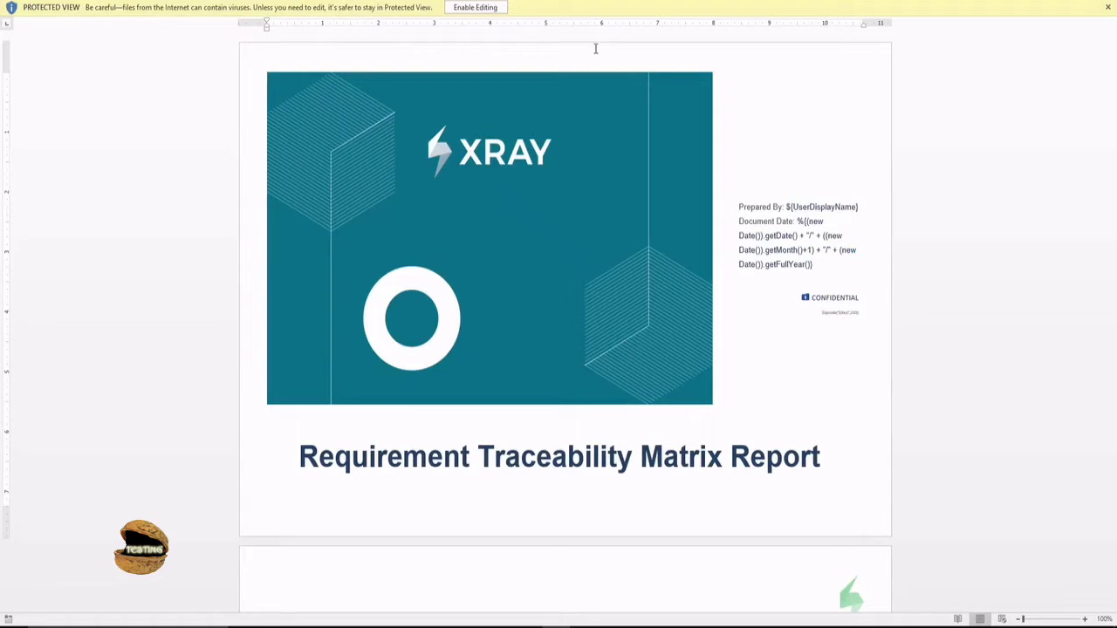
click(474, 7)
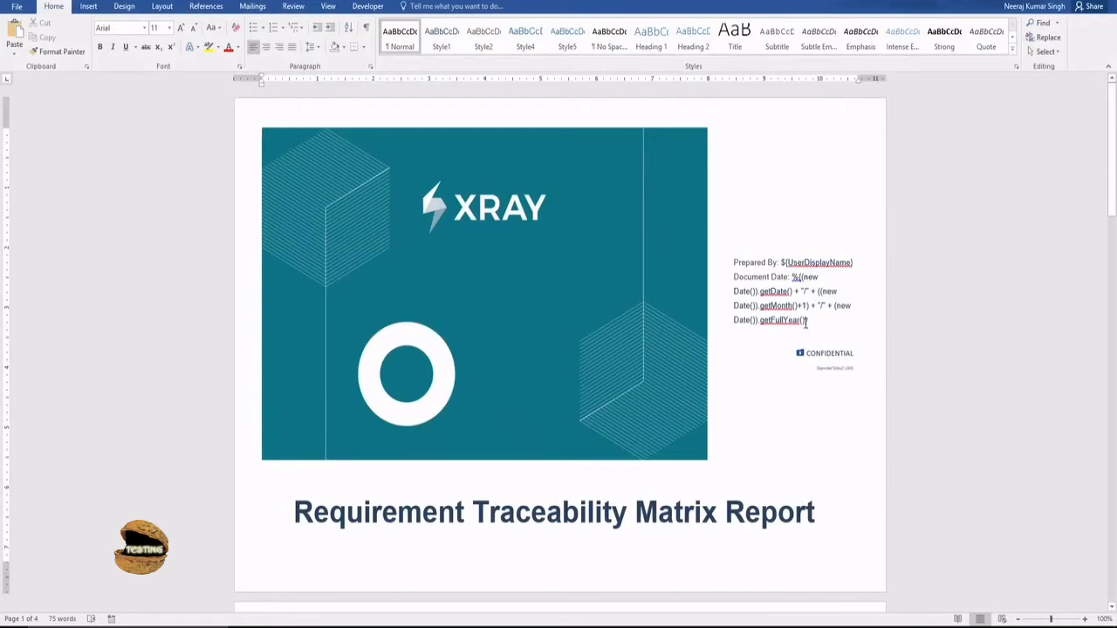
scroll(down, 3)
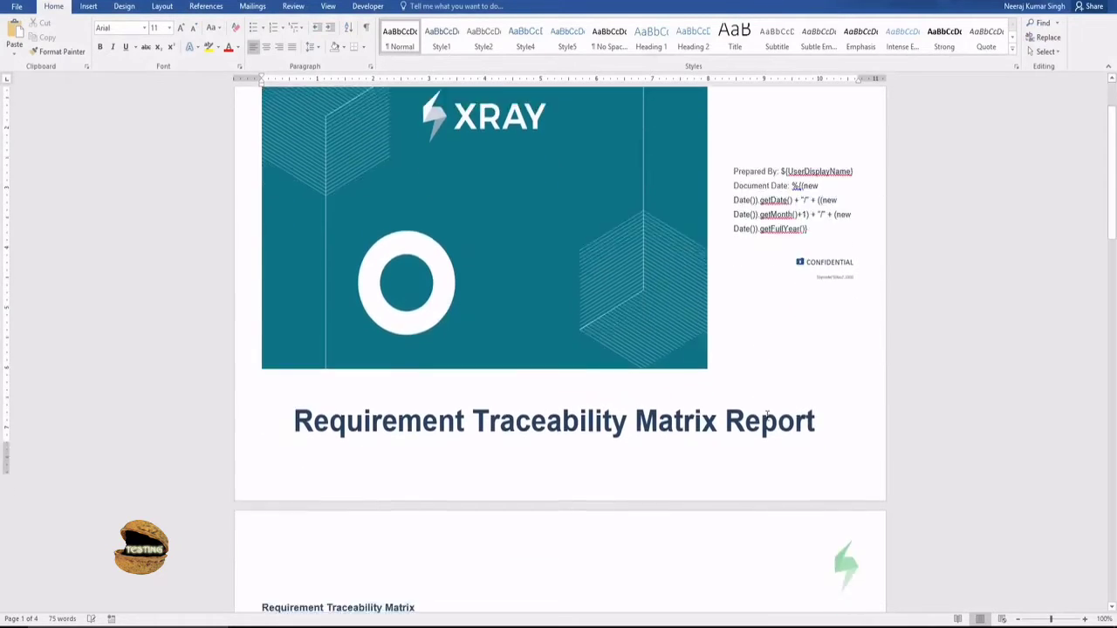
scroll(down, 3)
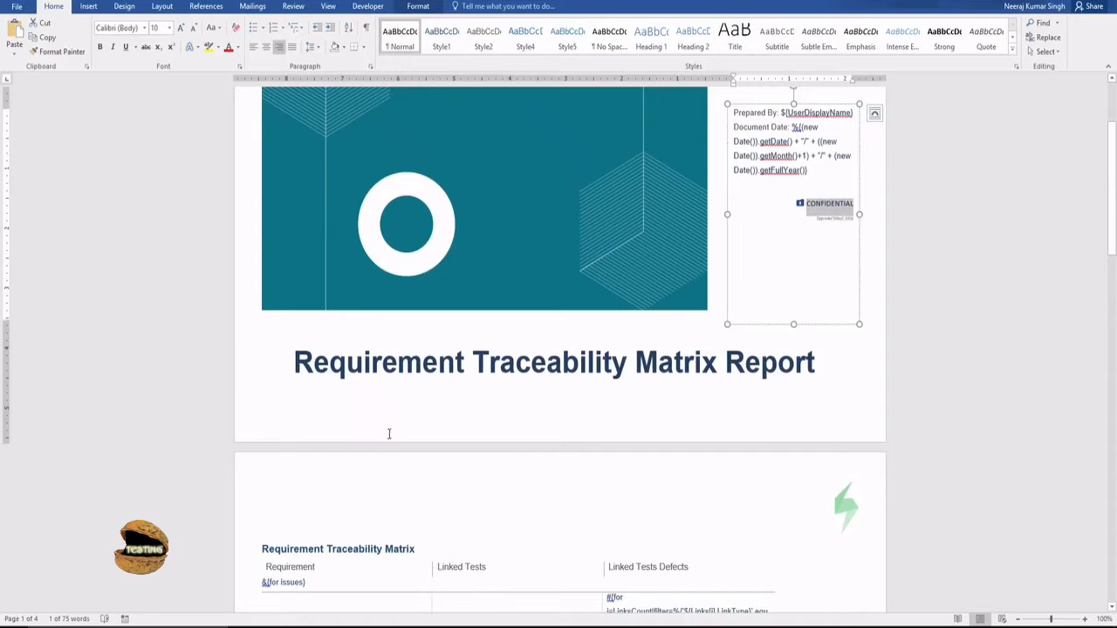
scroll(down, 3)
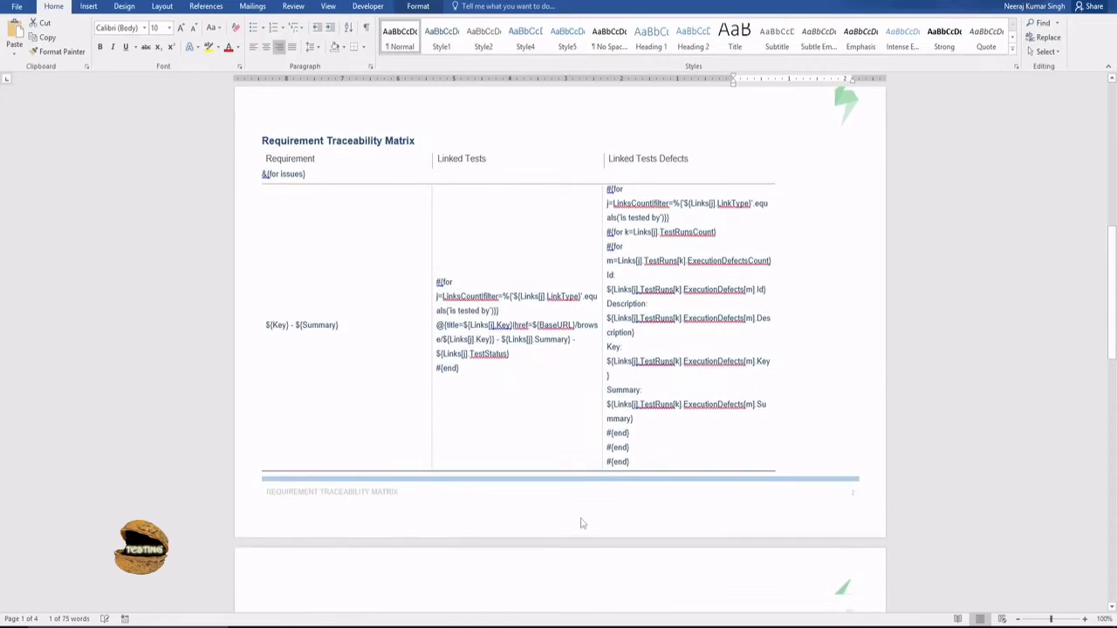
scroll(down, 3)
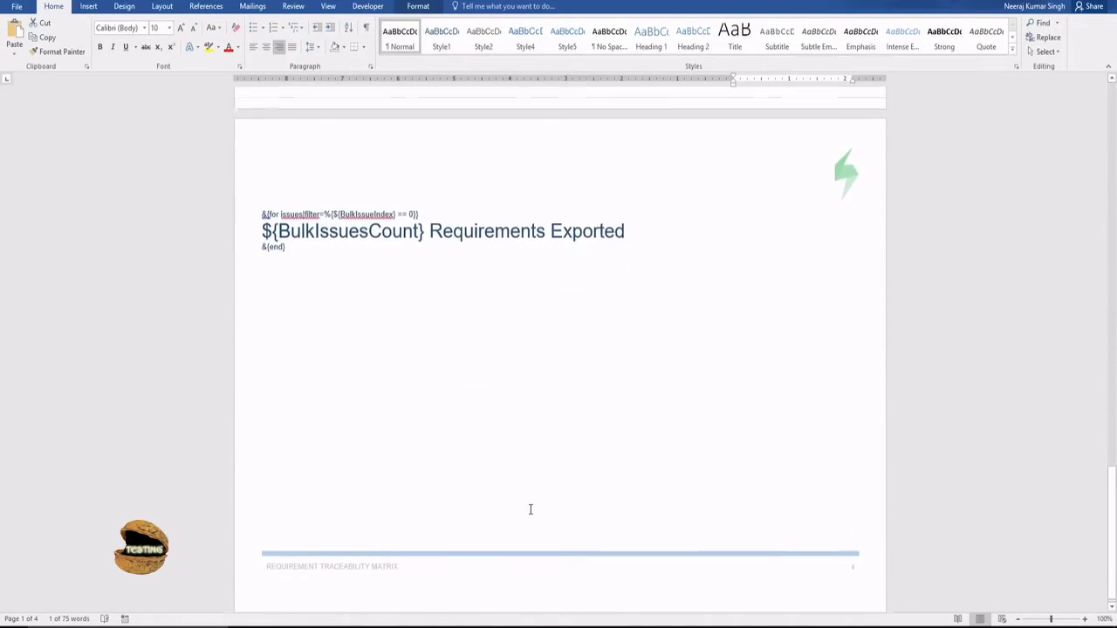
scroll(down, 3)
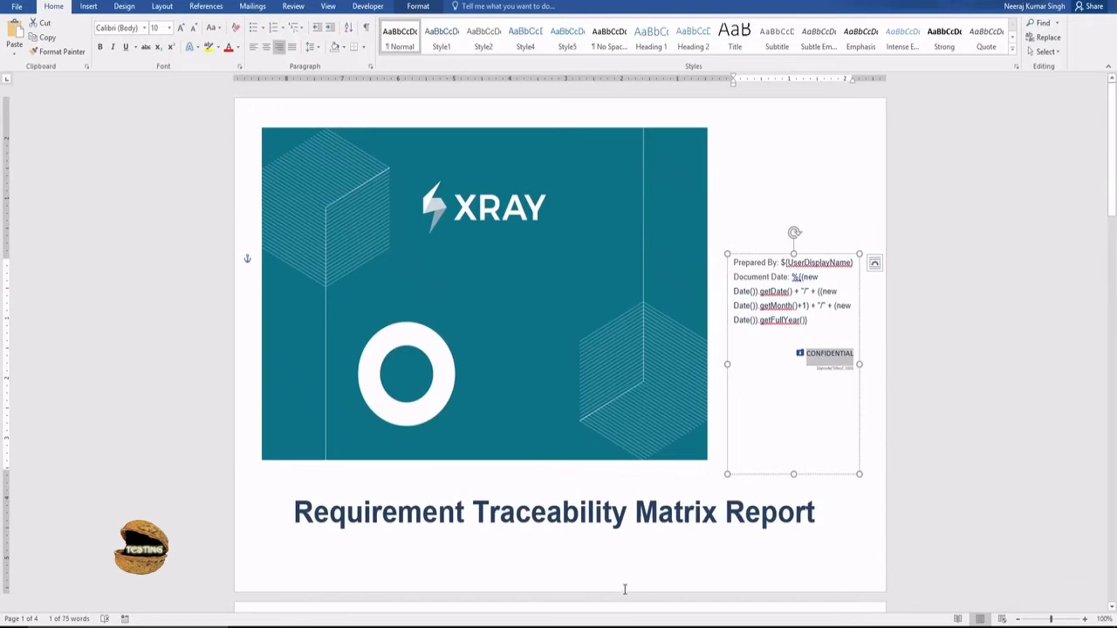
mouse_move(573, 391)
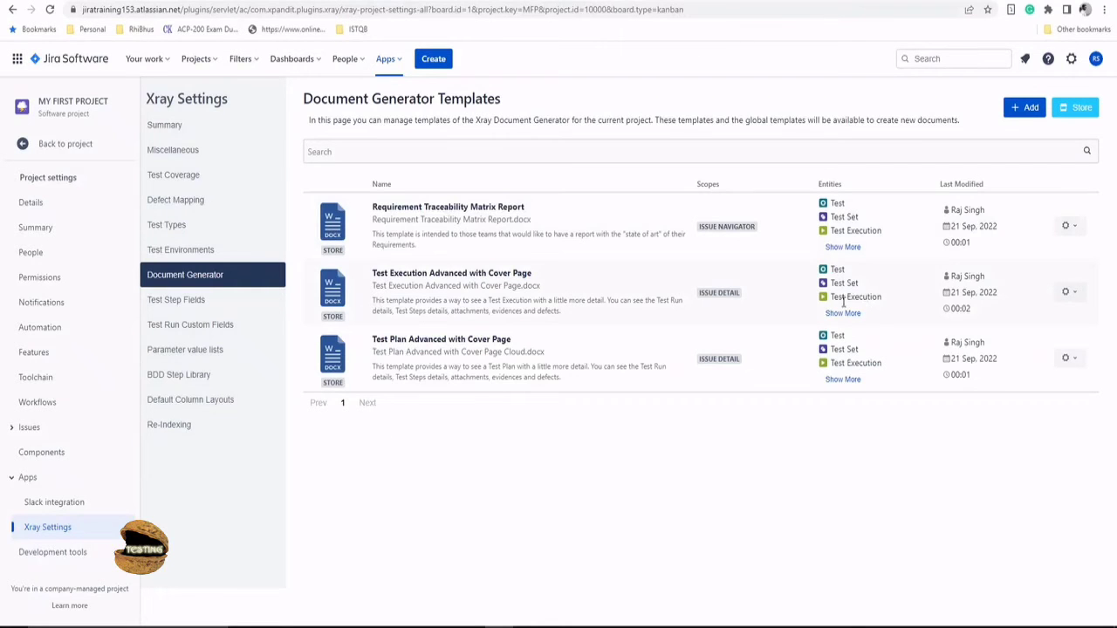
Download the Test Plan Advanced with Cover Page template as a Word file
click(1064, 357)
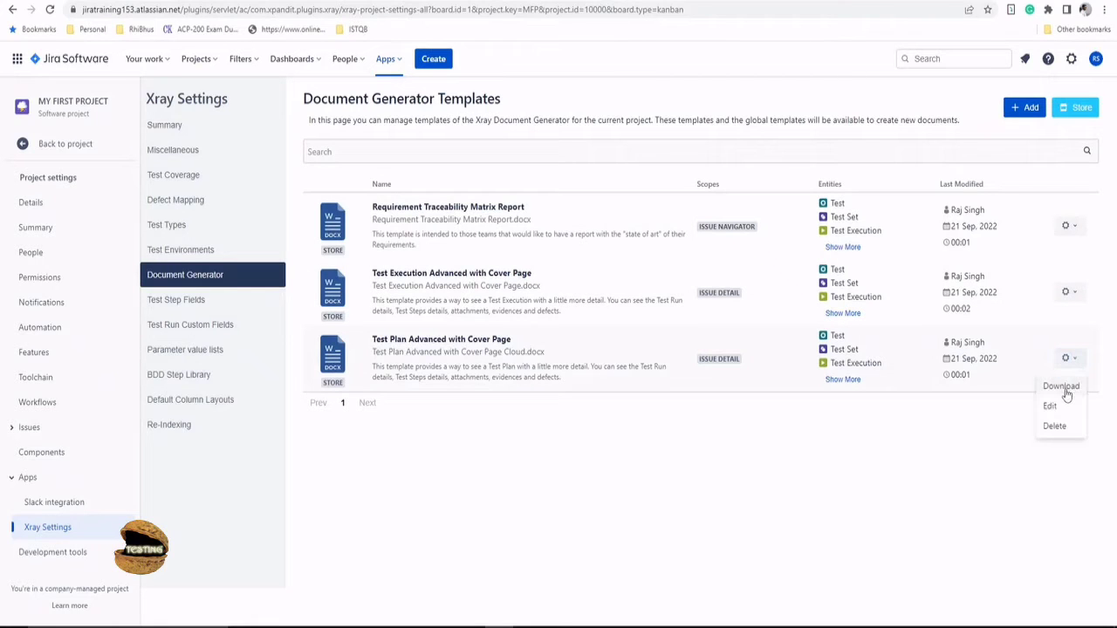
click(1061, 385)
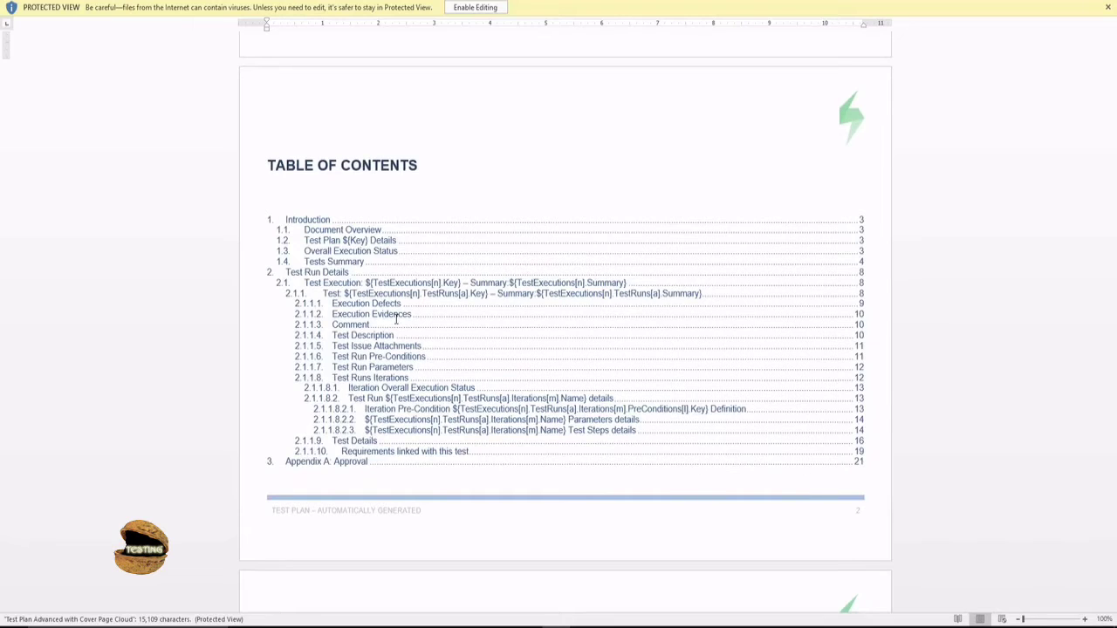
mouse_move(307, 220)
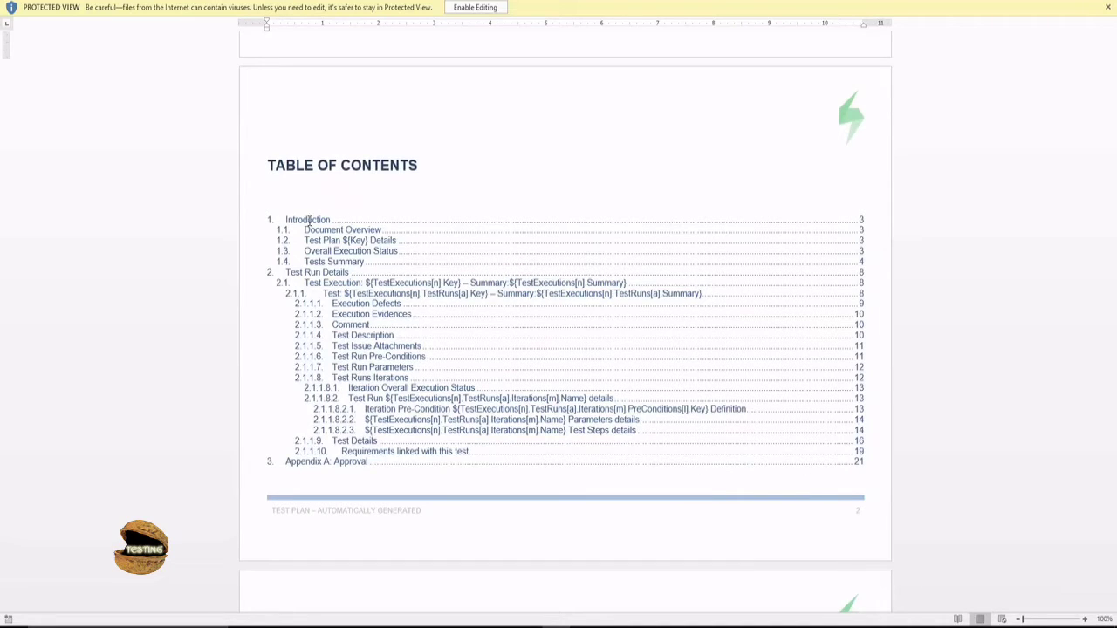
mouse_move(445, 450)
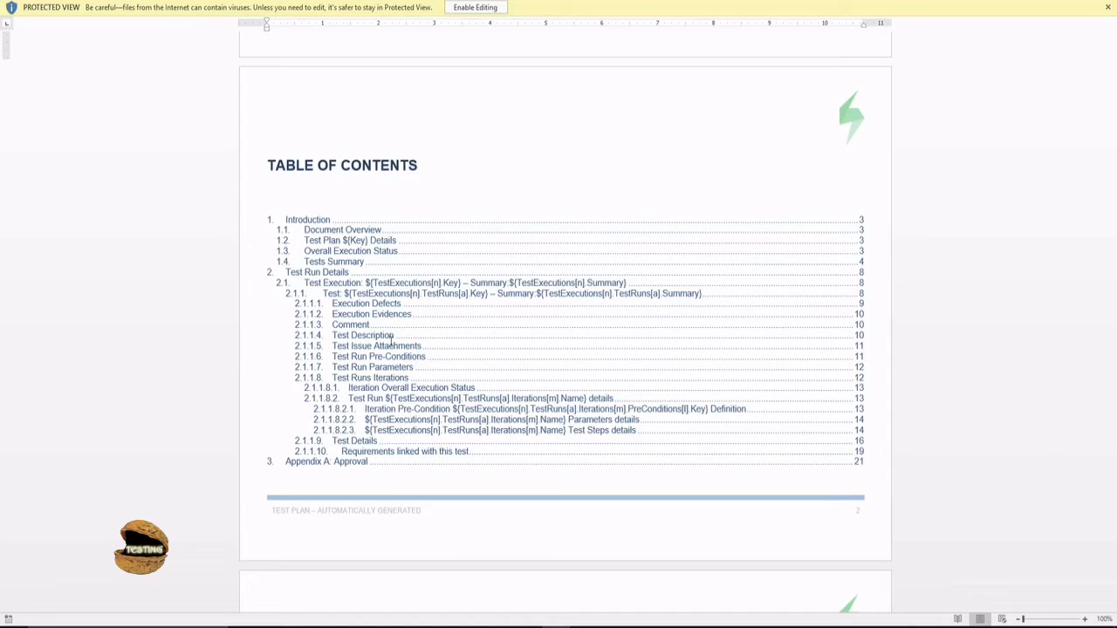
mouse_move(369, 360)
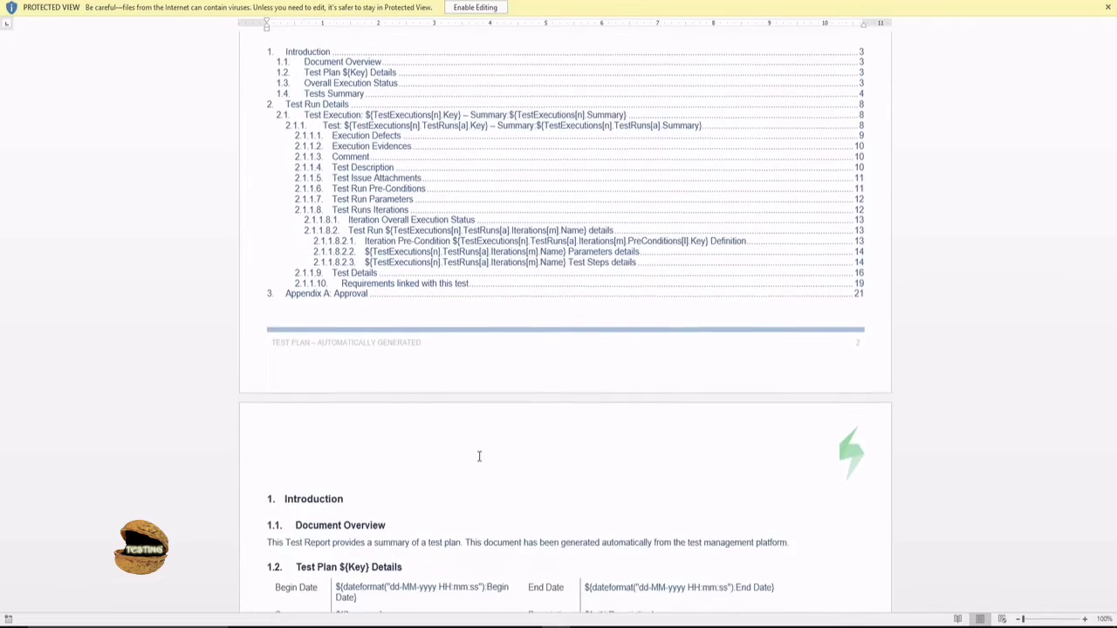
scroll(down, 3)
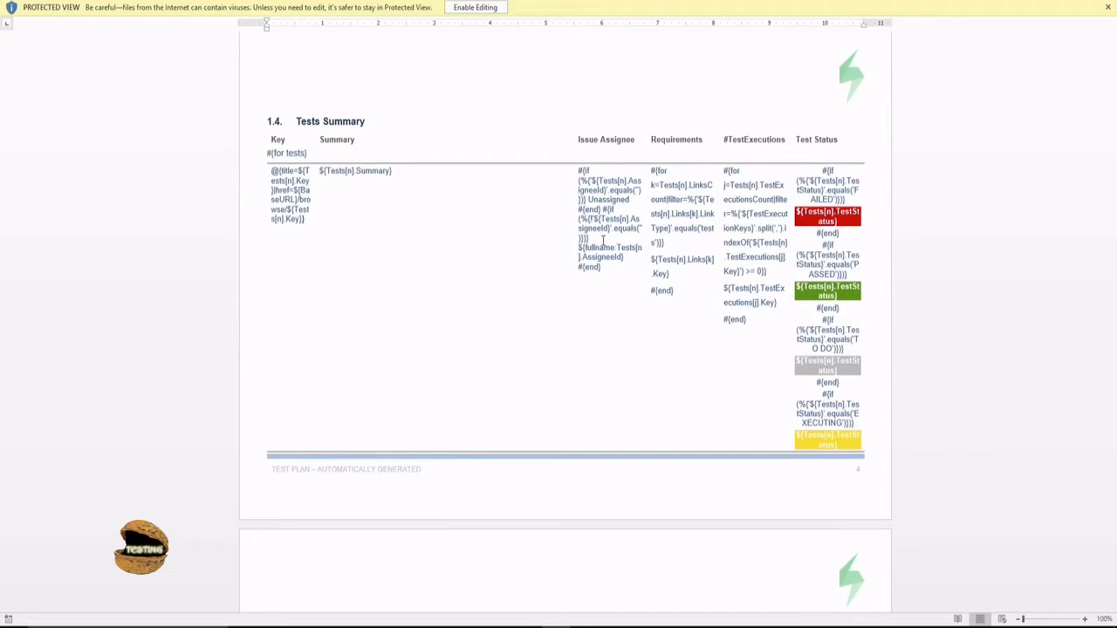
scroll(down, 3)
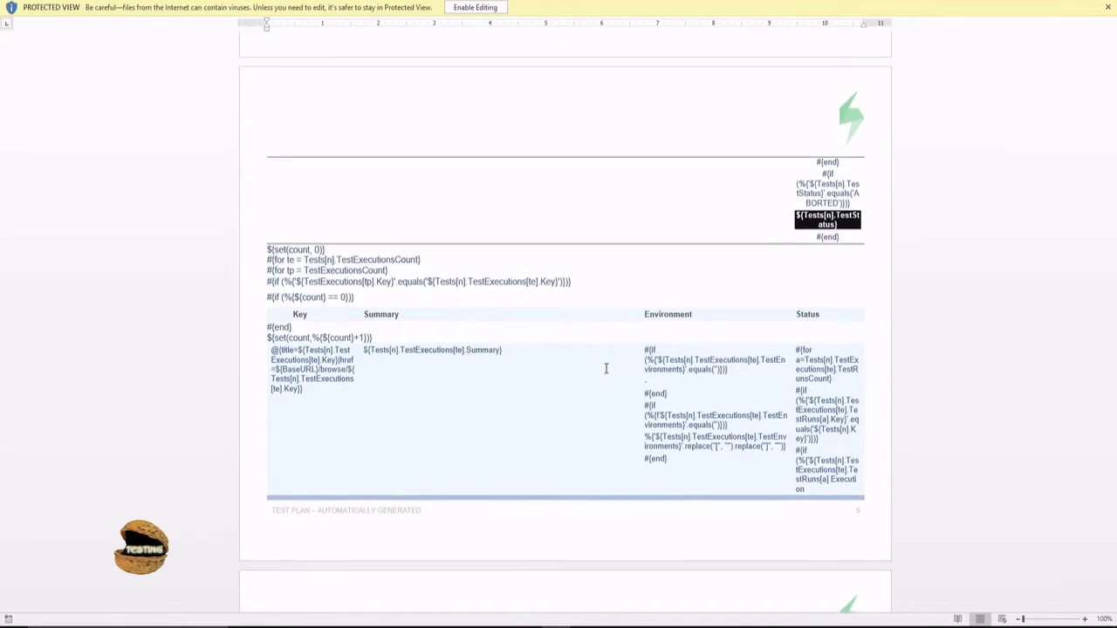
scroll(down, 3)
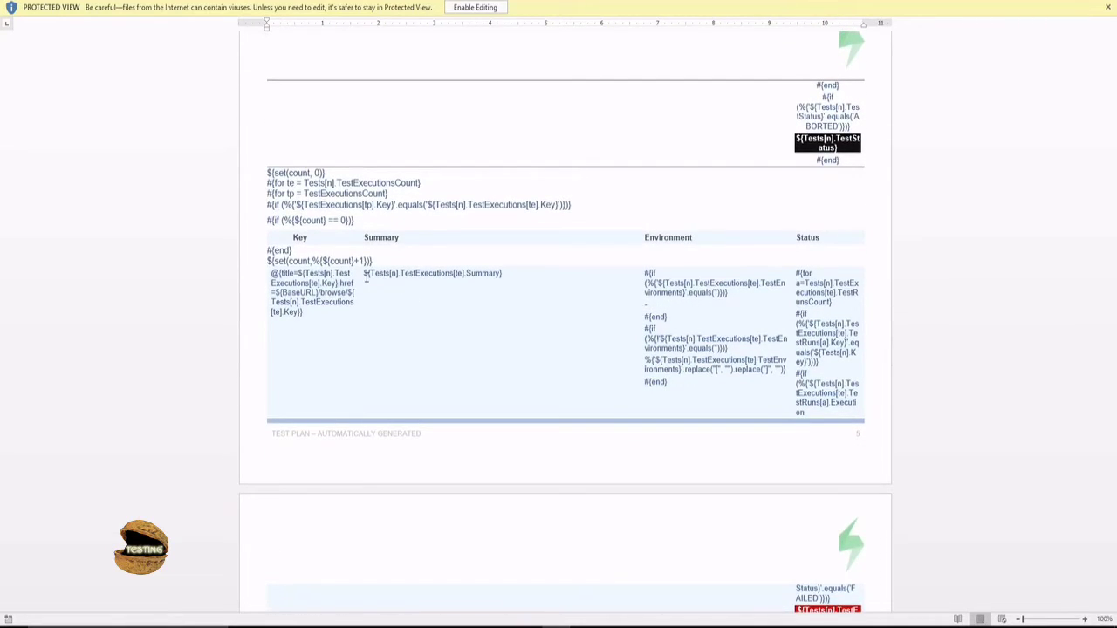
scroll(down, 3)
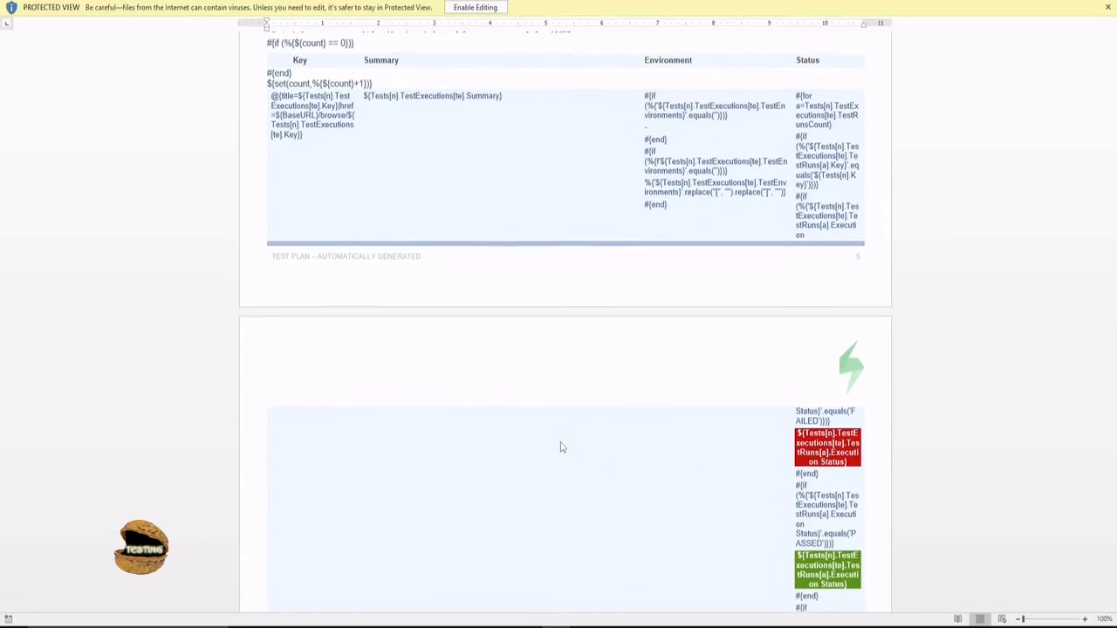
scroll(down, 3)
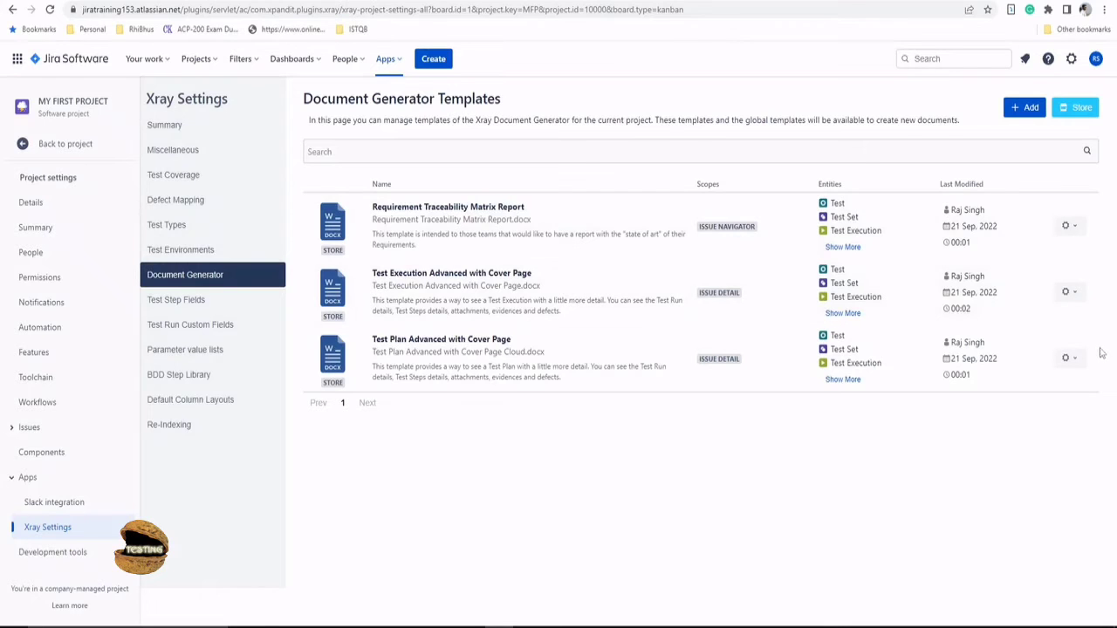
Edit Test Plan Advanced with Cover Page, set Default format to PDF, and save
click(1064, 358)
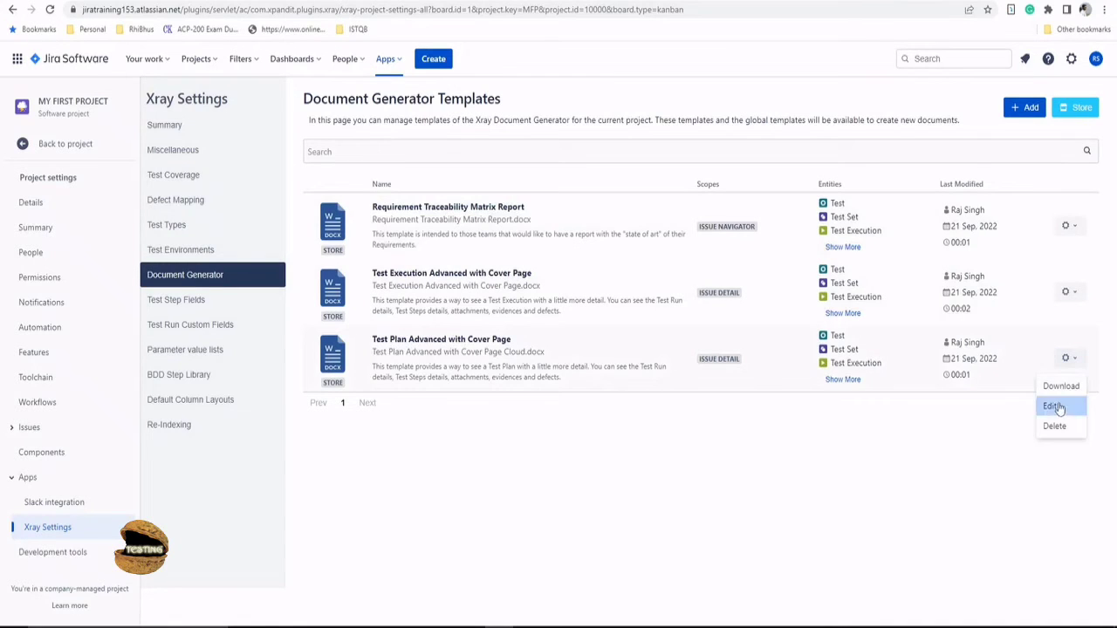
click(1054, 404)
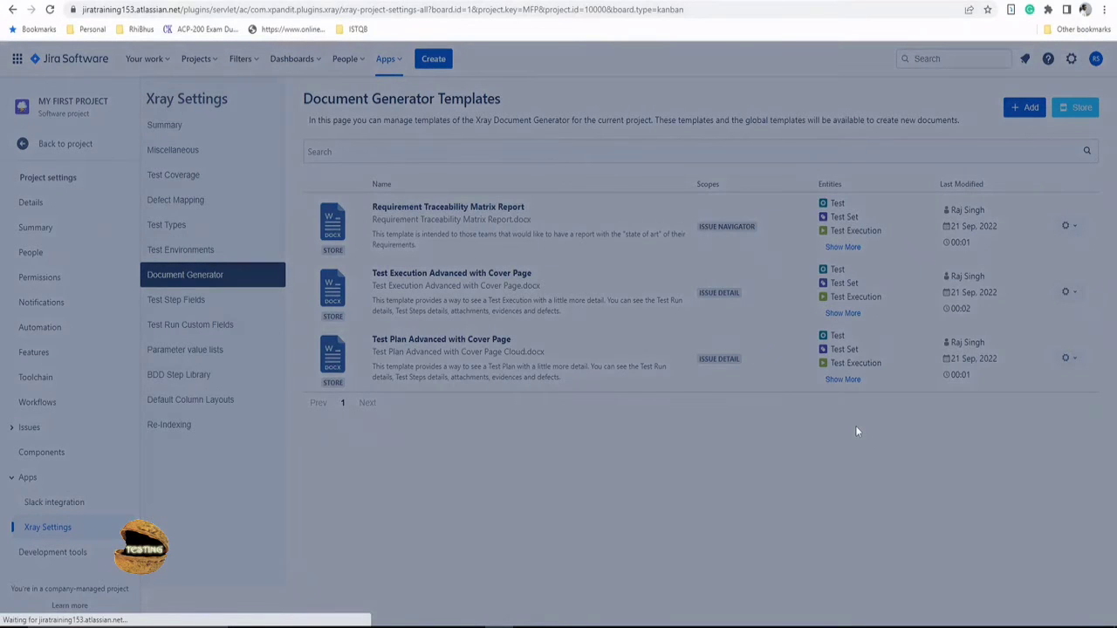
click(1064, 358)
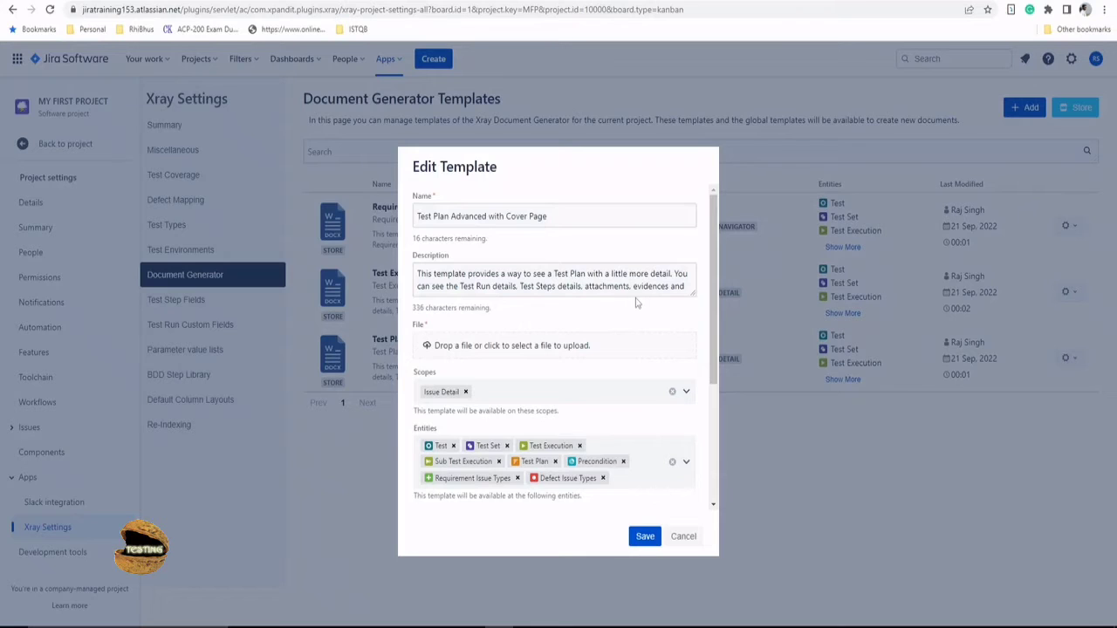
scroll(down, 3)
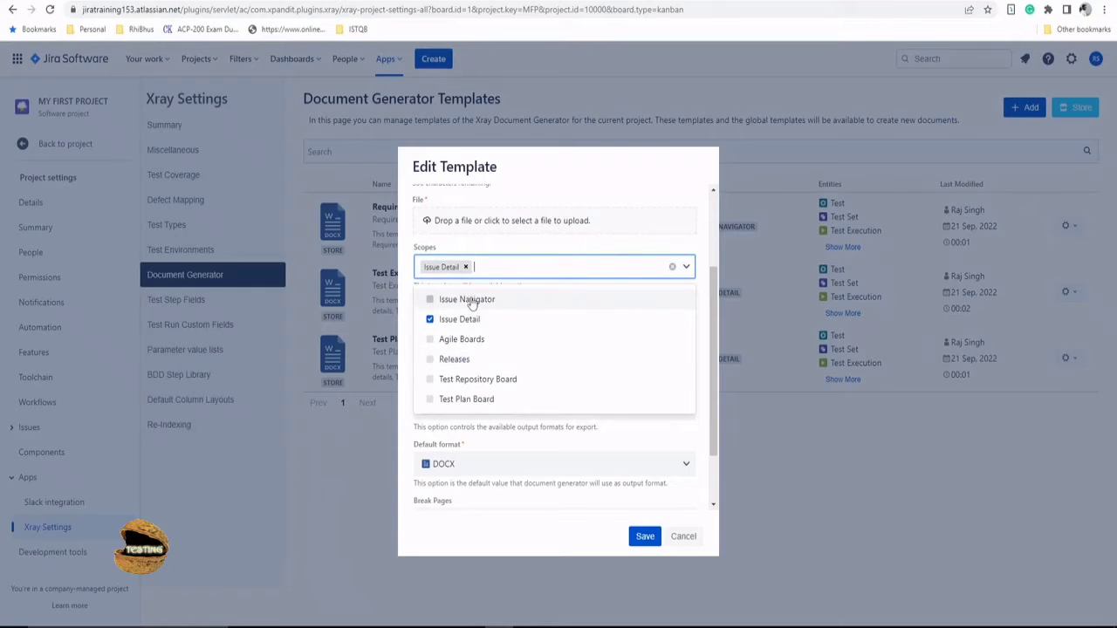
mouse_move(492, 385)
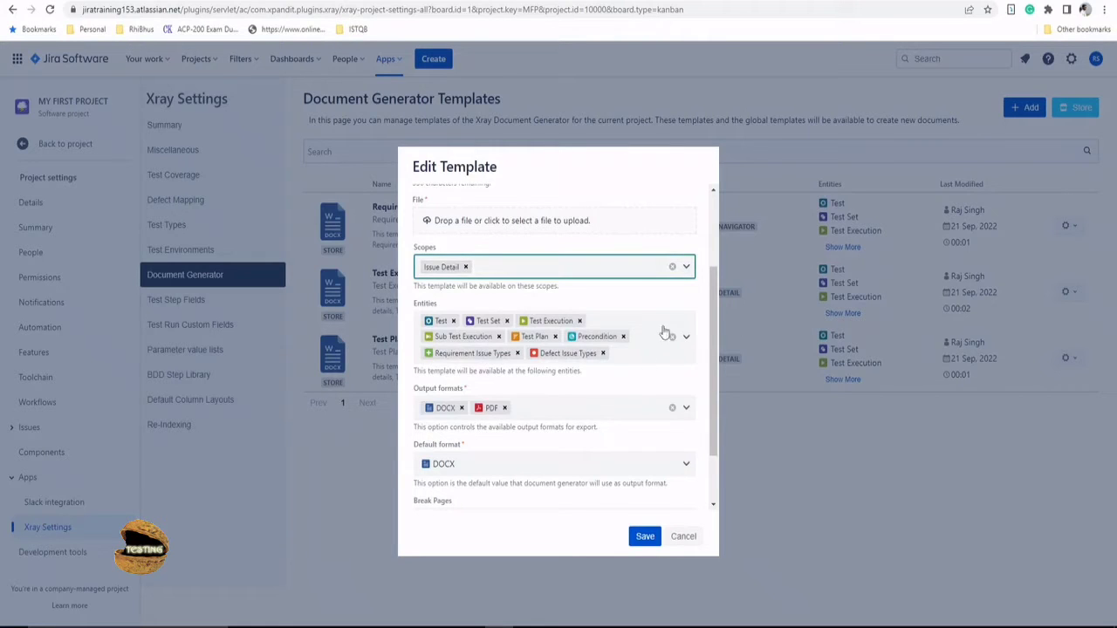
scroll(down, 3)
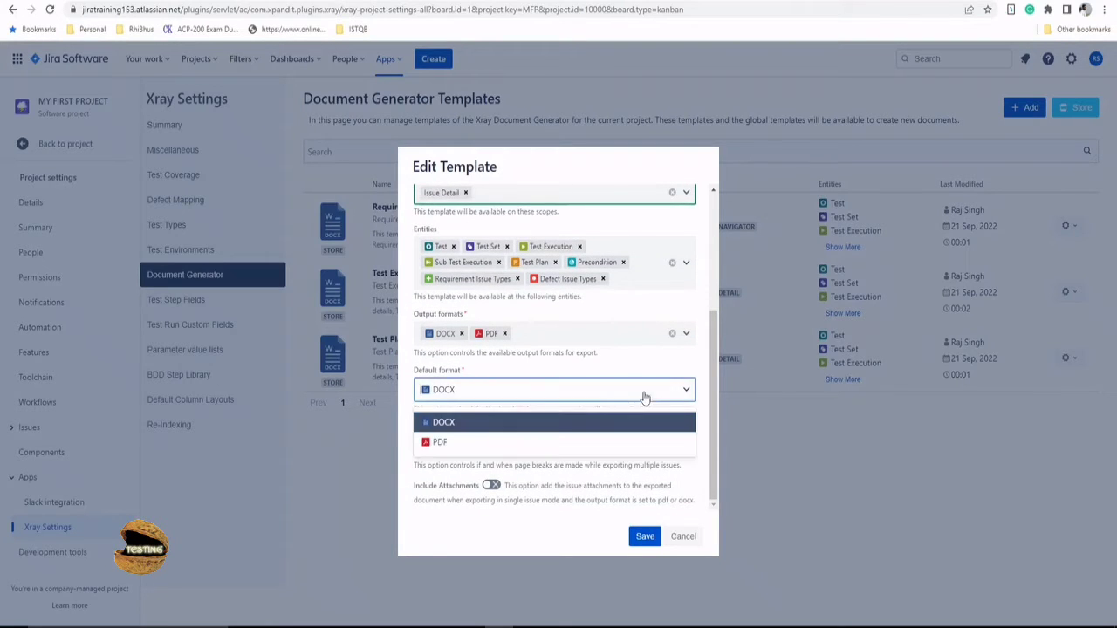
mouse_move(495, 441)
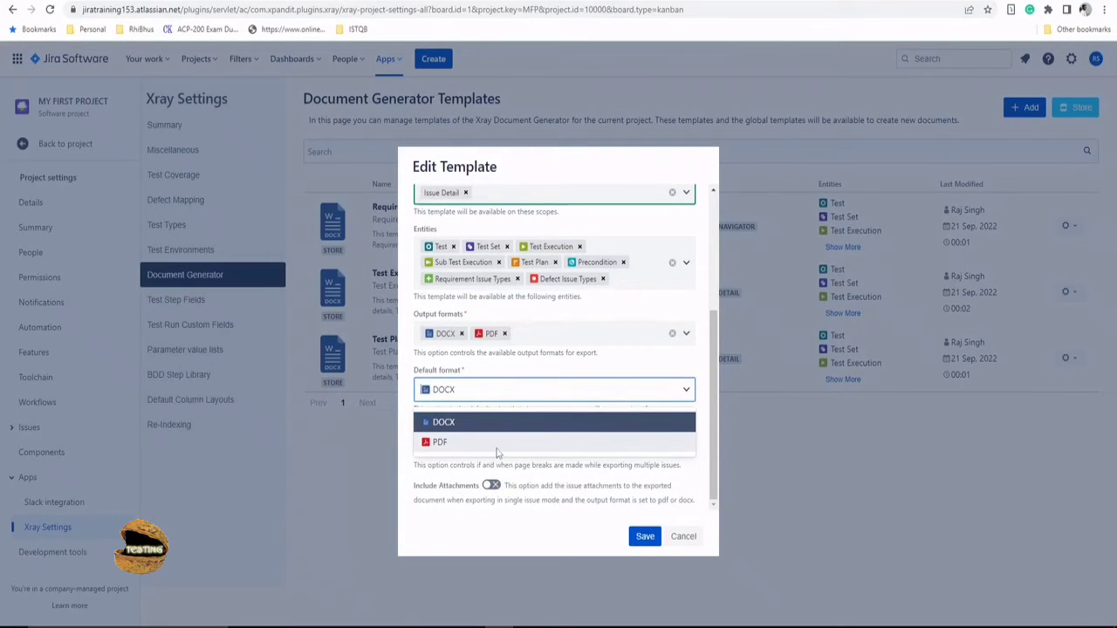
click(440, 442)
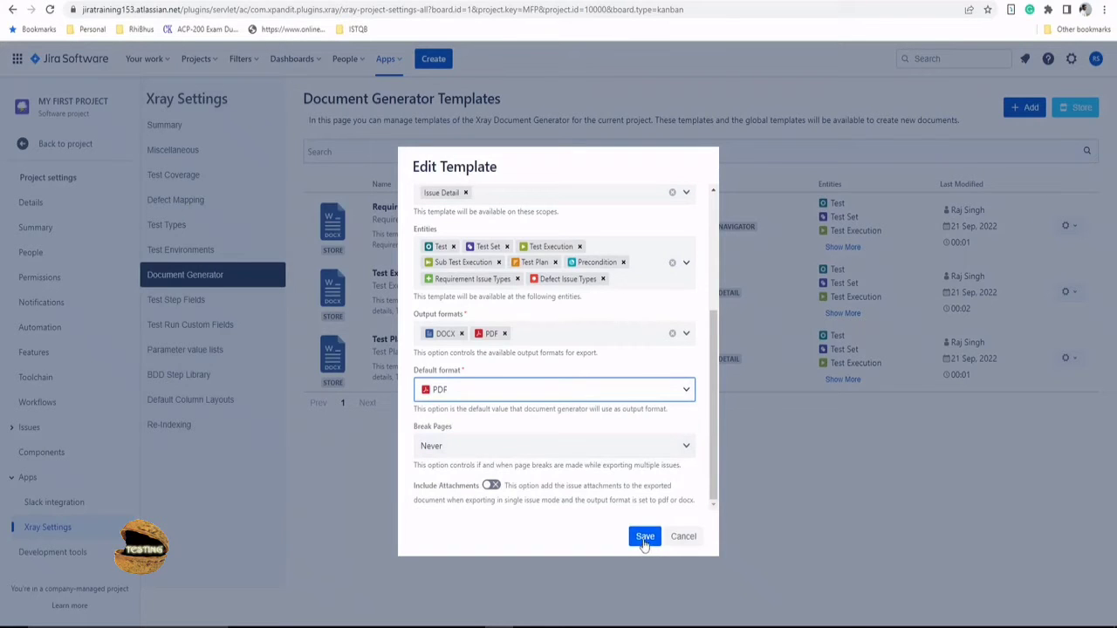
click(644, 535)
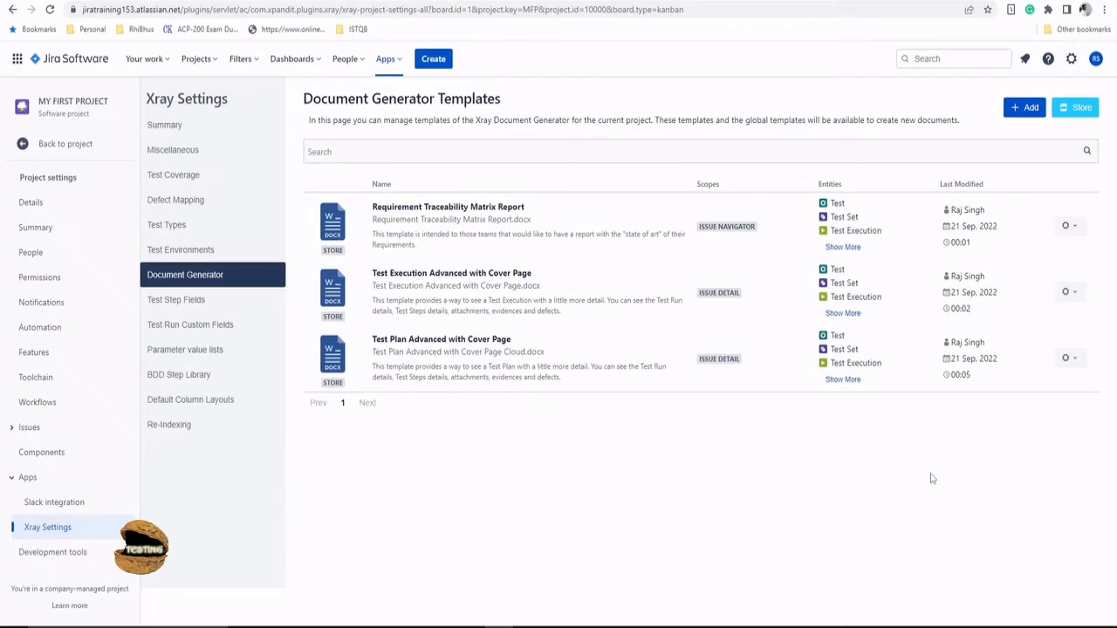
mouse_move(922, 468)
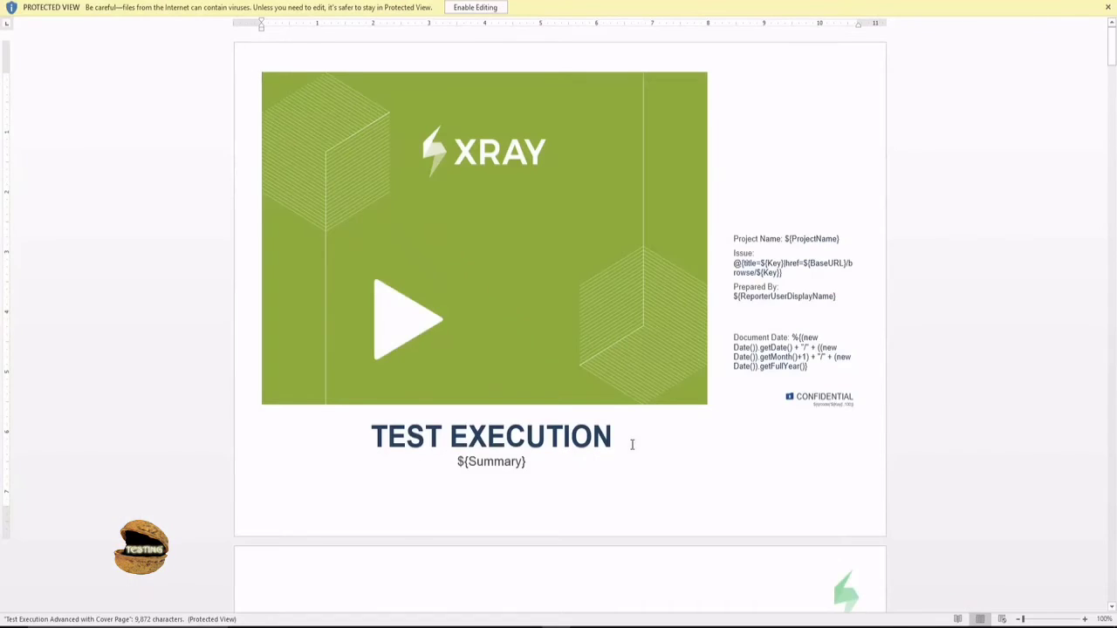
scroll(down, 3)
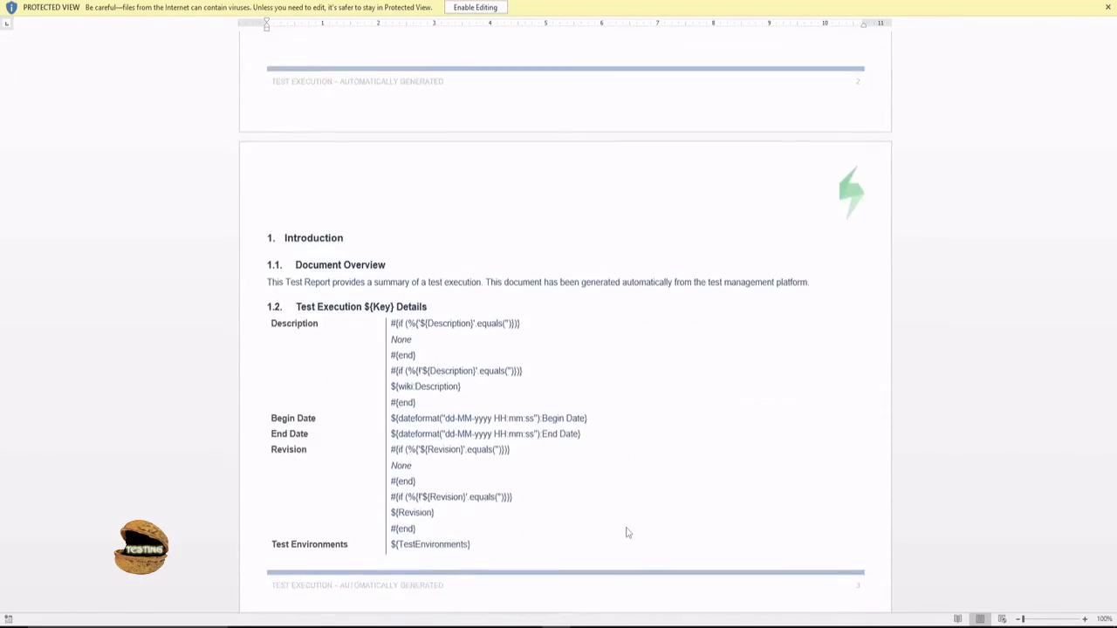
scroll(down, 3)
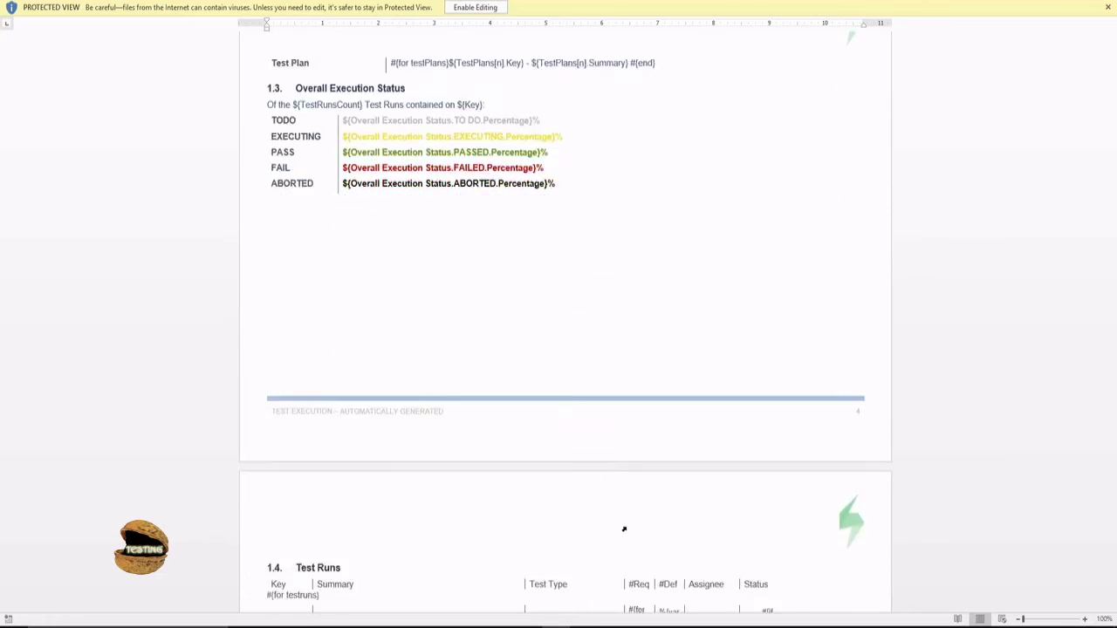
scroll(down, 3)
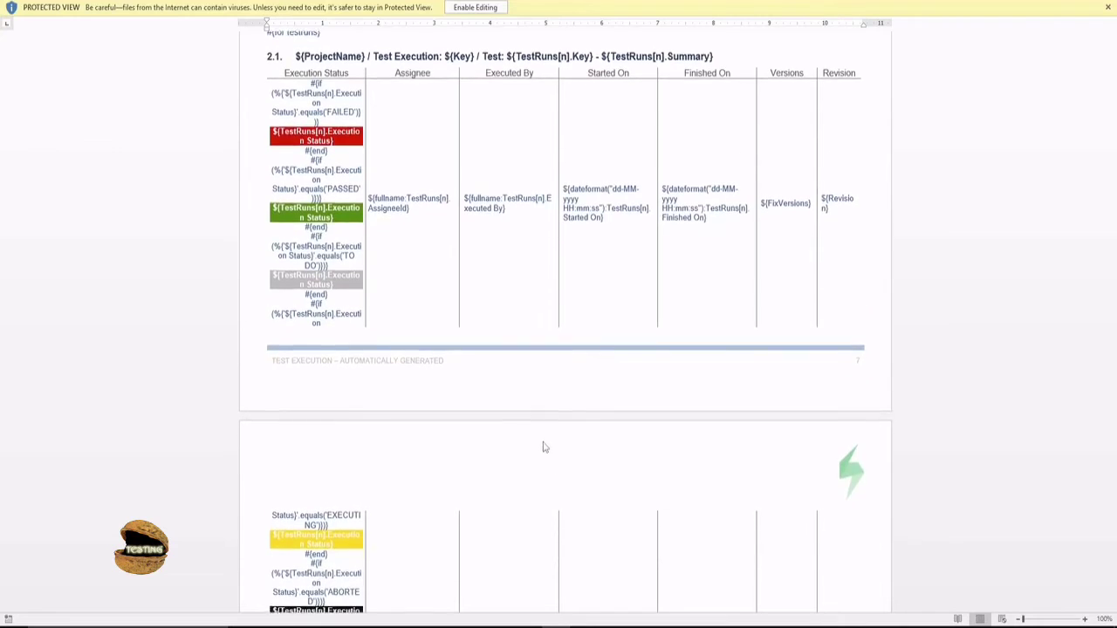
scroll(down, 3)
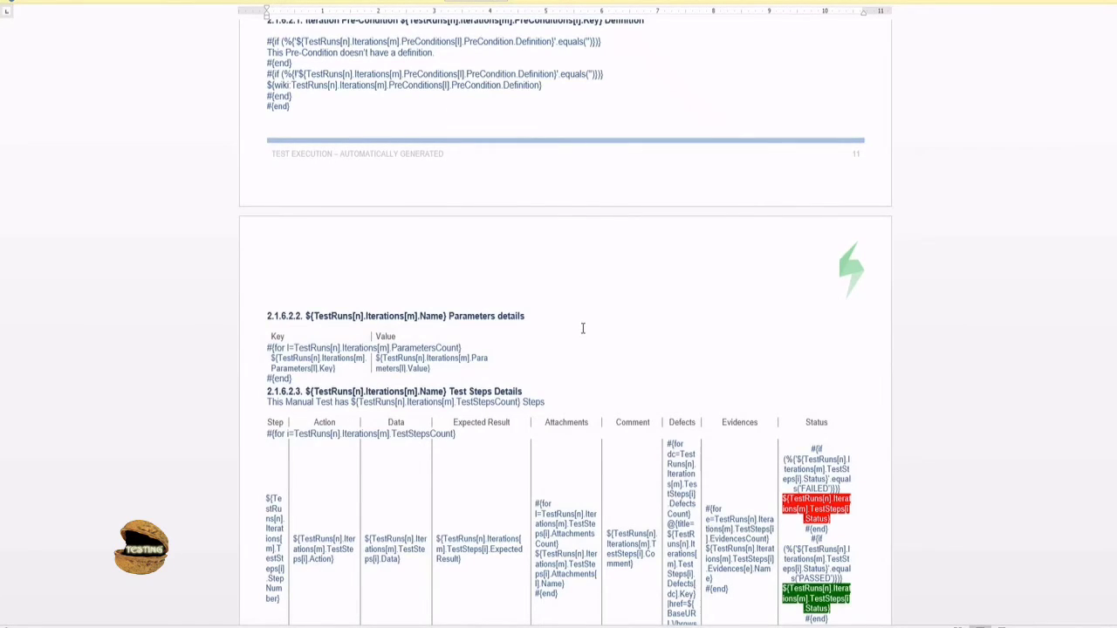
mouse_move(879, 145)
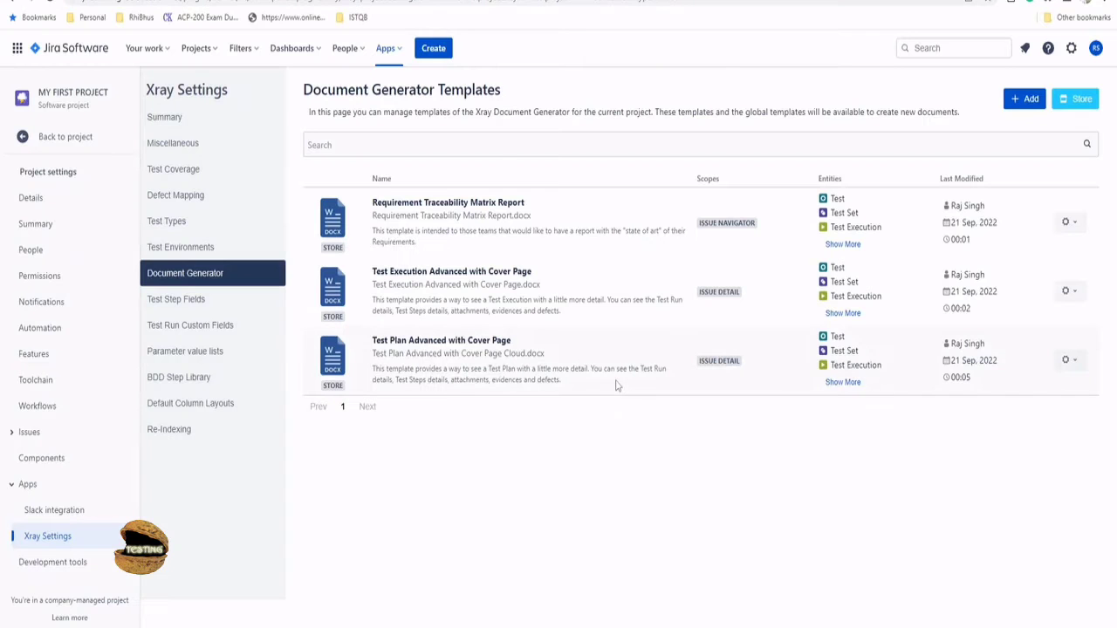
mouse_move(610, 100)
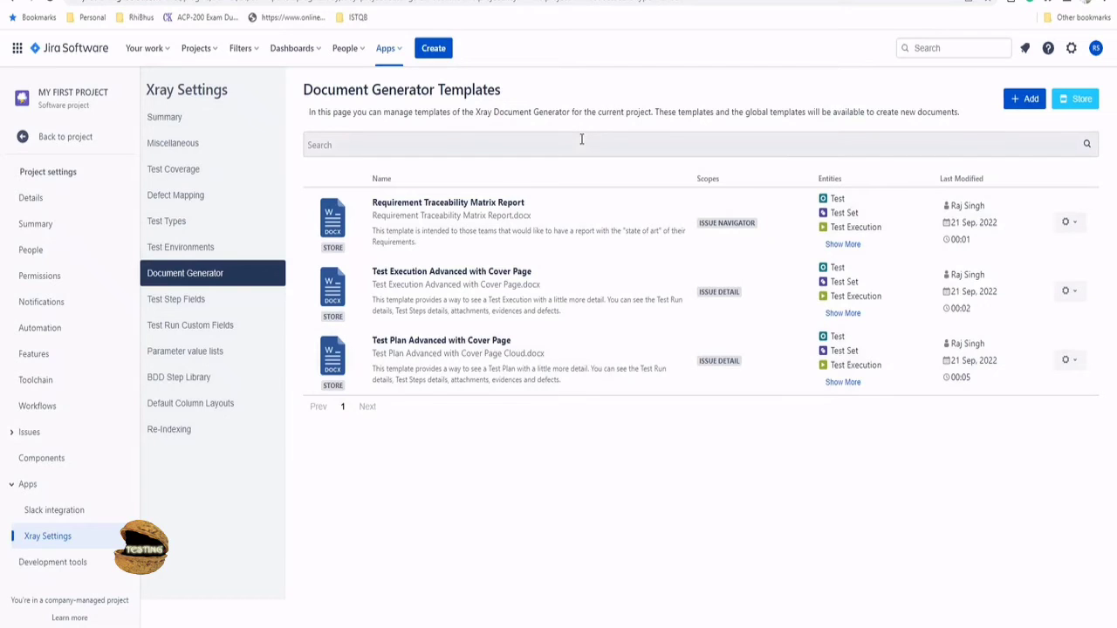
mouse_move(65, 136)
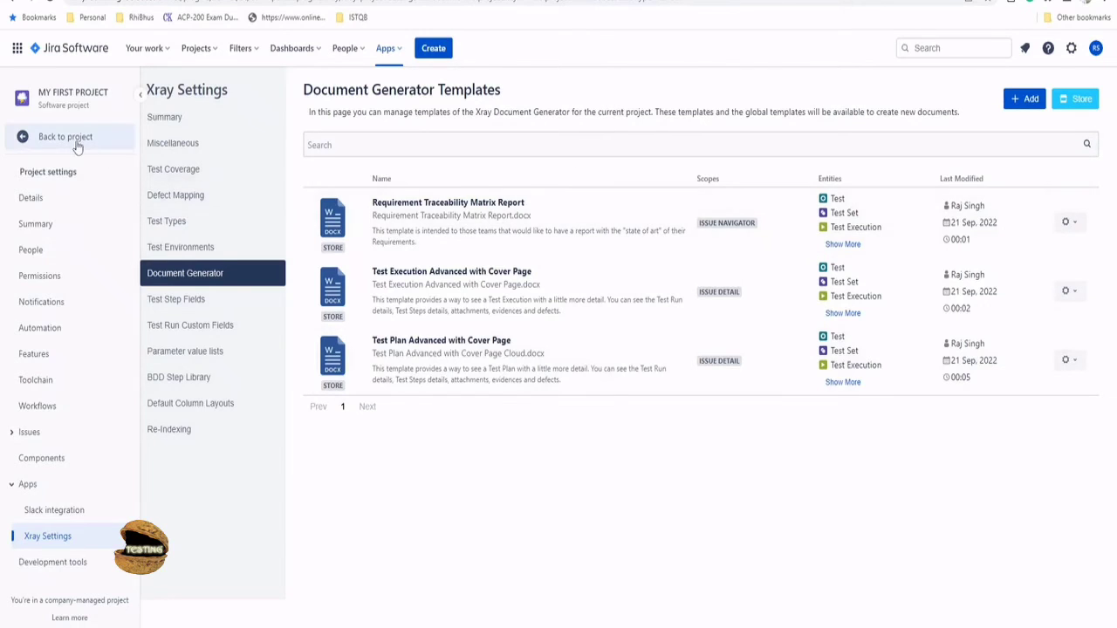
Reach test plan MFP-44 from the project's issues and show its more-actions menu
click(65, 136)
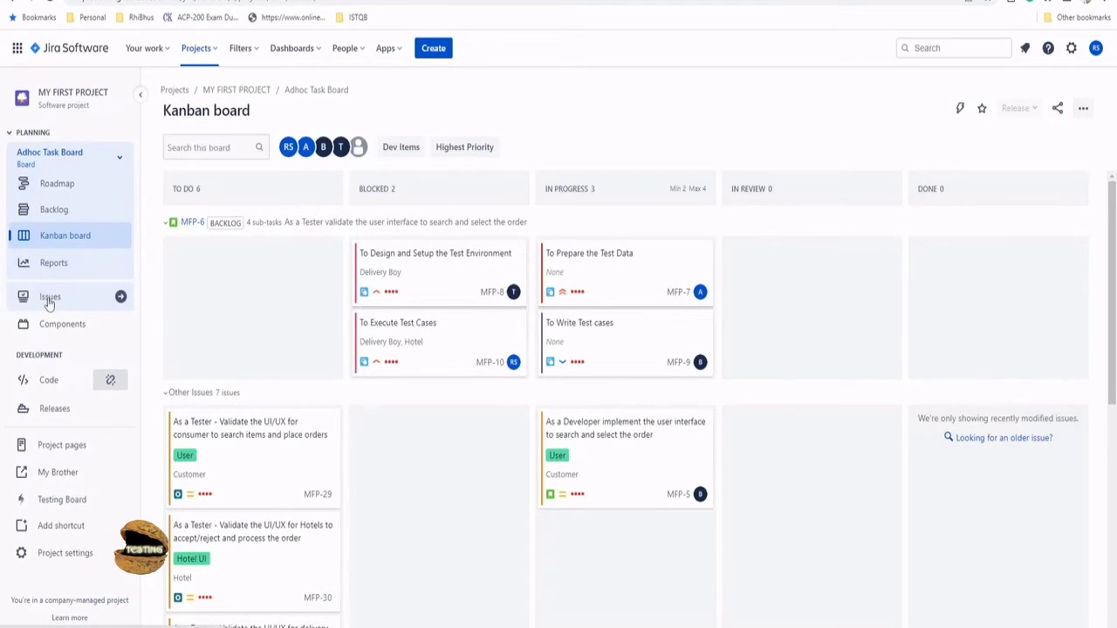
click(48, 297)
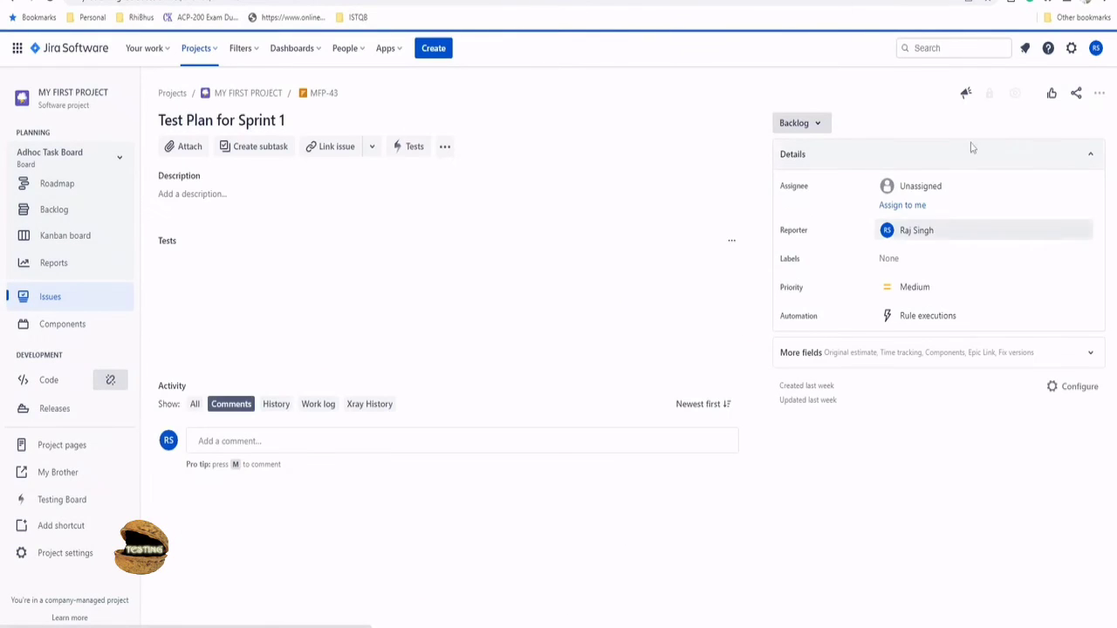
mouse_move(1099, 94)
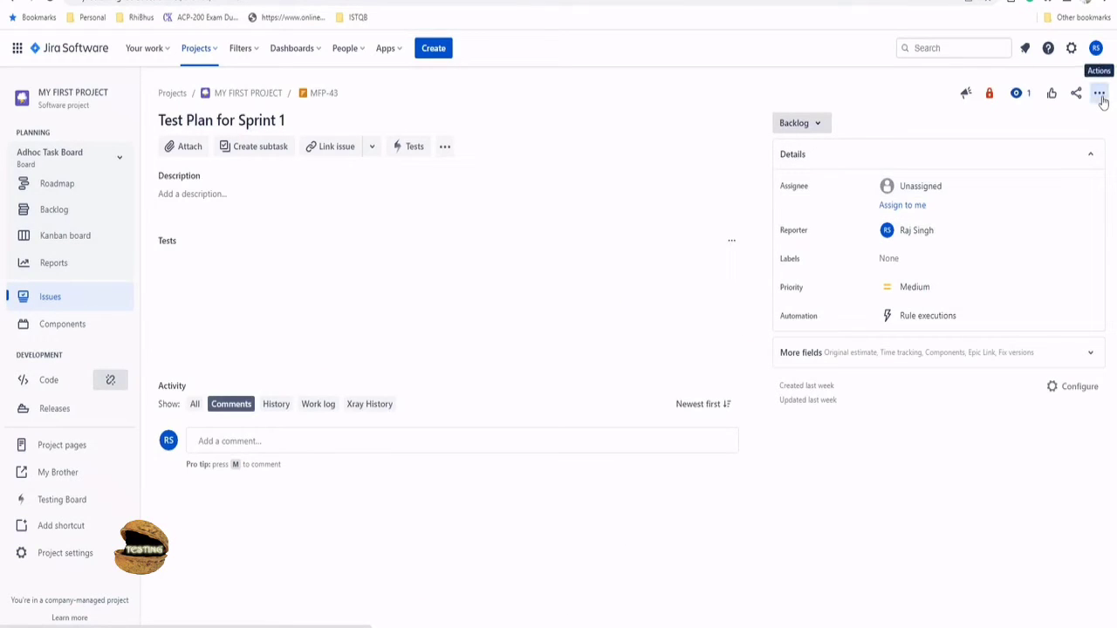
click(1099, 94)
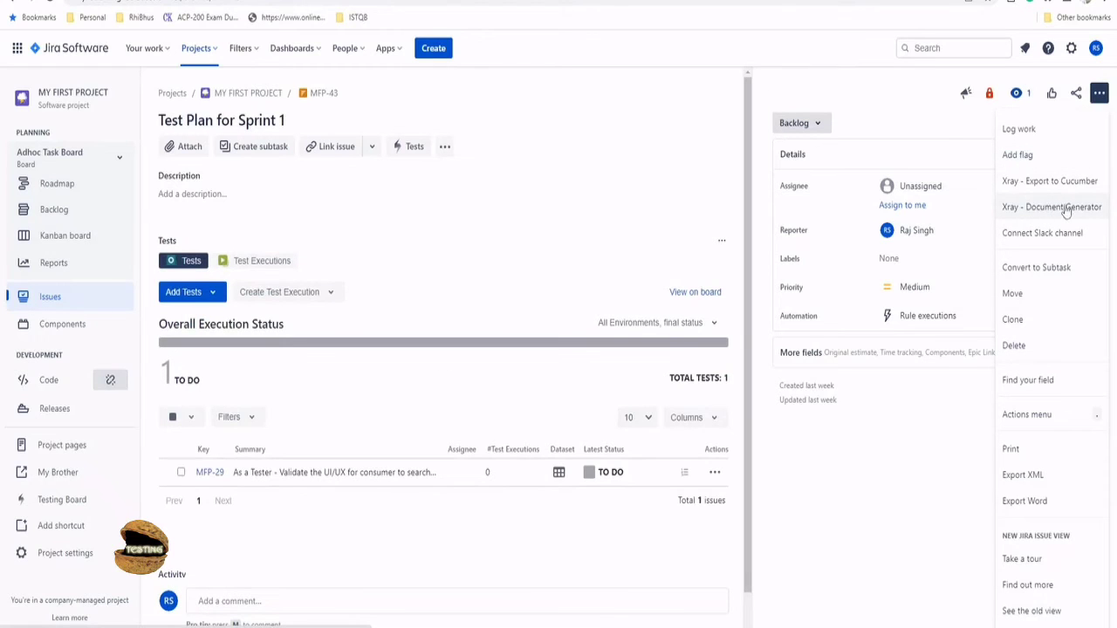
mouse_move(1063, 210)
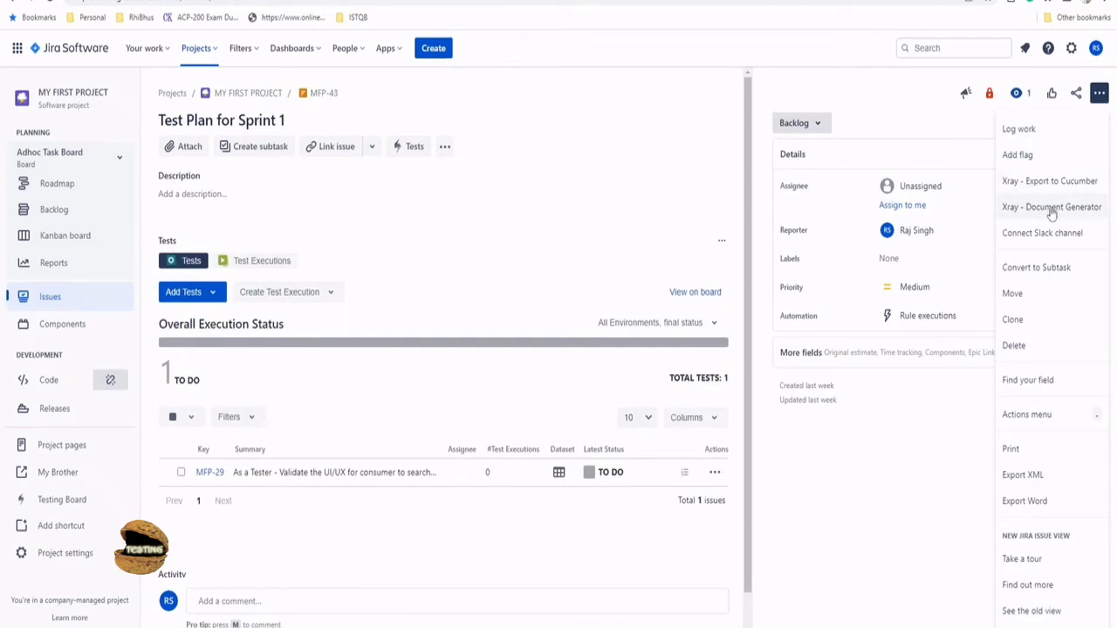
mouse_move(321, 332)
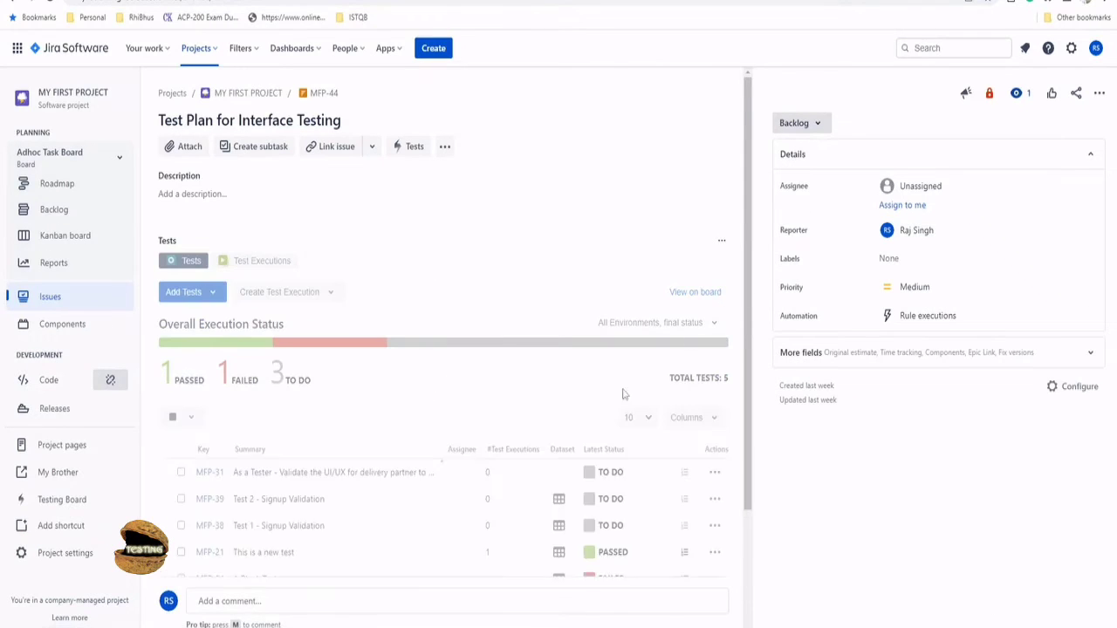
scroll(down, 3)
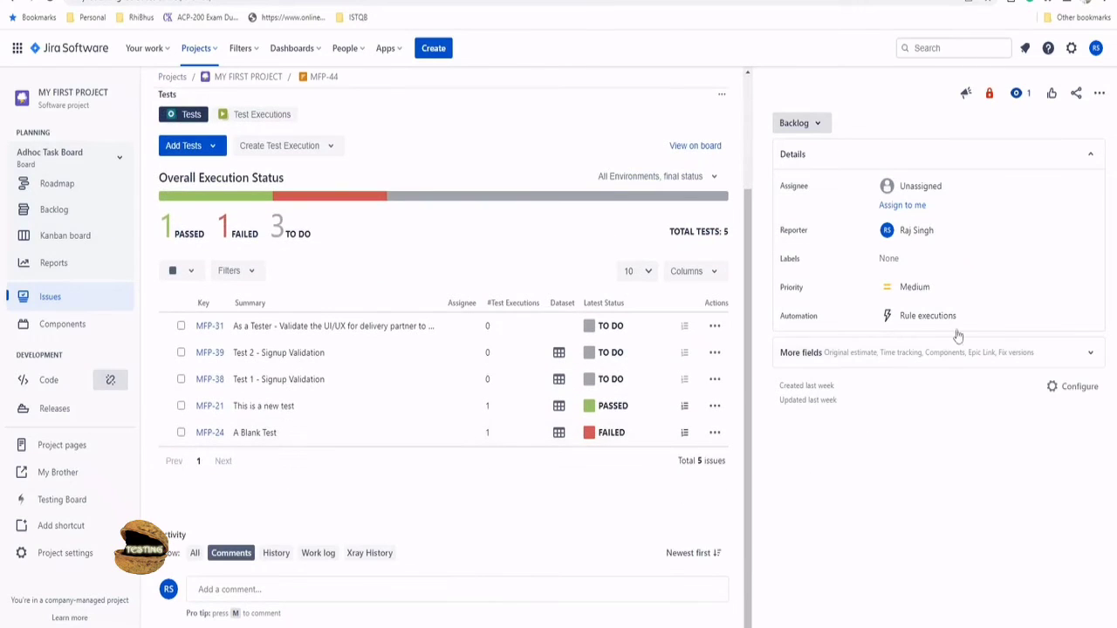
click(1099, 94)
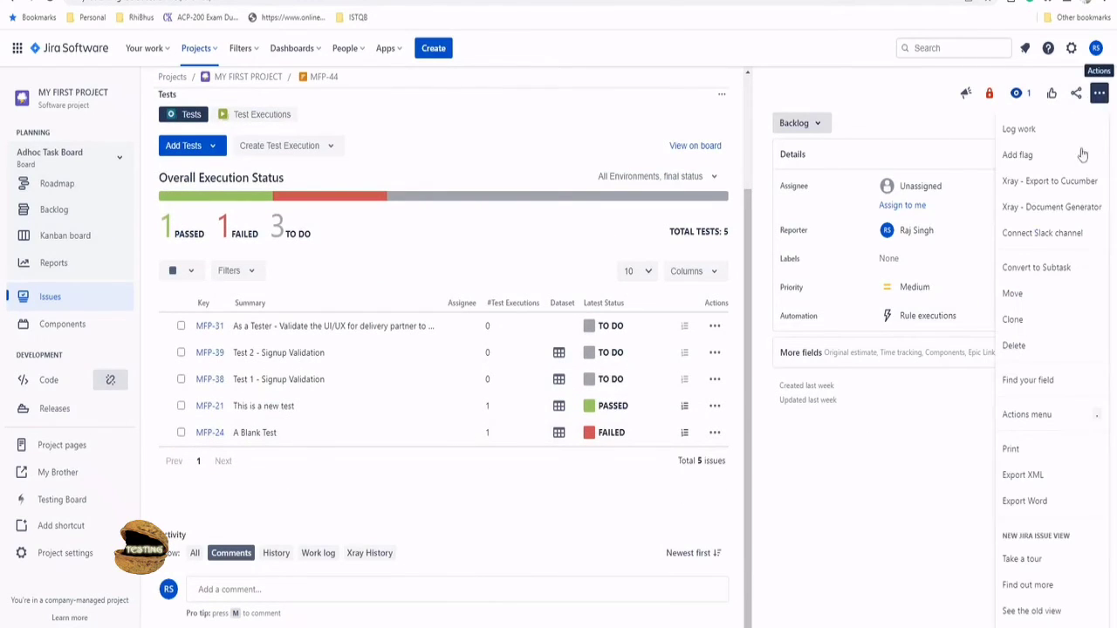
mouse_move(1051, 206)
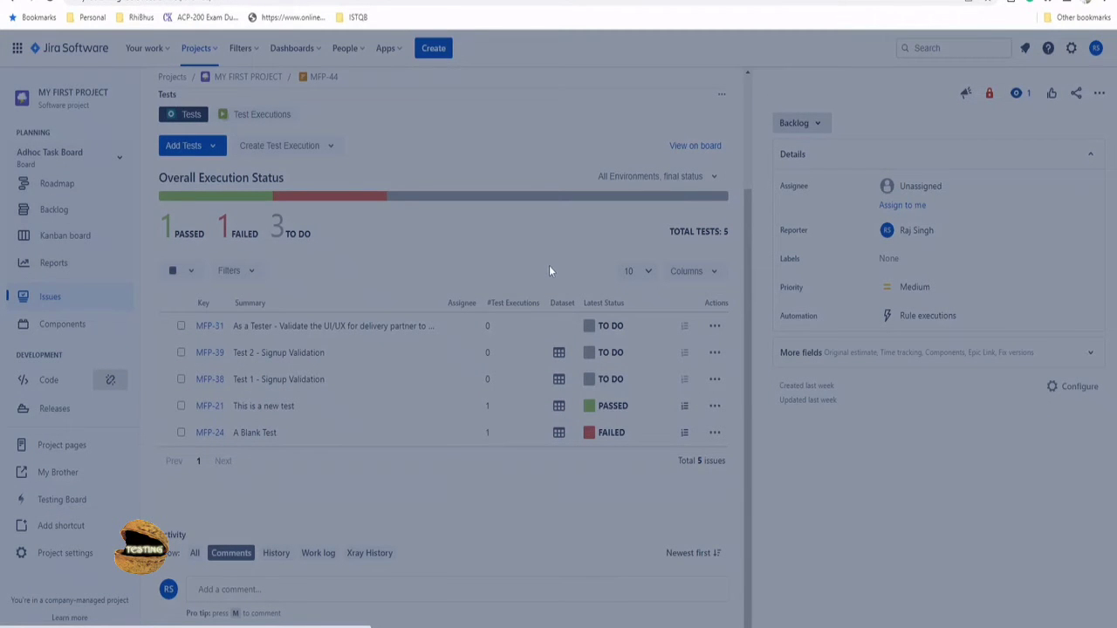
Choose Test Plan Advanced with Cover Page and PDF output, then export the test plan
click(558, 276)
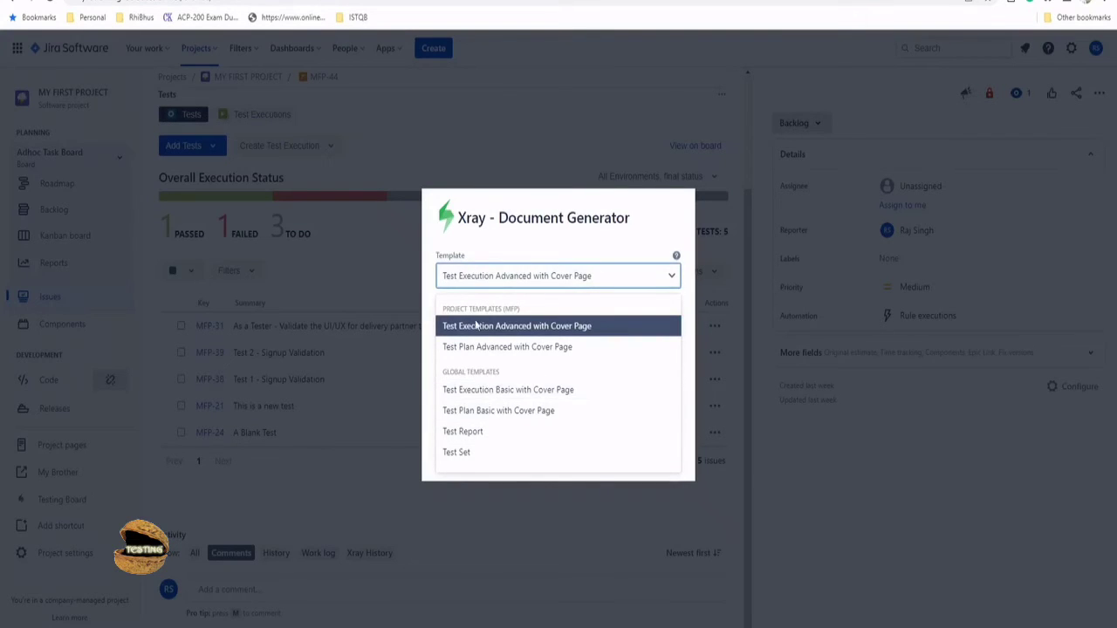
mouse_move(502, 345)
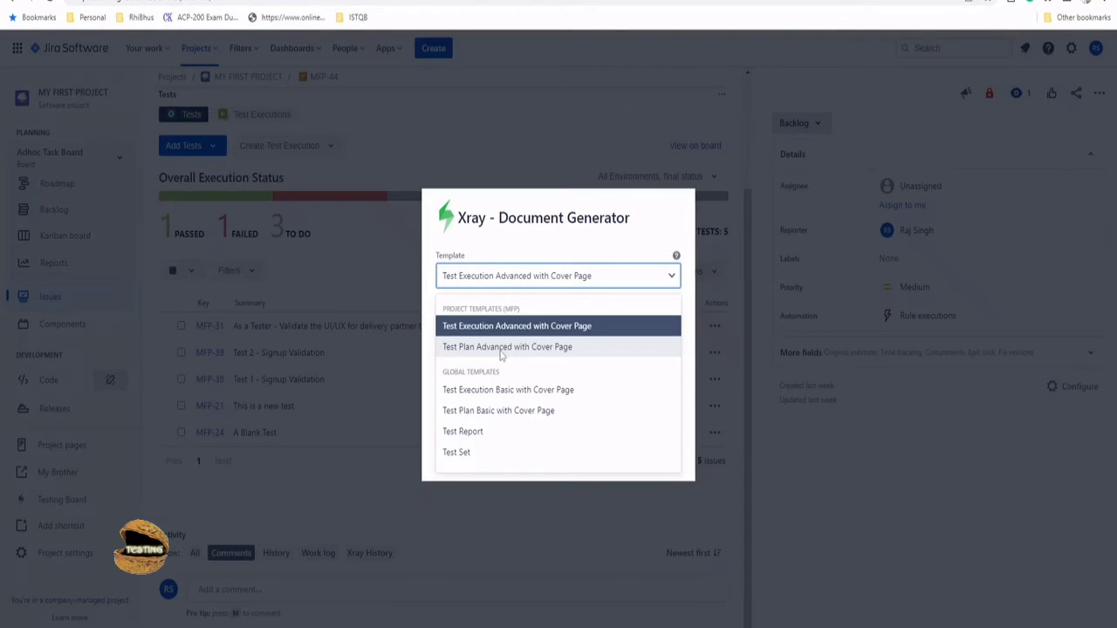
click(506, 346)
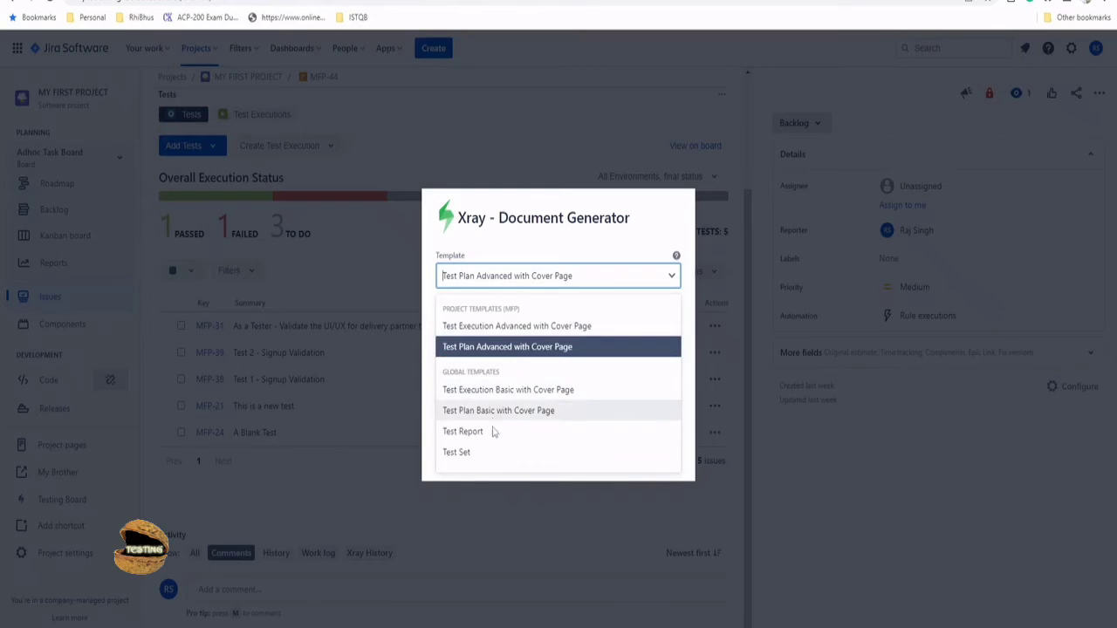
mouse_move(462, 431)
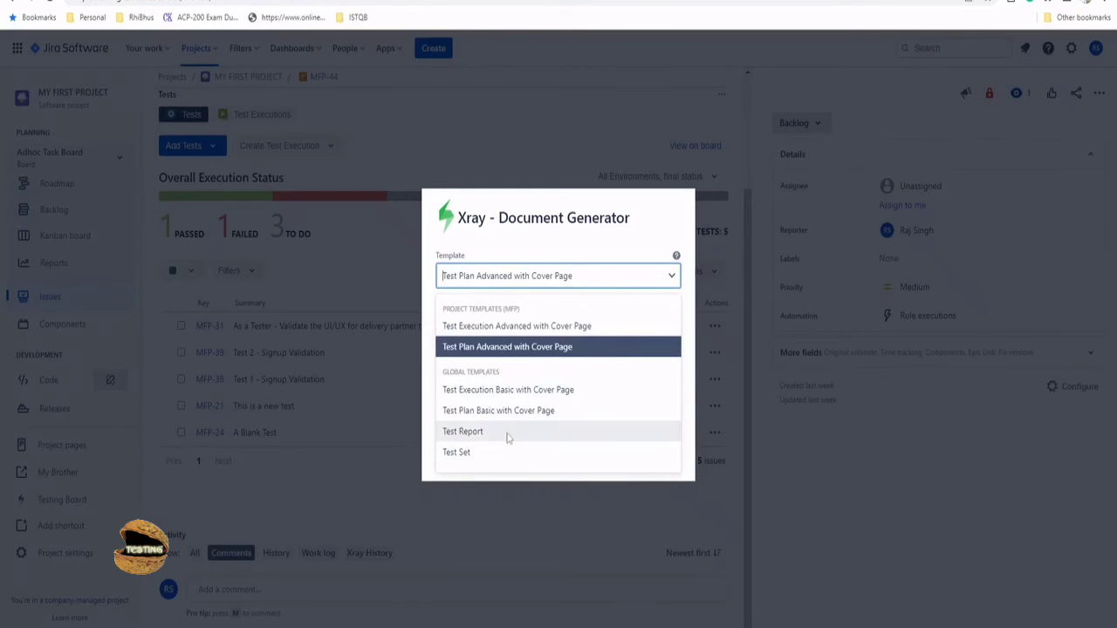
click(506, 345)
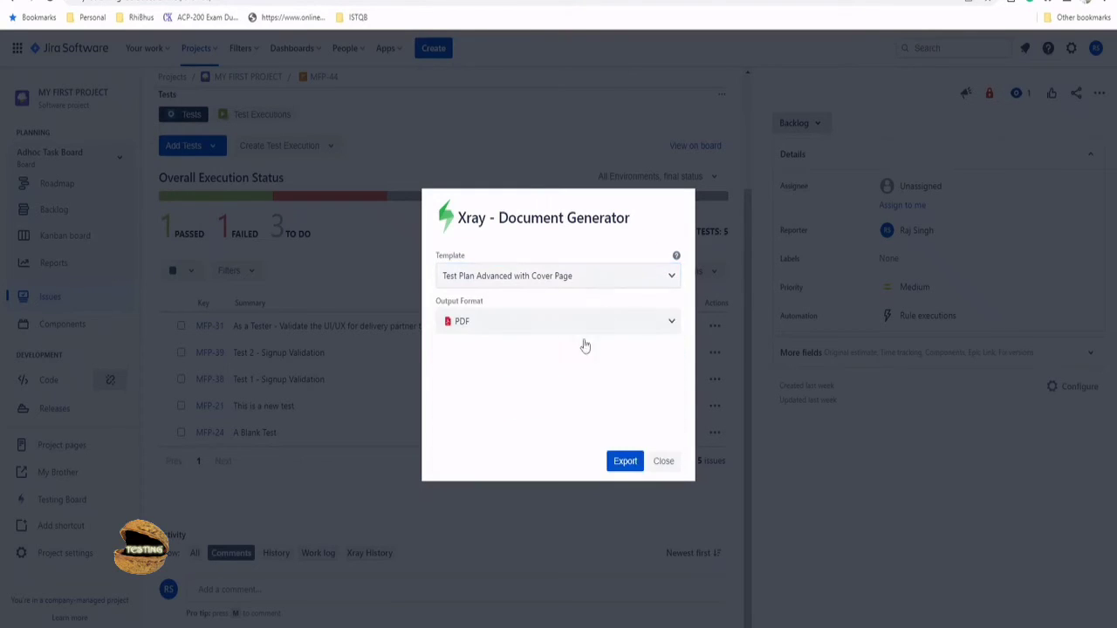
click(559, 321)
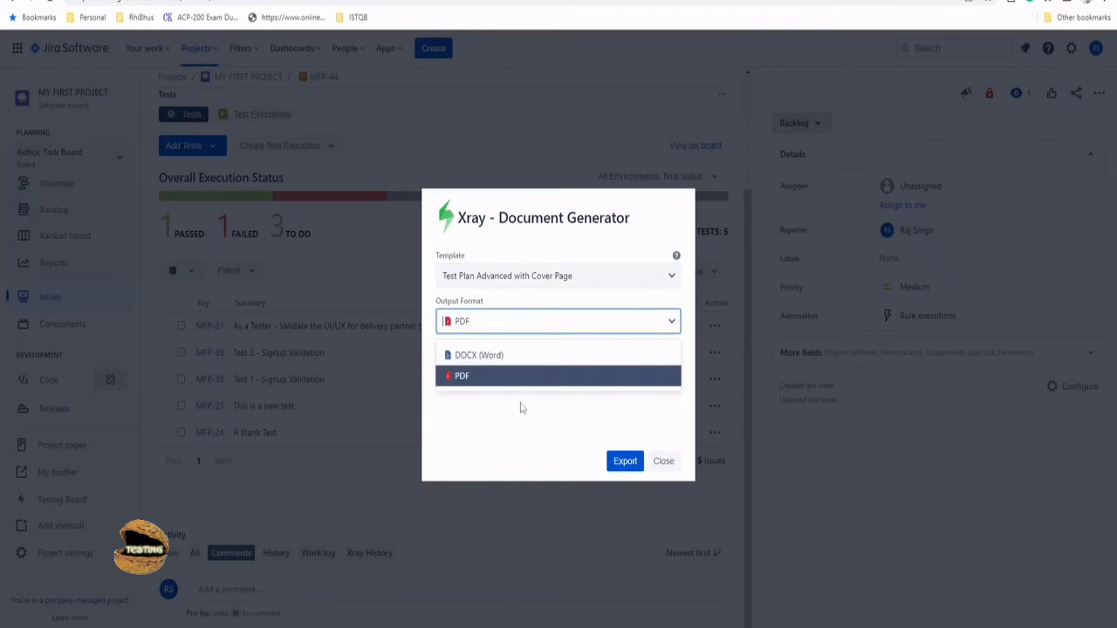
click(625, 460)
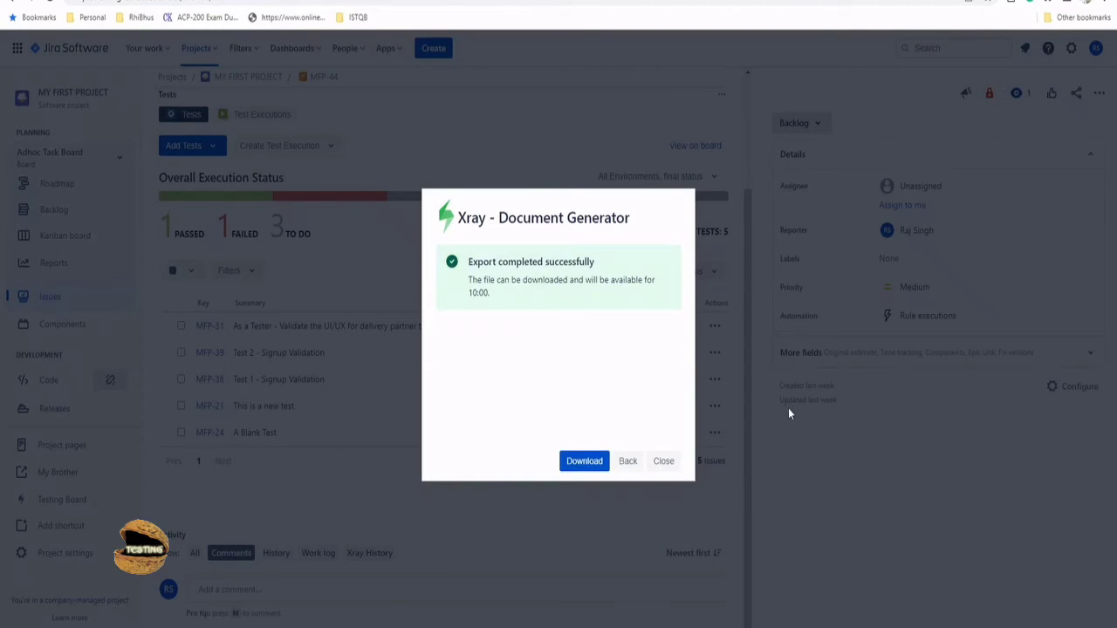
Download the exported MFP-44.pdf and view its cover page
click(582, 461)
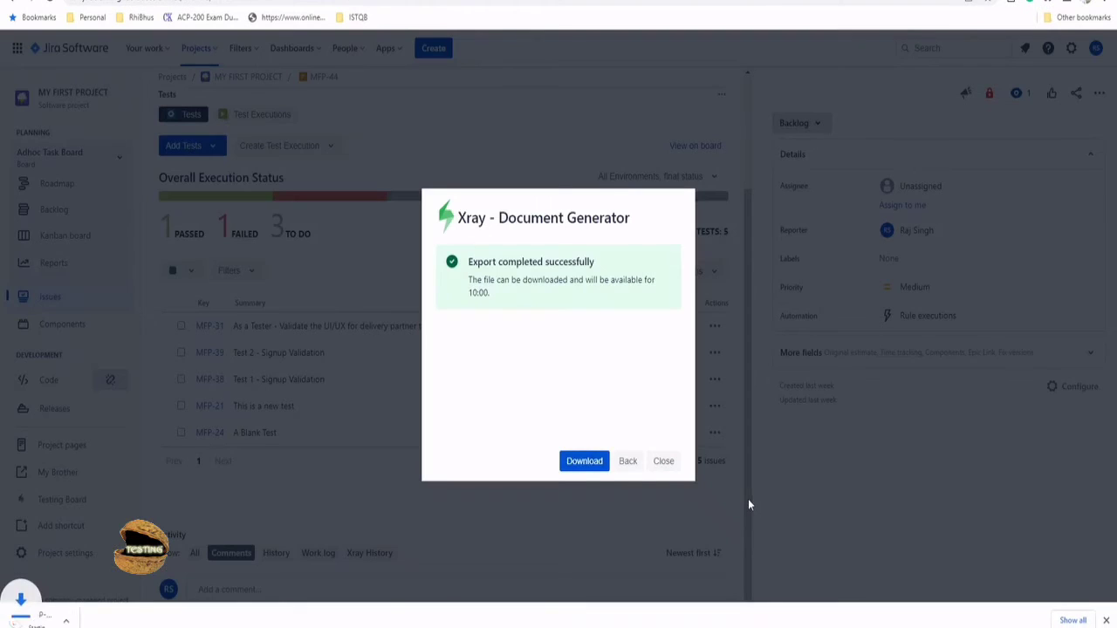
click(582, 461)
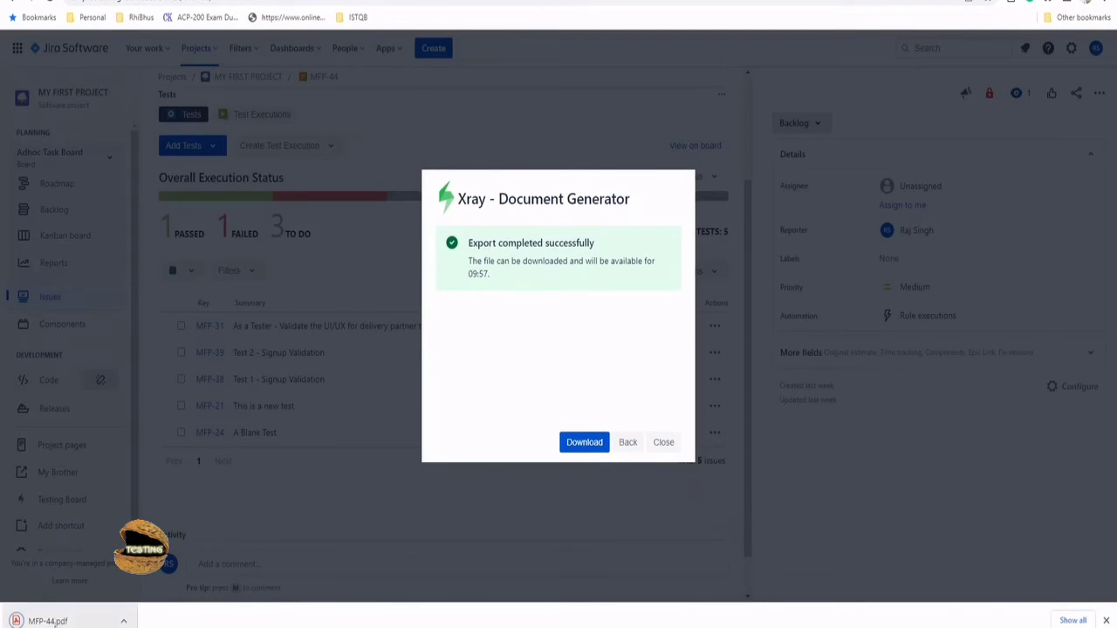
click(583, 441)
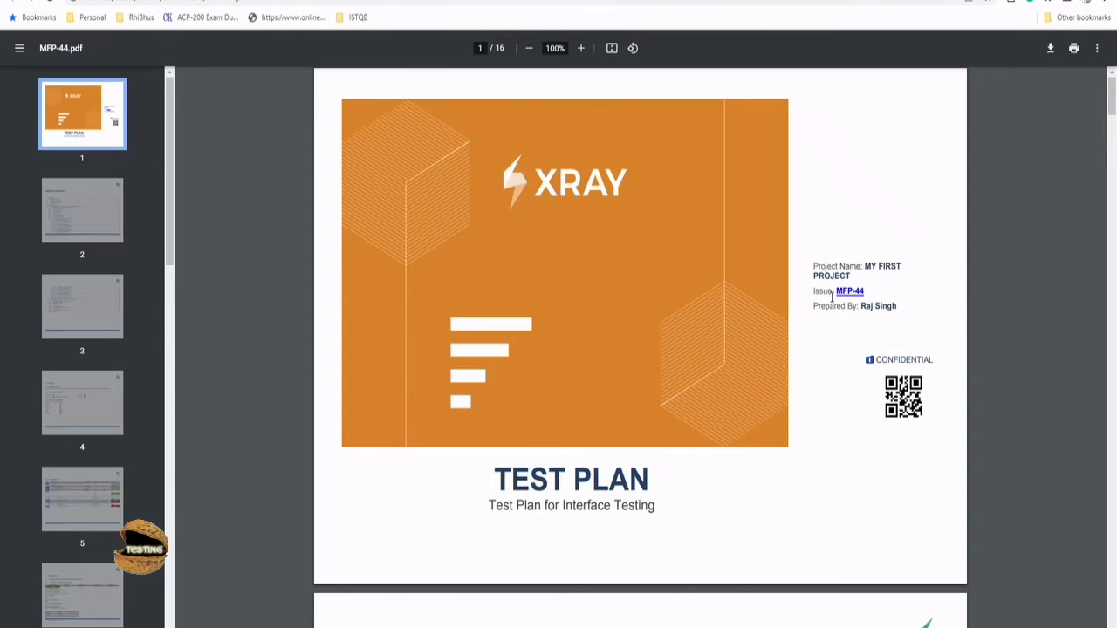
mouse_move(844, 300)
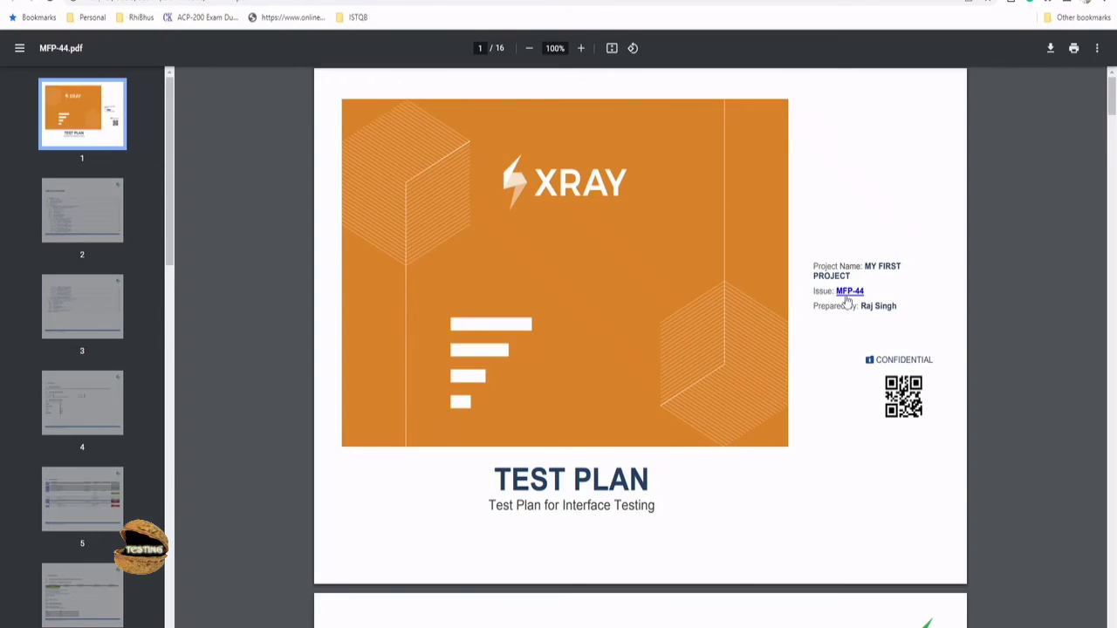
mouse_move(914, 427)
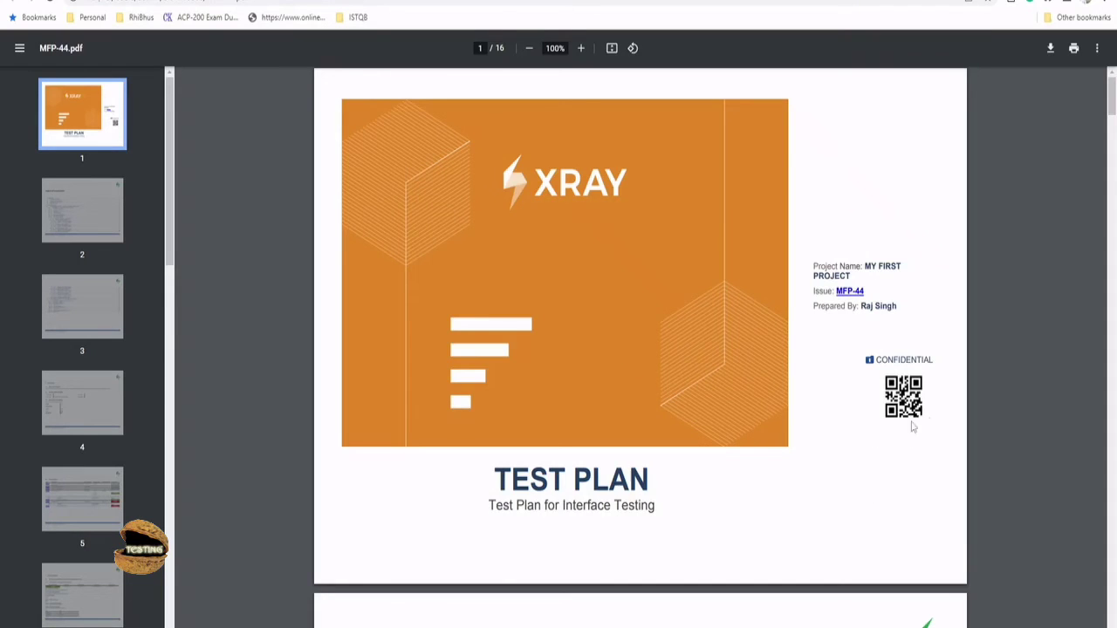
mouse_move(771, 457)
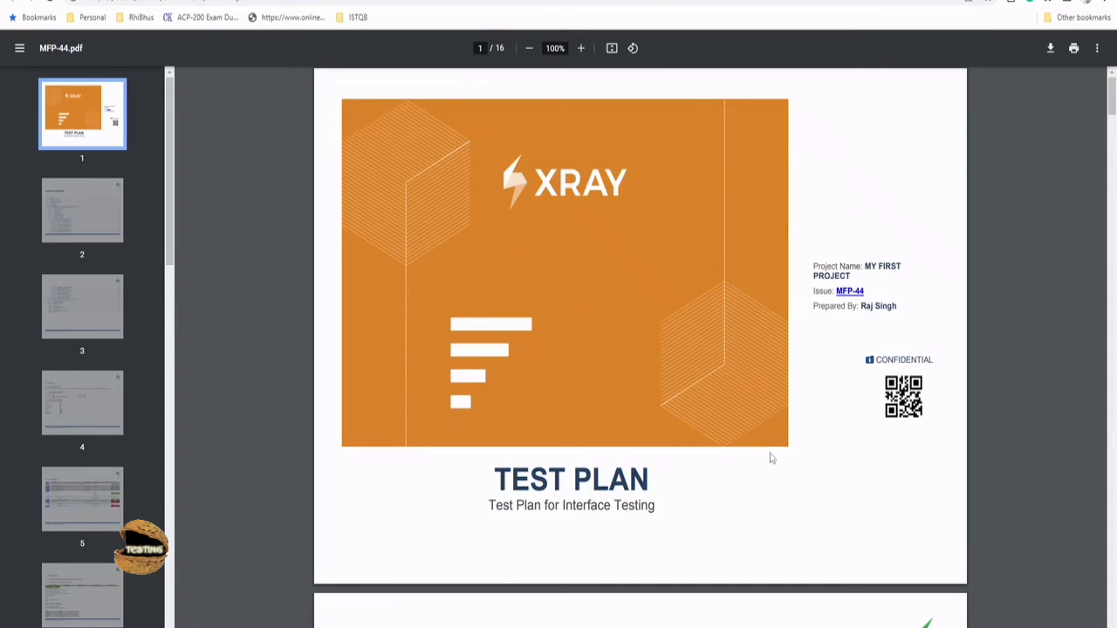
scroll(down, 3)
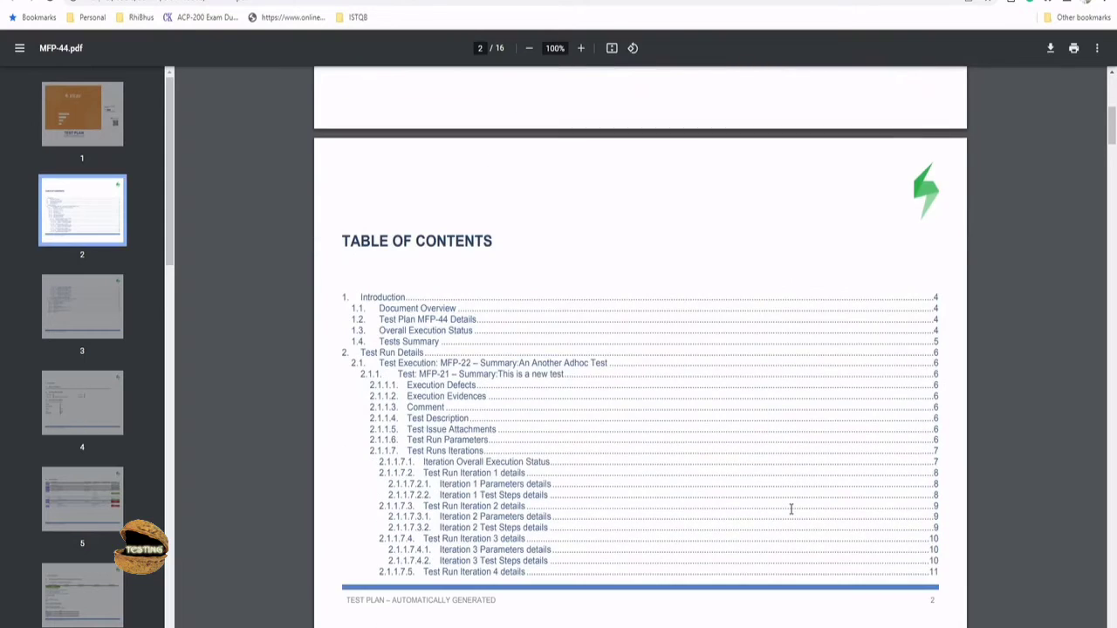
scroll(down, 3)
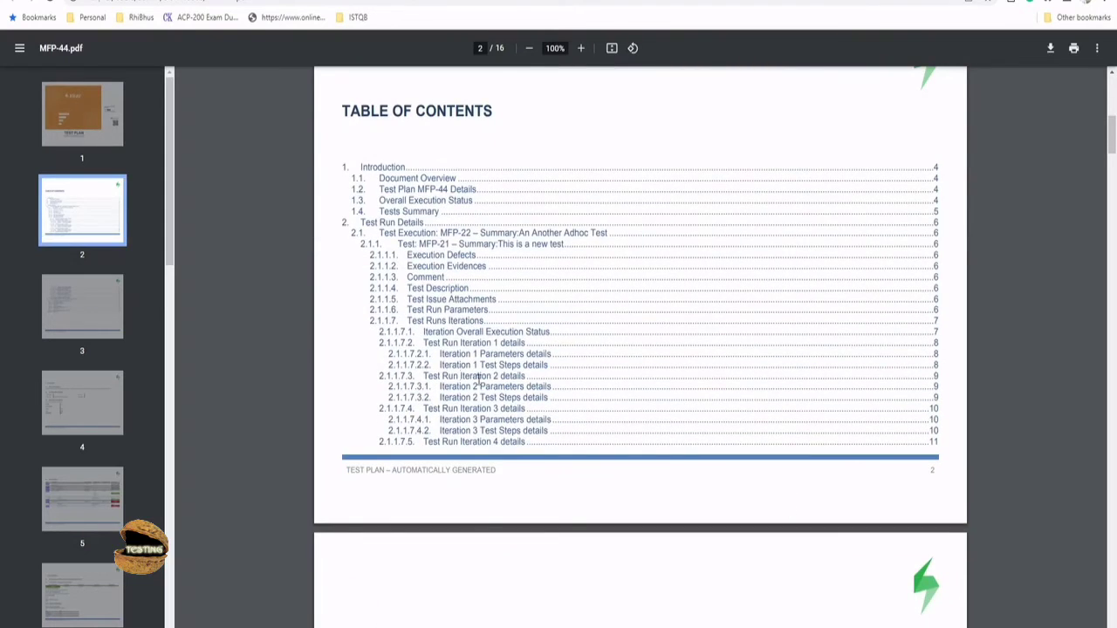
scroll(down, 3)
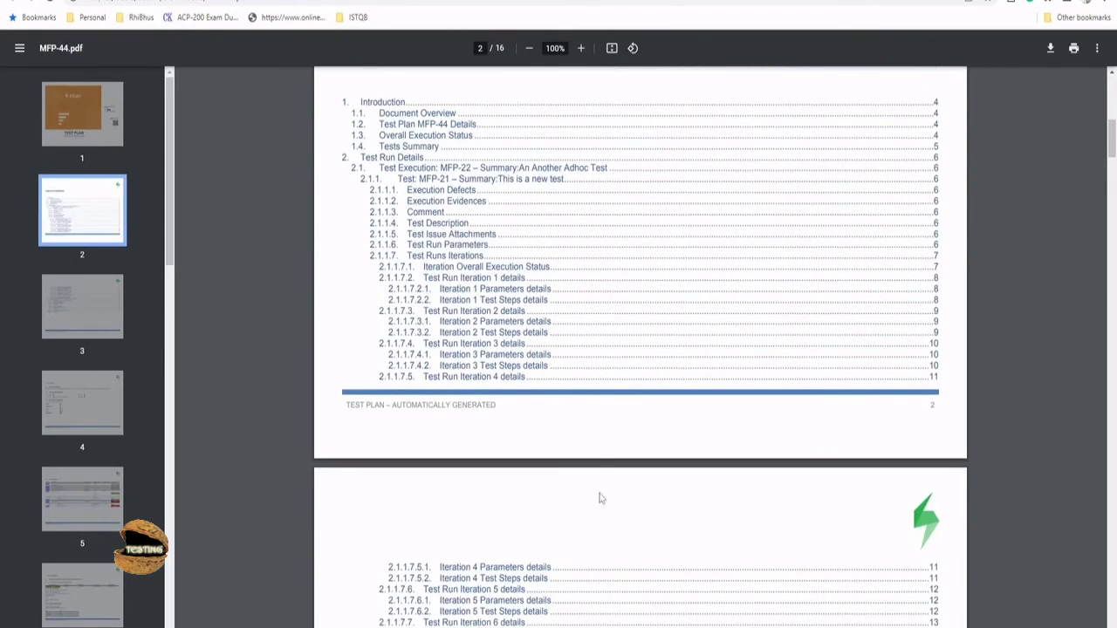
scroll(down, 3)
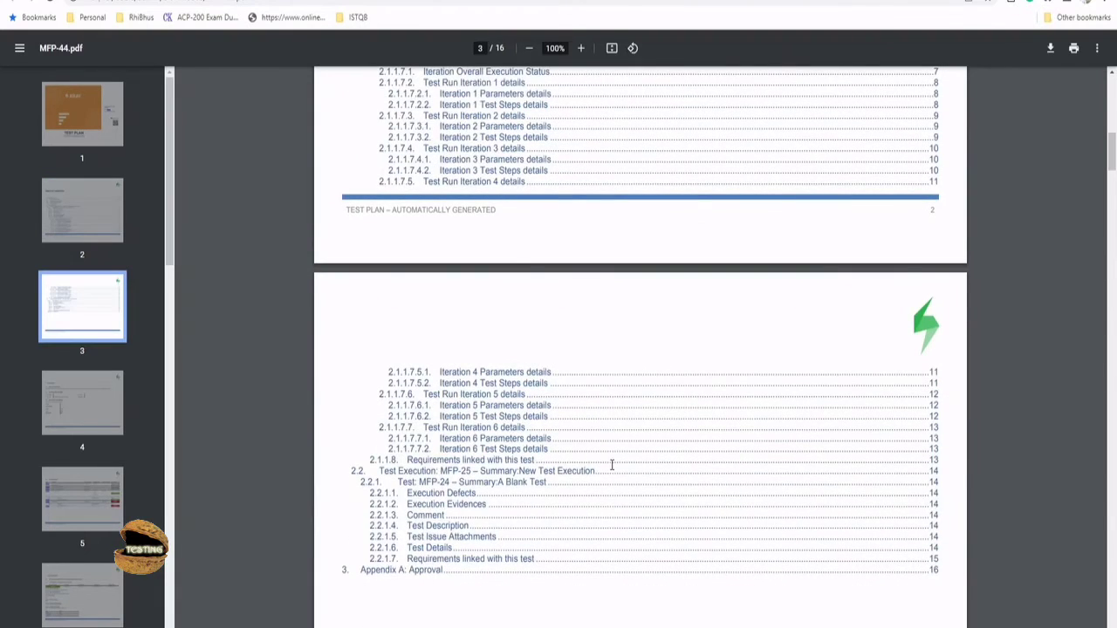
scroll(down, 3)
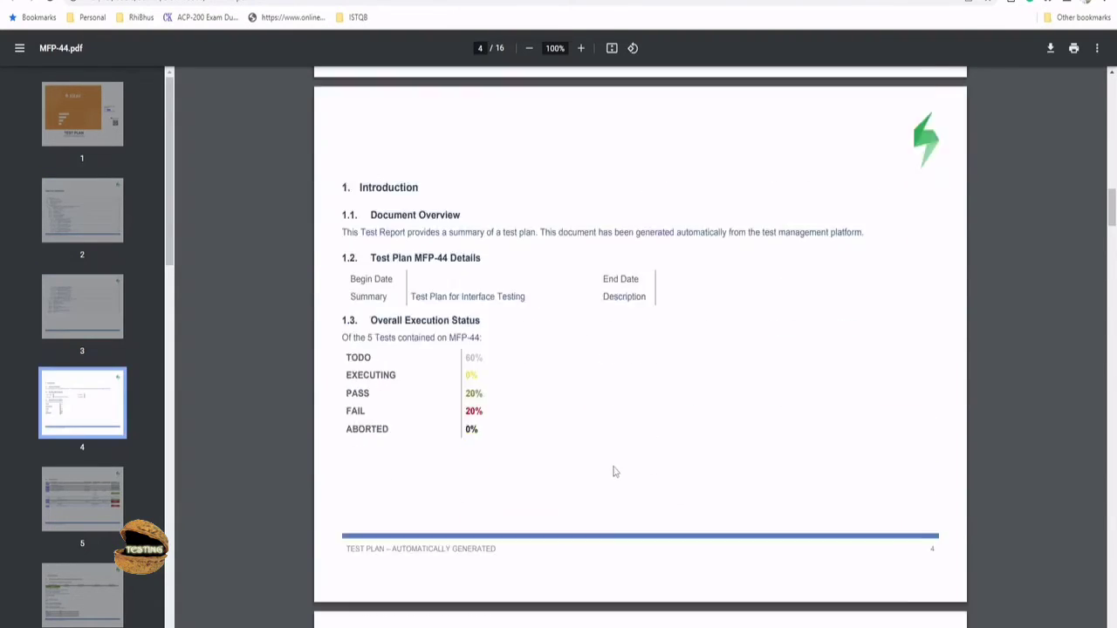
scroll(down, 3)
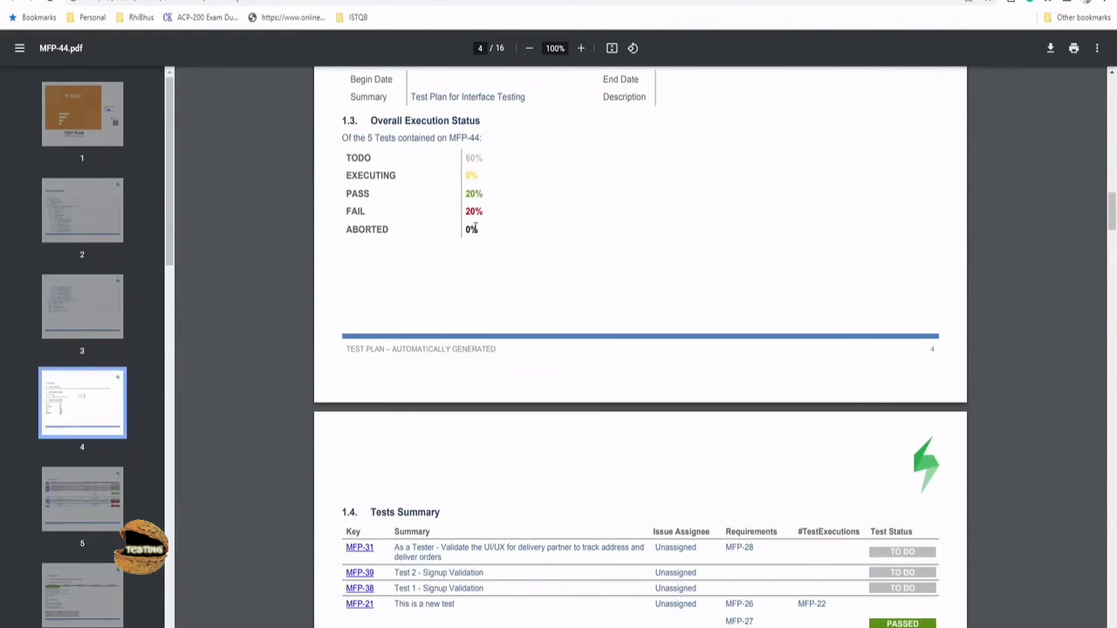
scroll(down, 3)
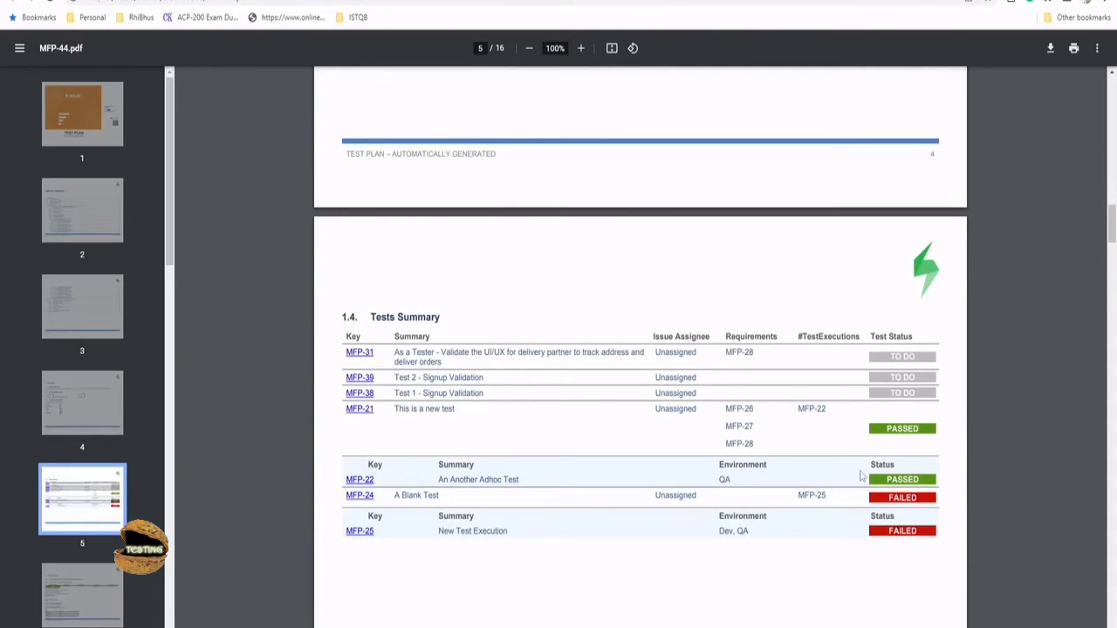
scroll(down, 3)
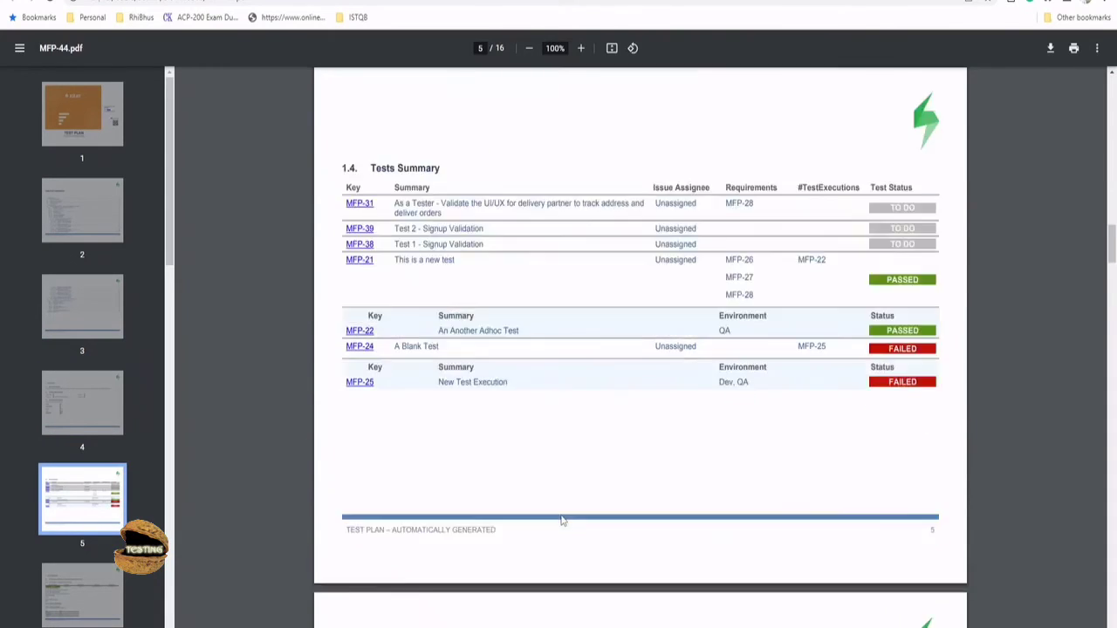
scroll(down, 3)
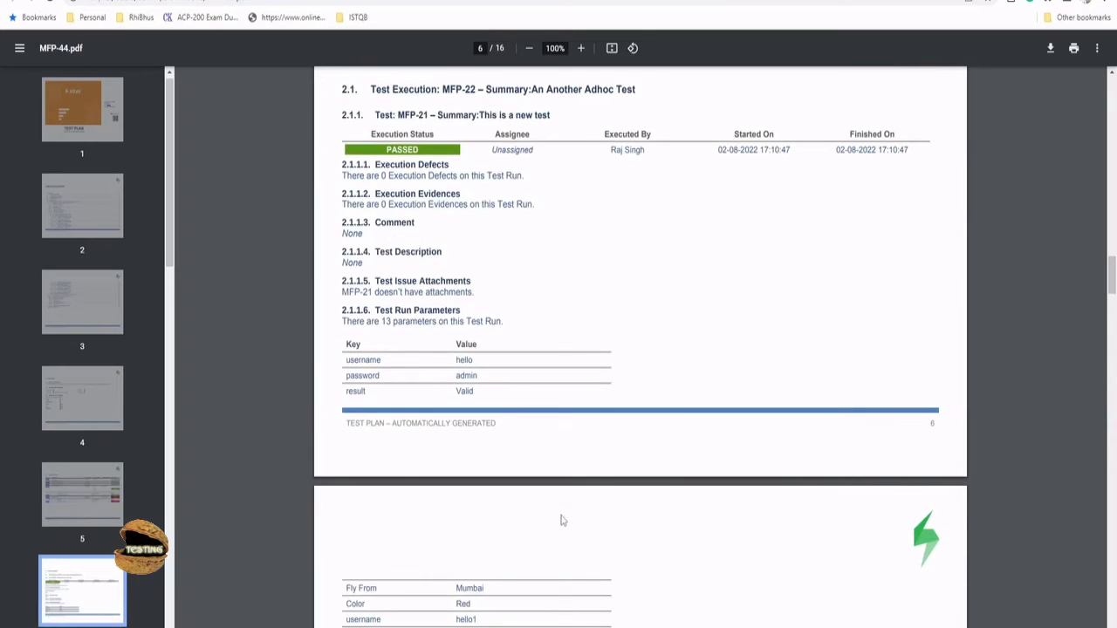
scroll(down, 3)
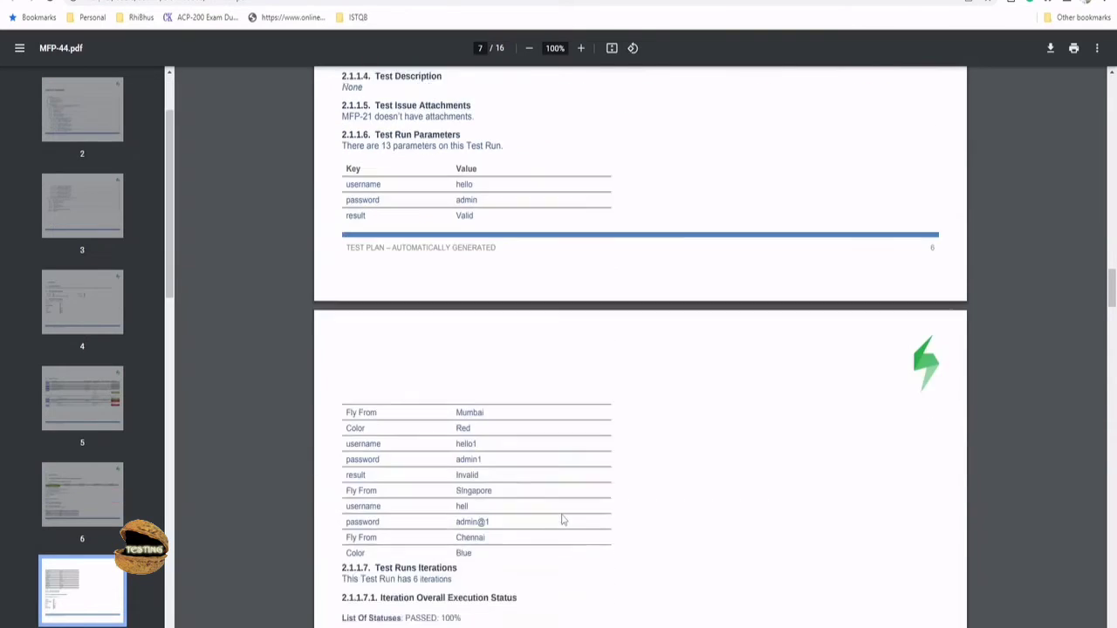
scroll(down, 3)
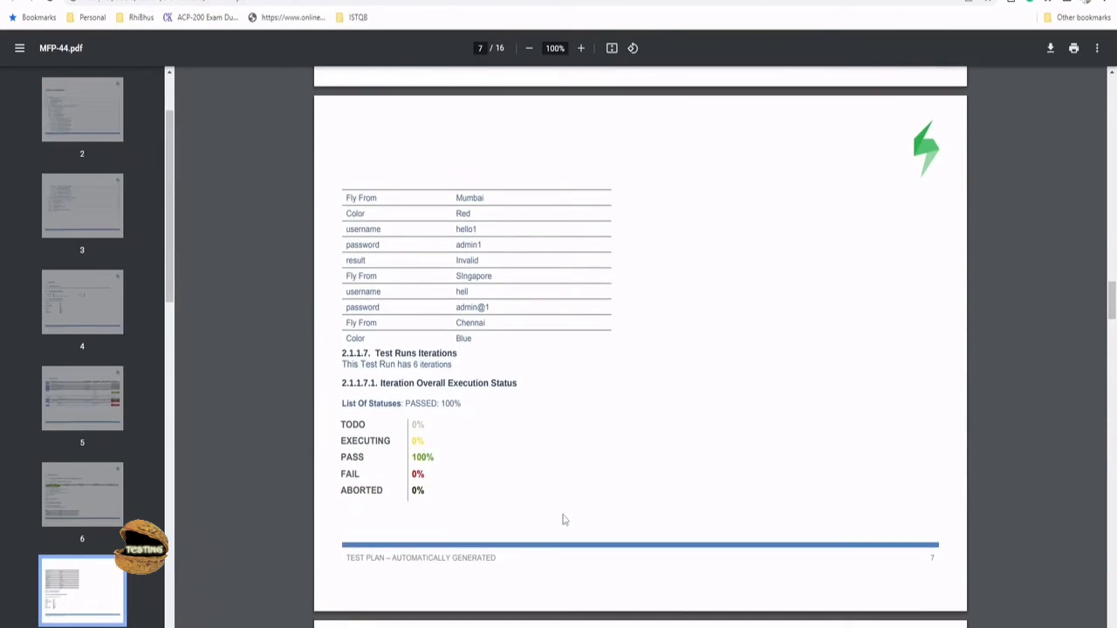
scroll(down, 3)
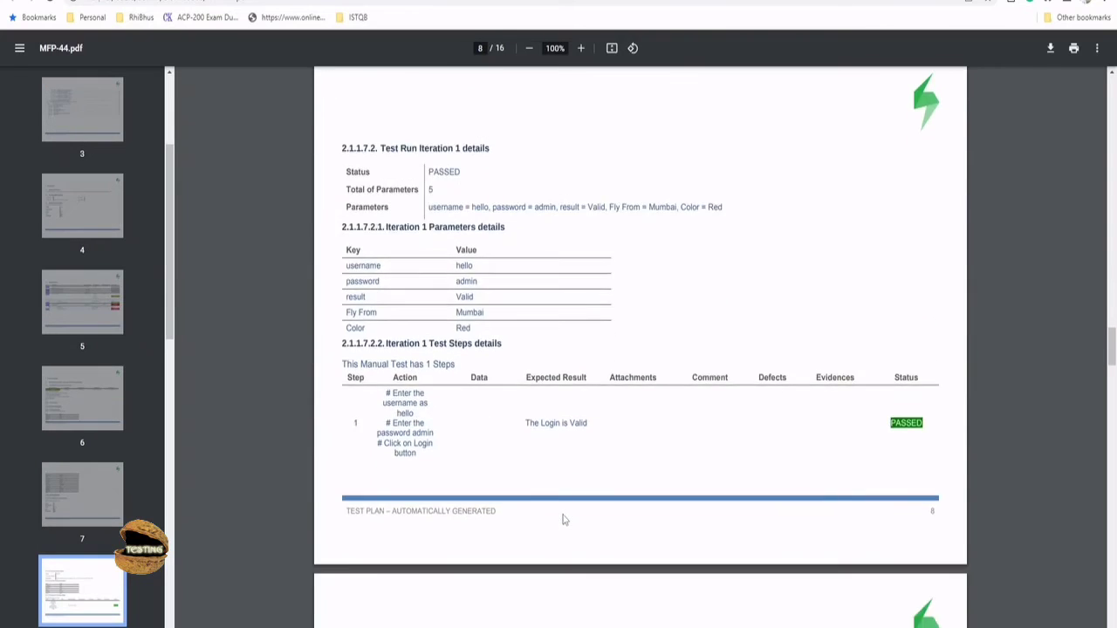
scroll(down, 3)
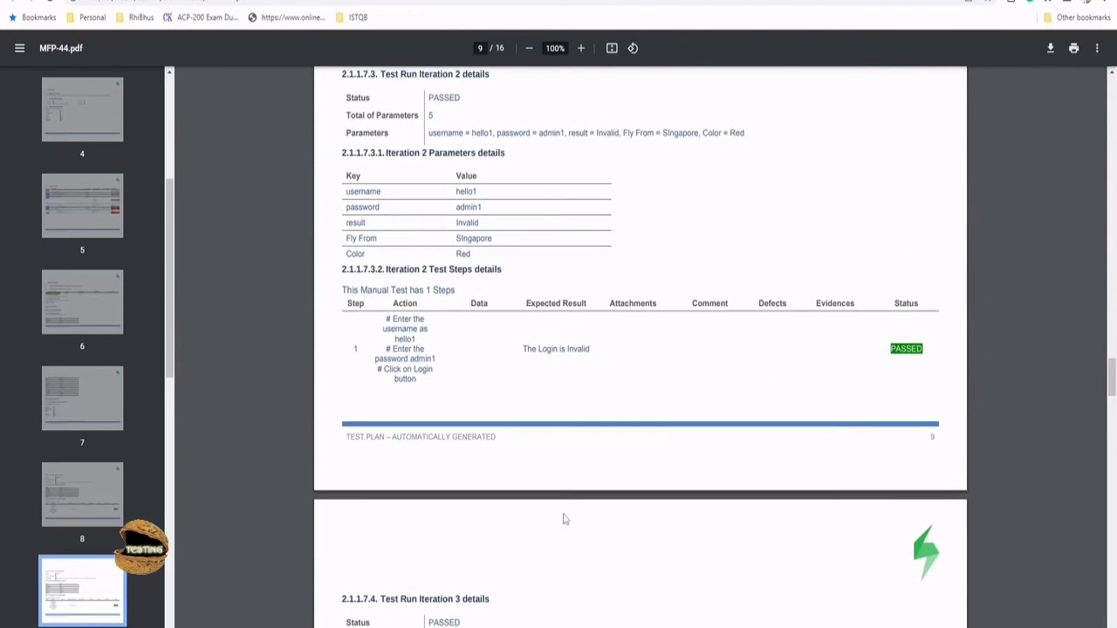
scroll(down, 3)
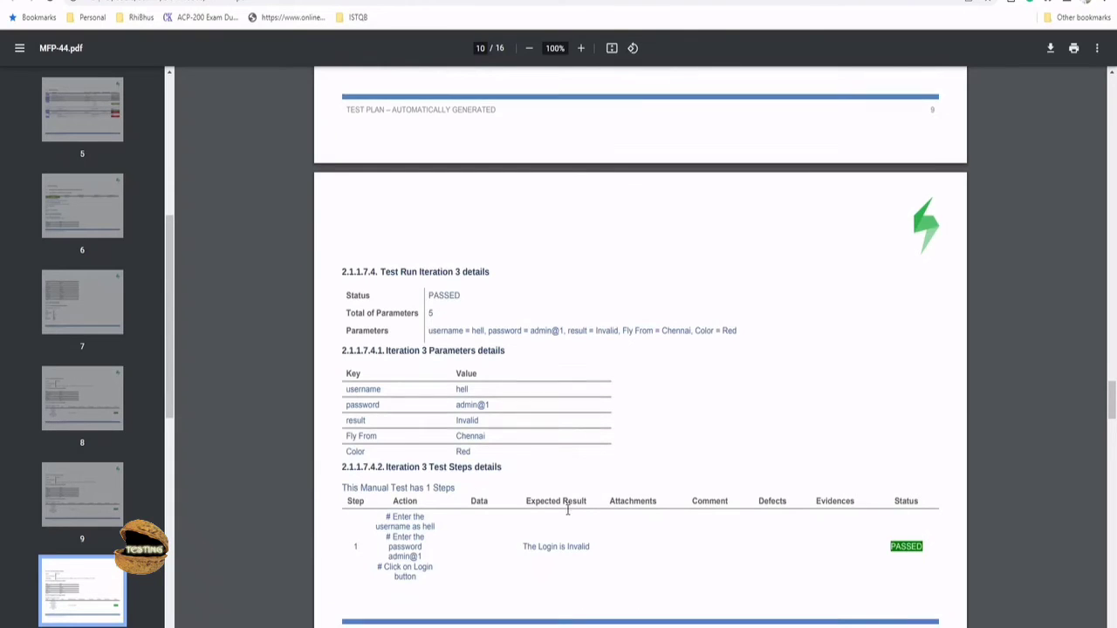
scroll(down, 3)
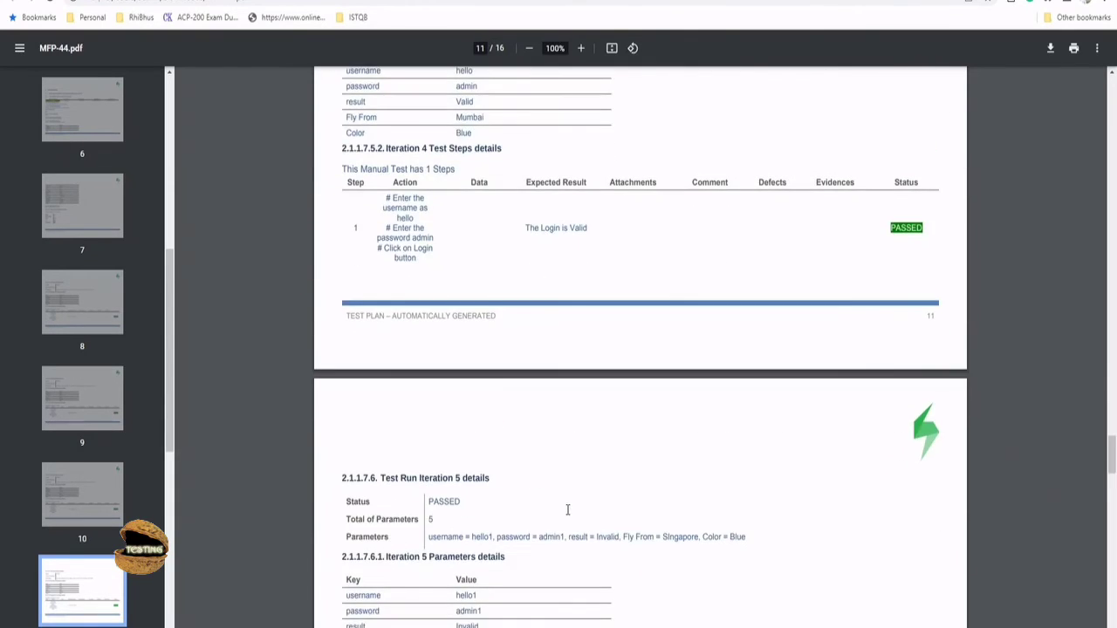
scroll(down, 3)
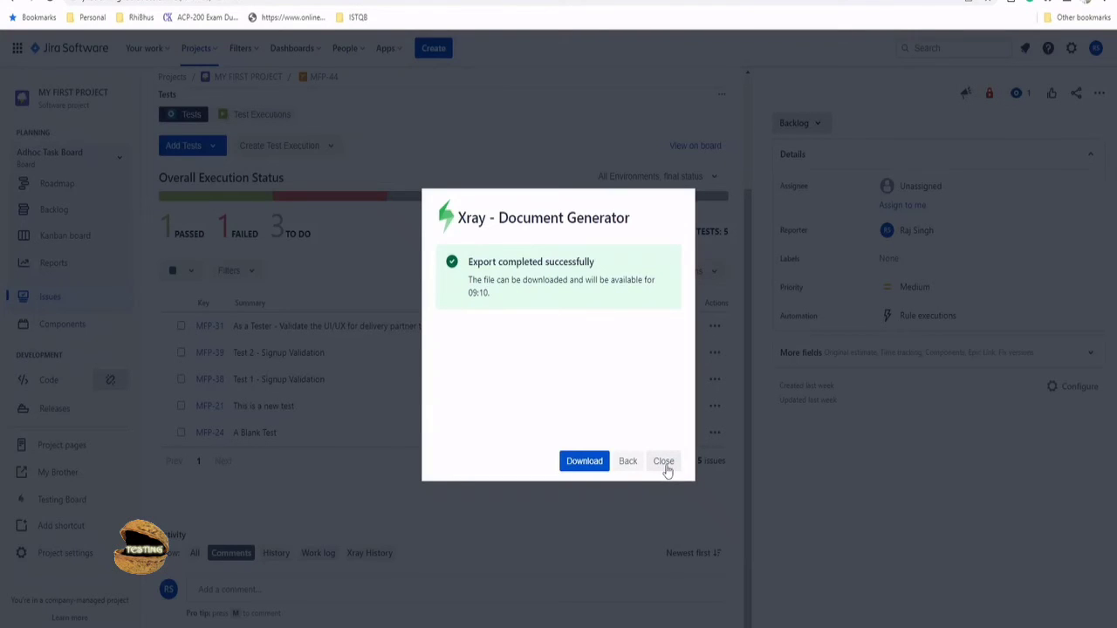
Dismiss the completed export window and go to MY FIRST PROJECT's full issues list
click(663, 461)
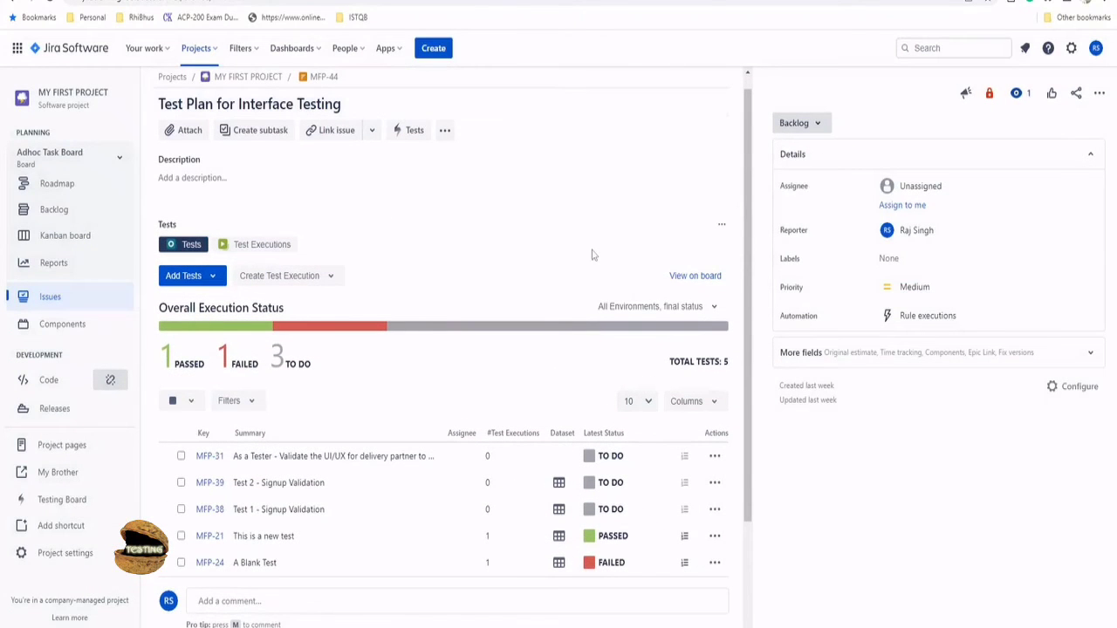
mouse_move(326, 471)
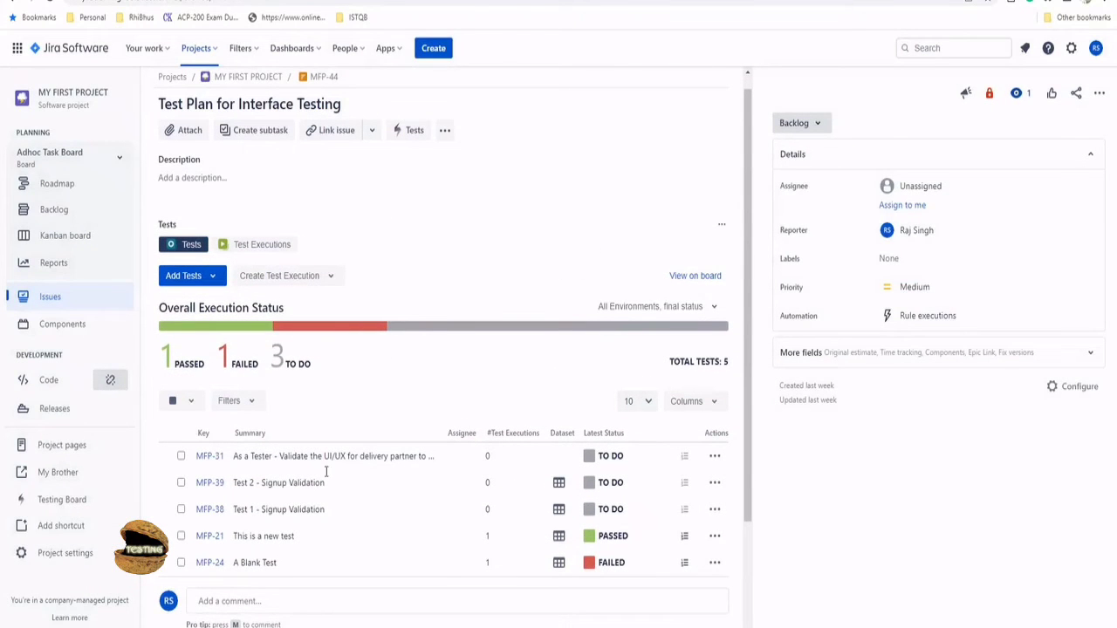
mouse_move(458, 520)
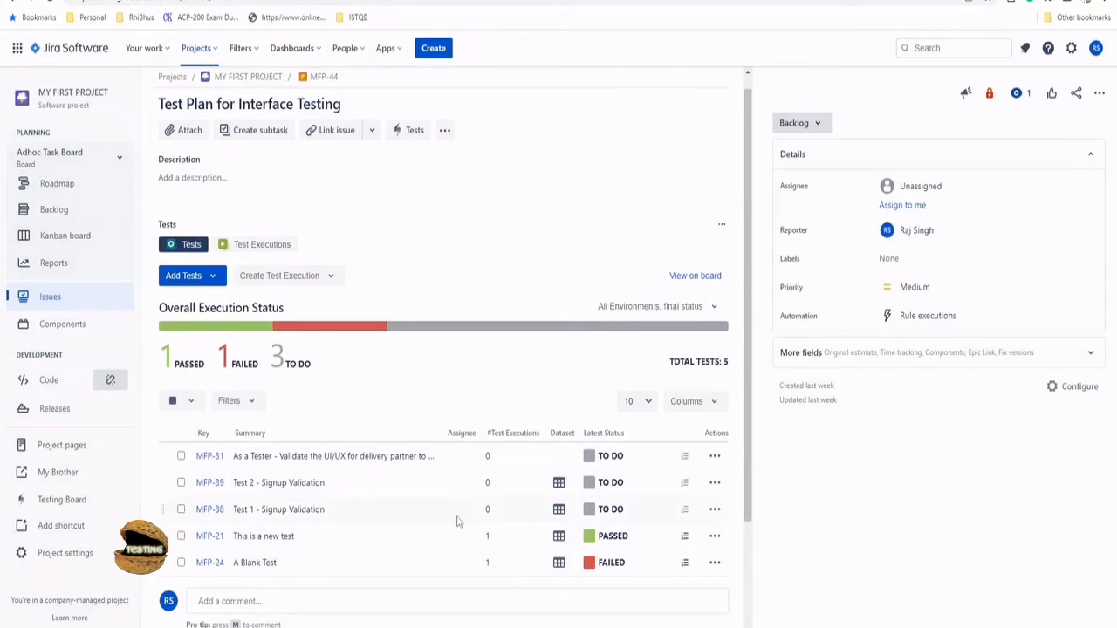
mouse_move(525, 300)
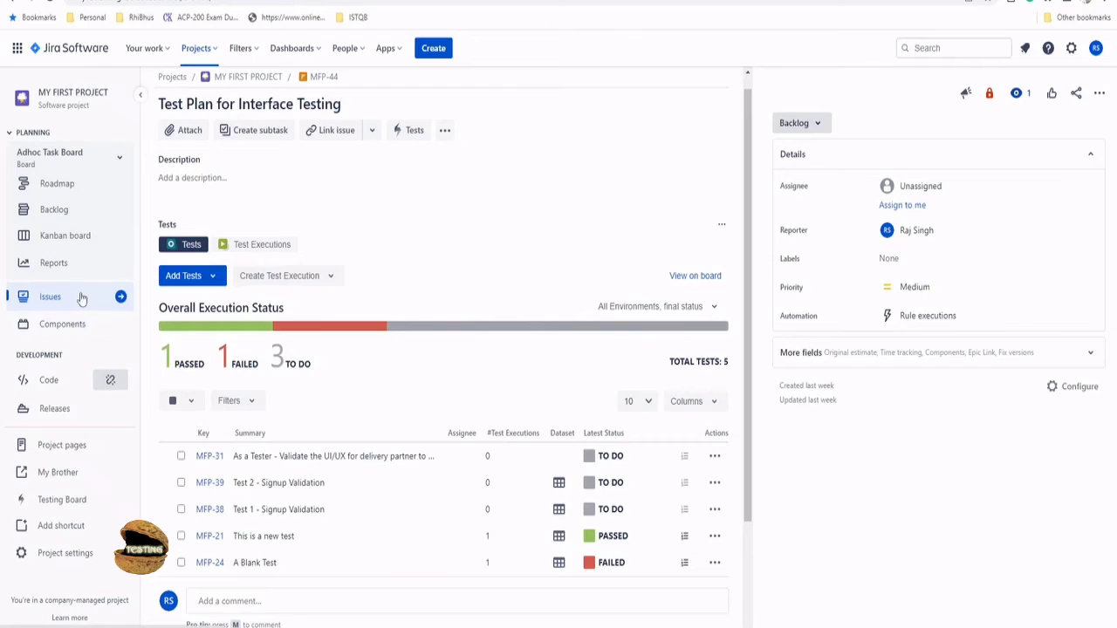
click(48, 297)
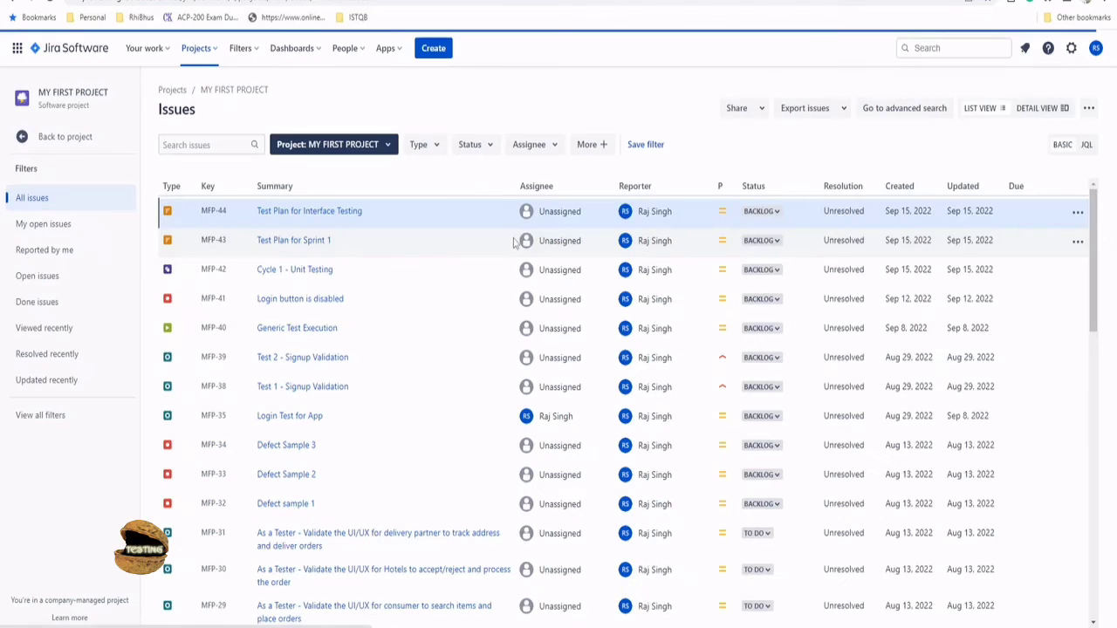
Filter the advanced issue search by Type to Xray Test only, listing the ten Test issues
click(900, 185)
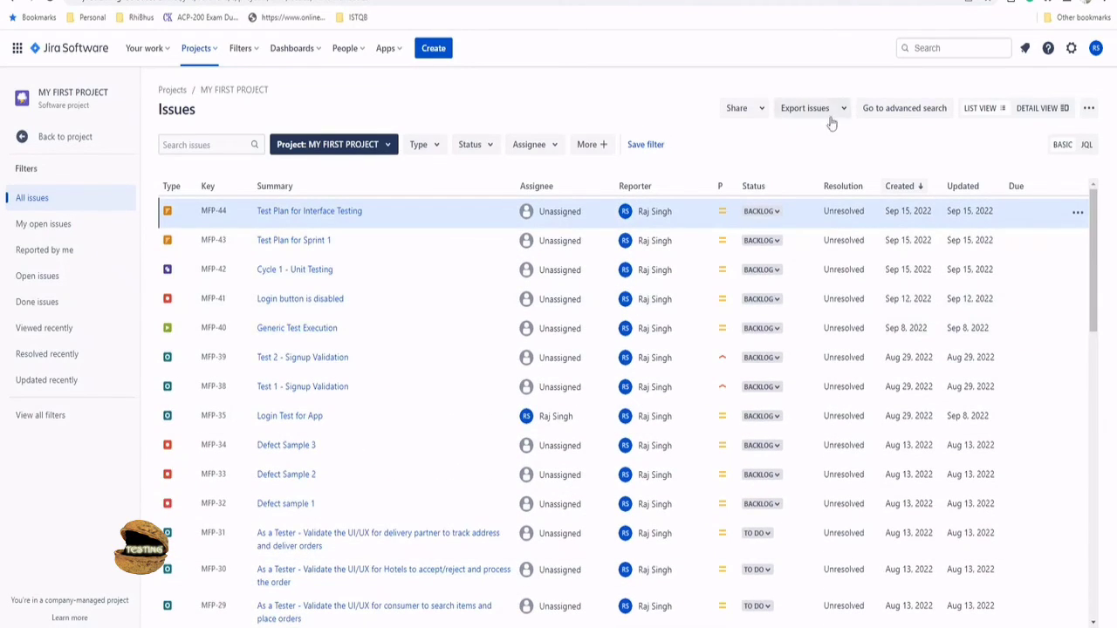
mouse_move(656, 216)
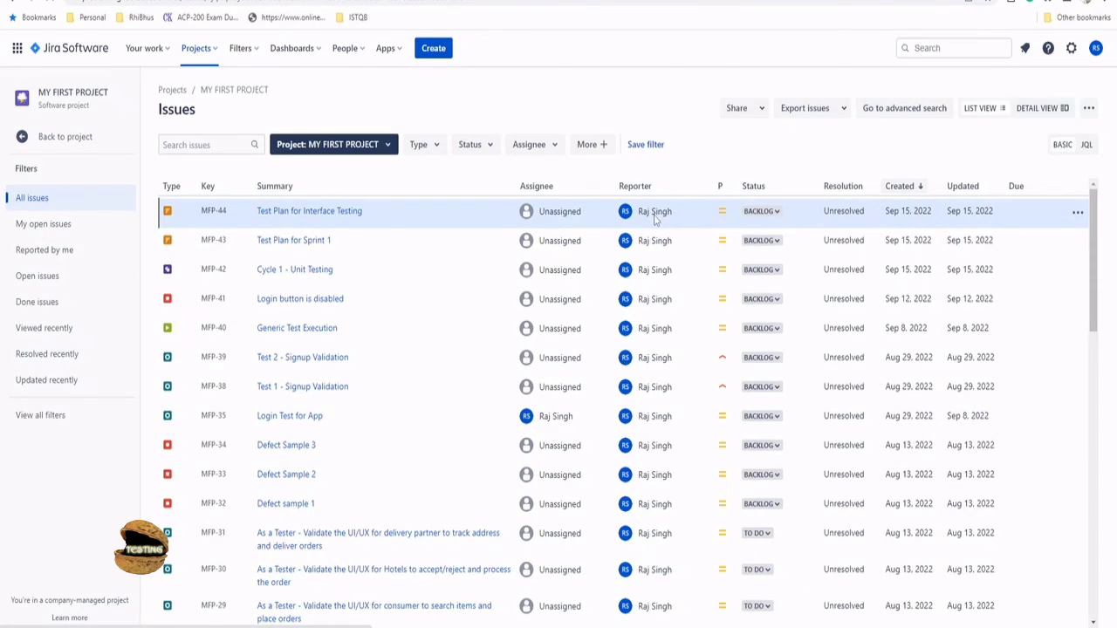
click(904, 109)
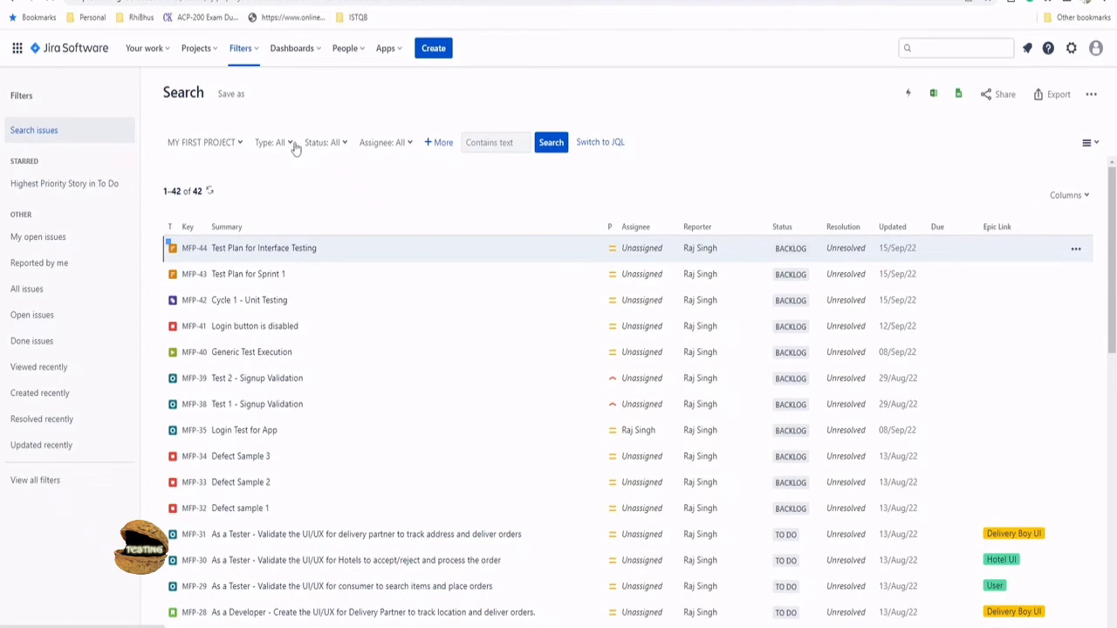
click(272, 143)
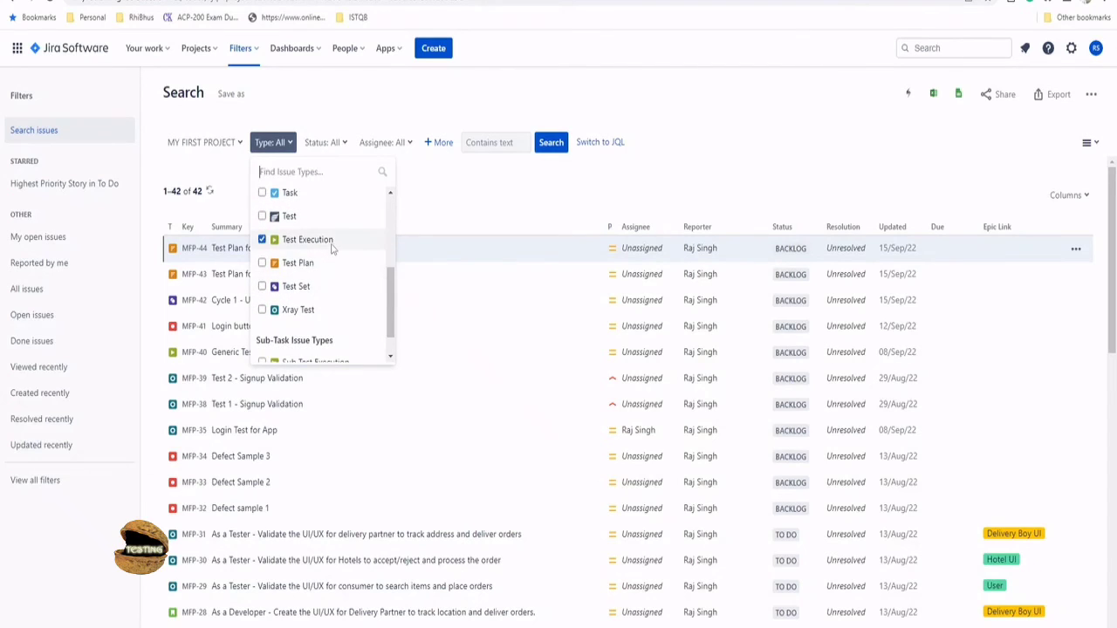
click(572, 144)
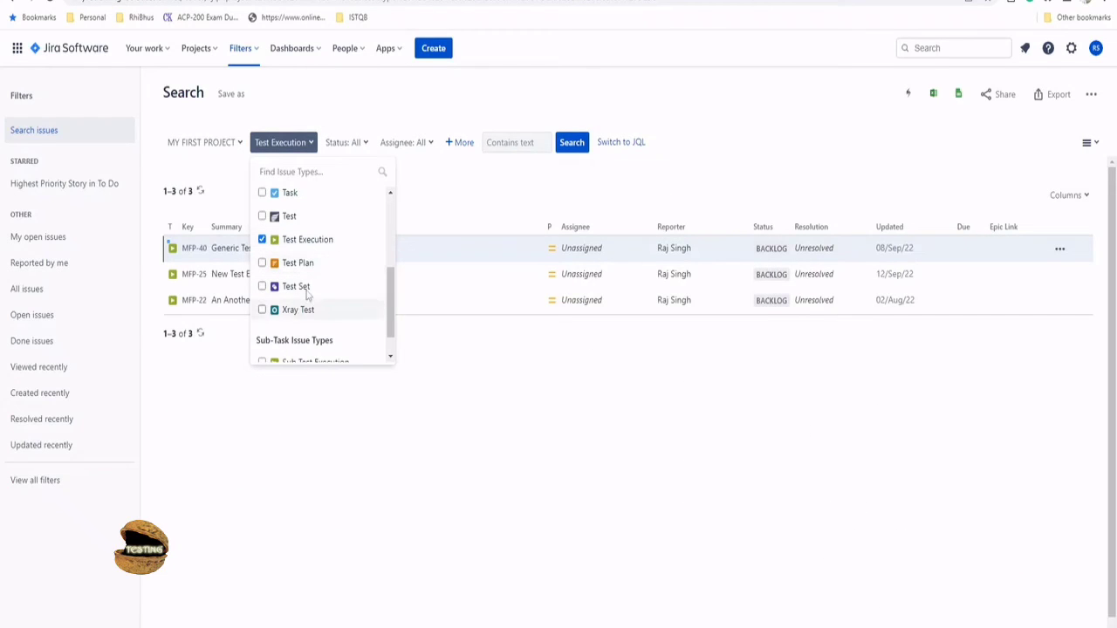
mouse_move(296, 317)
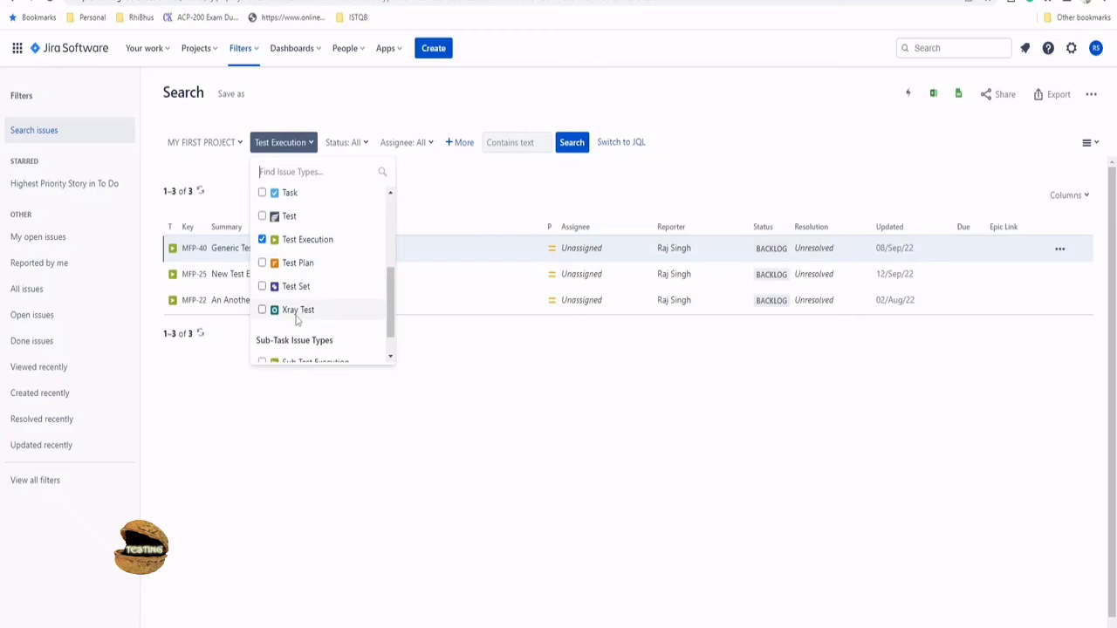
click(262, 311)
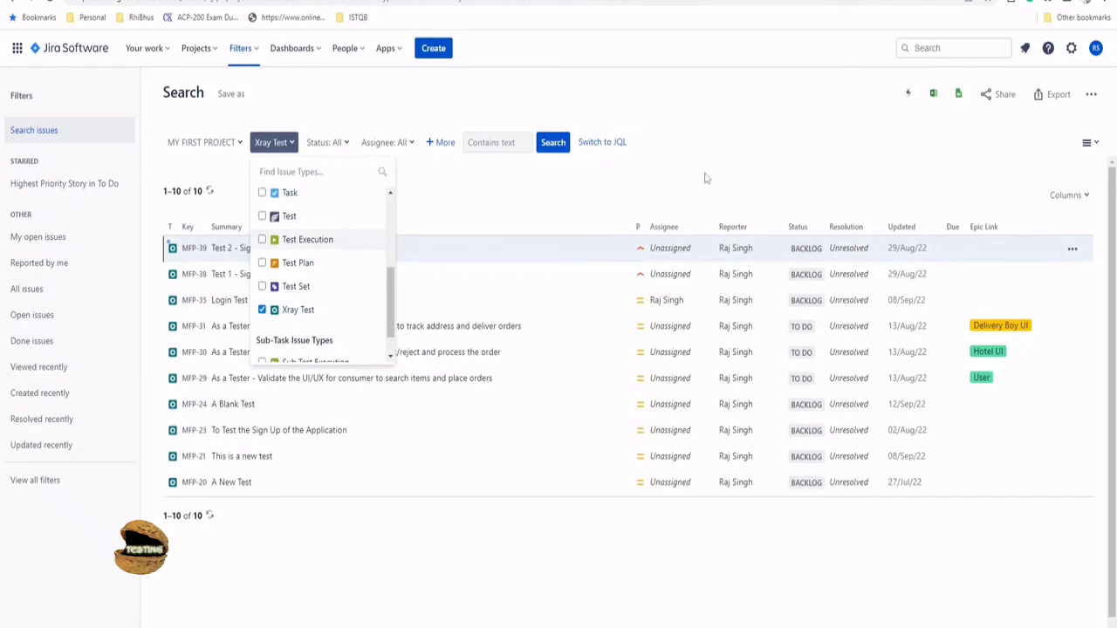
click(707, 178)
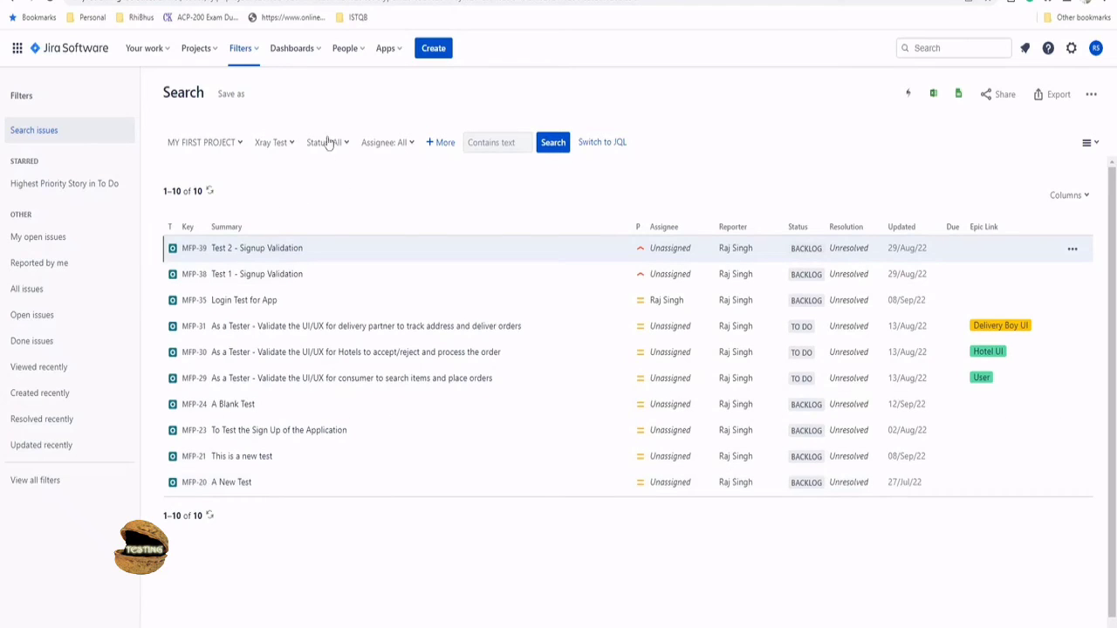
mouse_move(1103, 101)
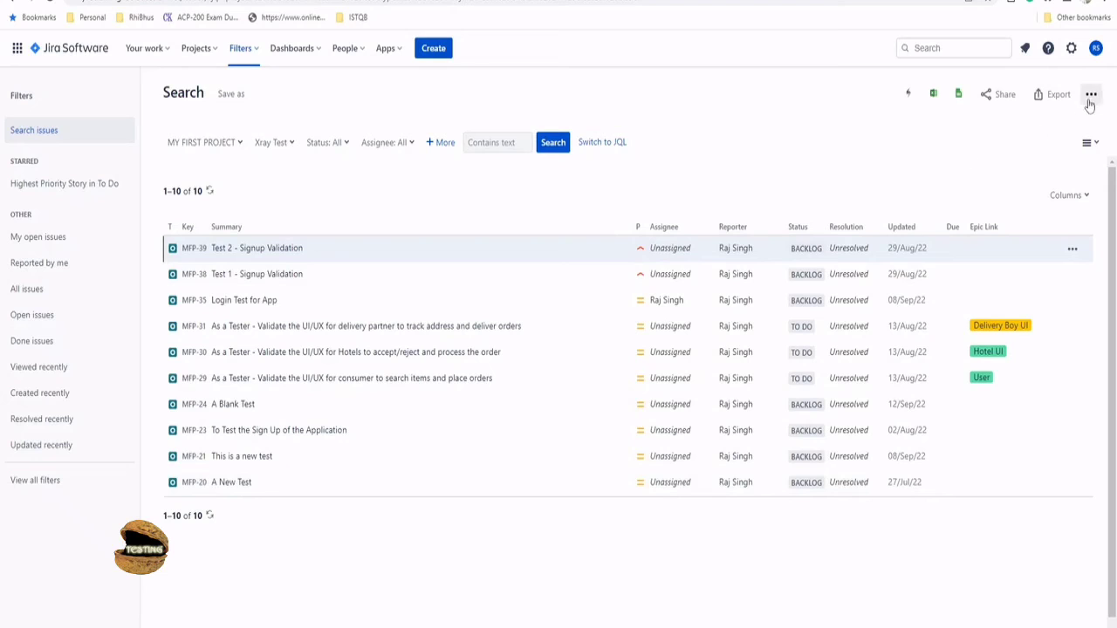
mouse_move(924, 166)
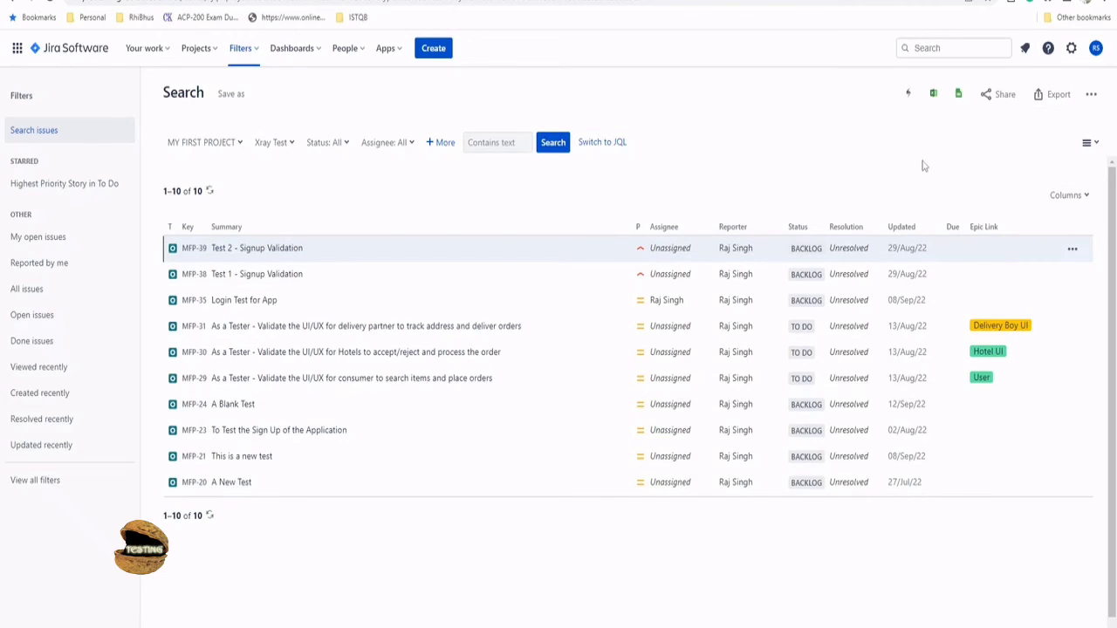
mouse_move(604, 227)
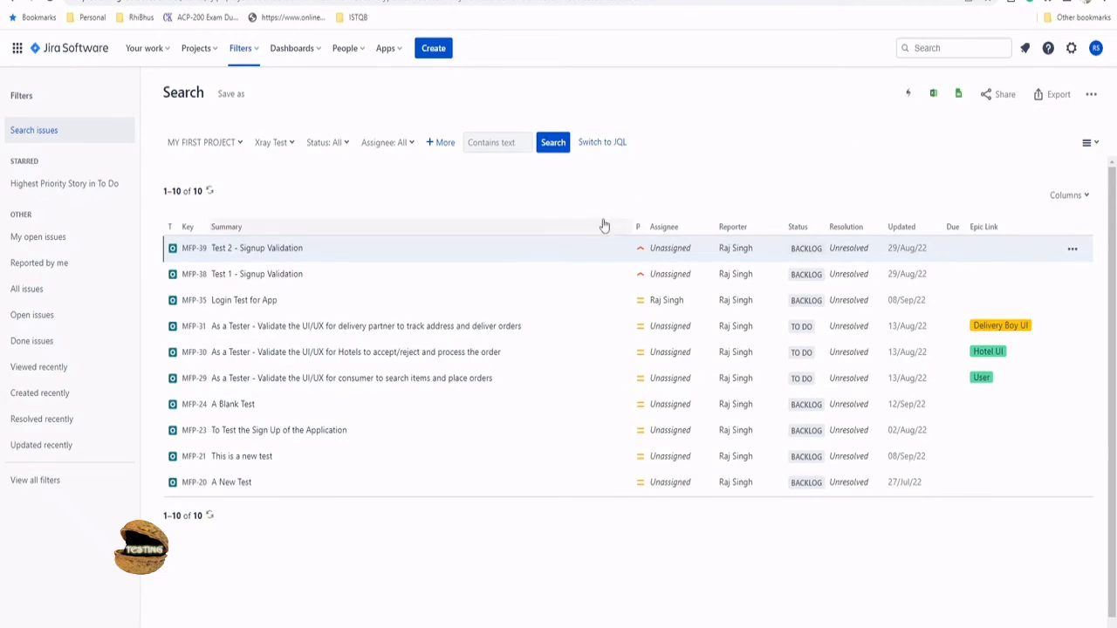
mouse_move(225, 505)
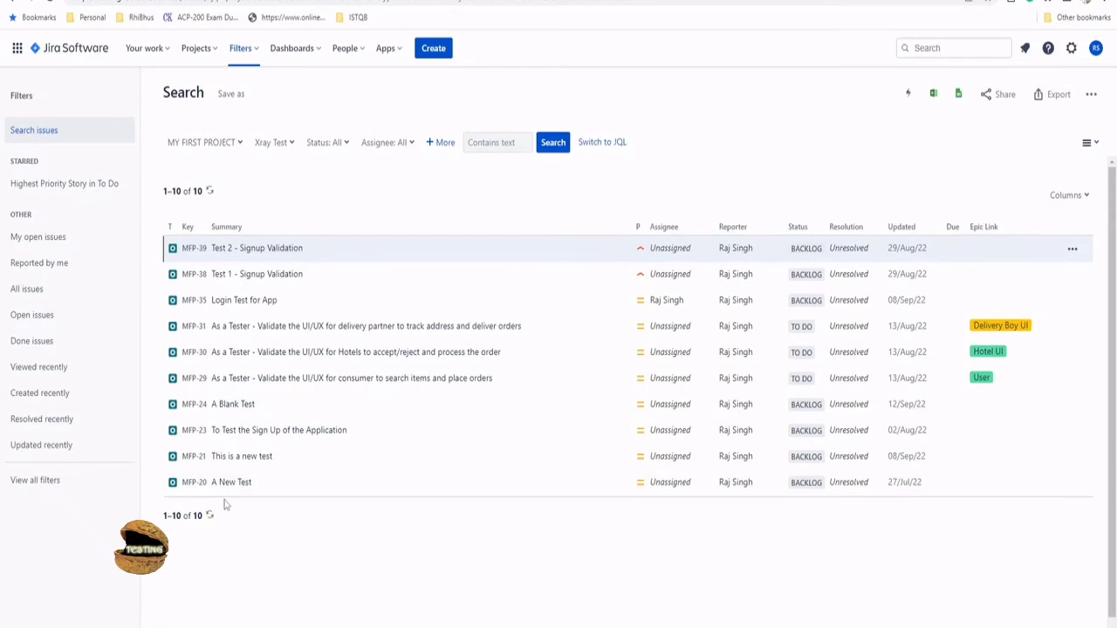
mouse_move(228, 504)
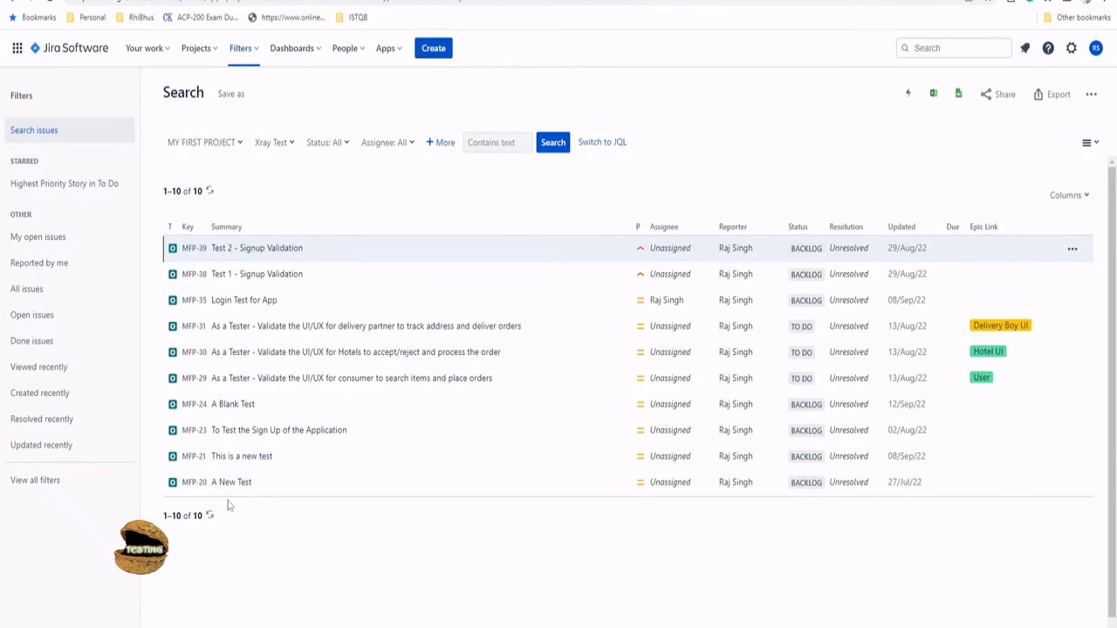
mouse_move(232, 513)
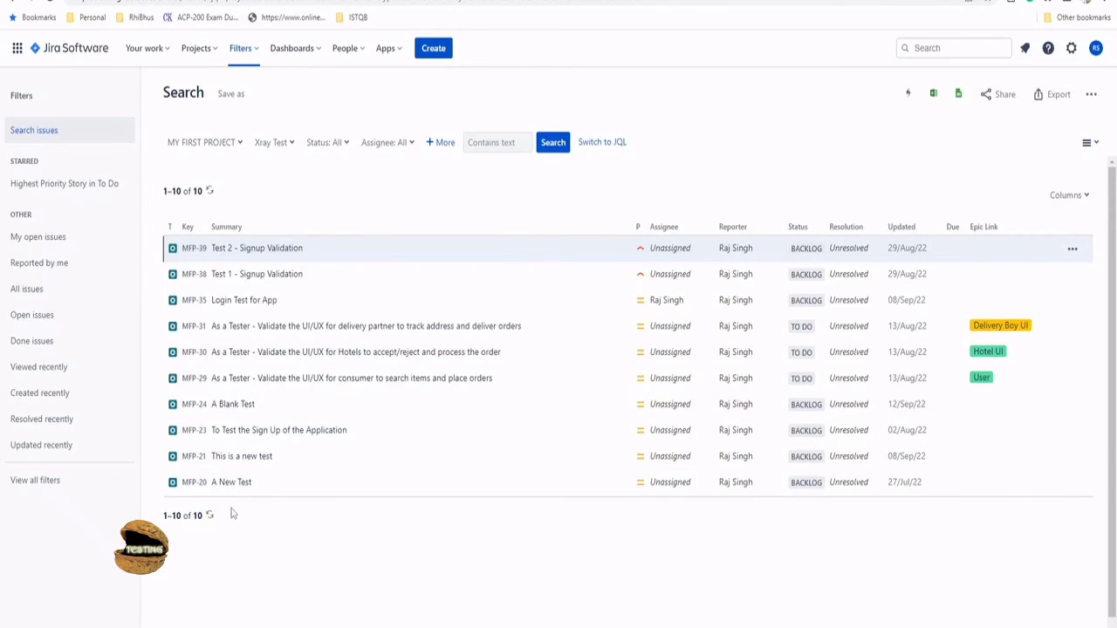
mouse_move(338, 195)
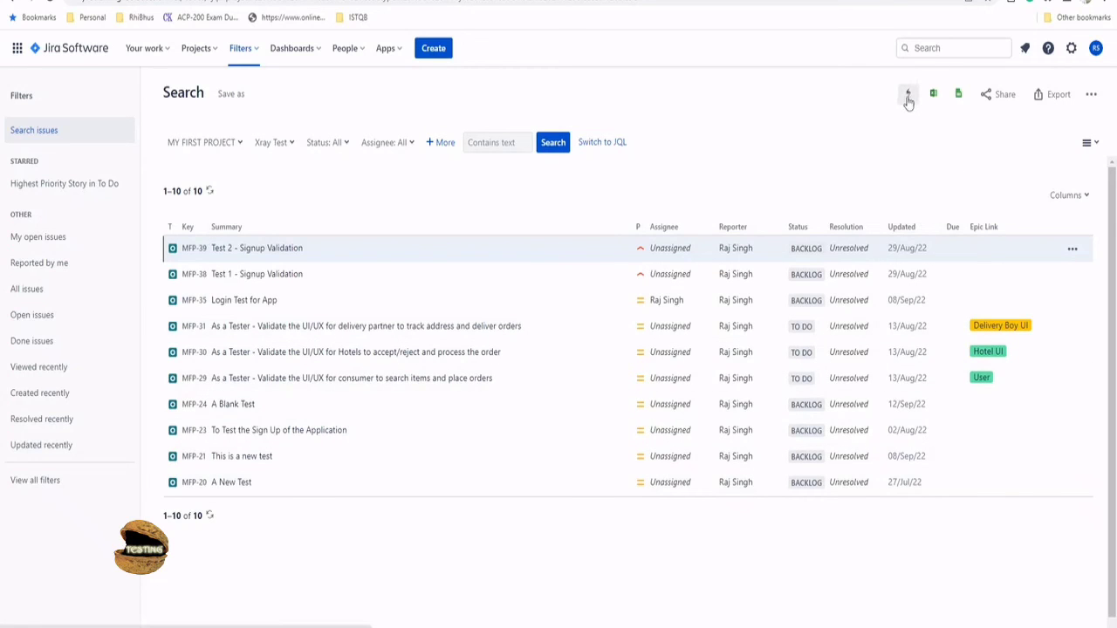
Export the results with the Requirement Traceability Matrix Report template as PDF, Break Page Never
click(907, 95)
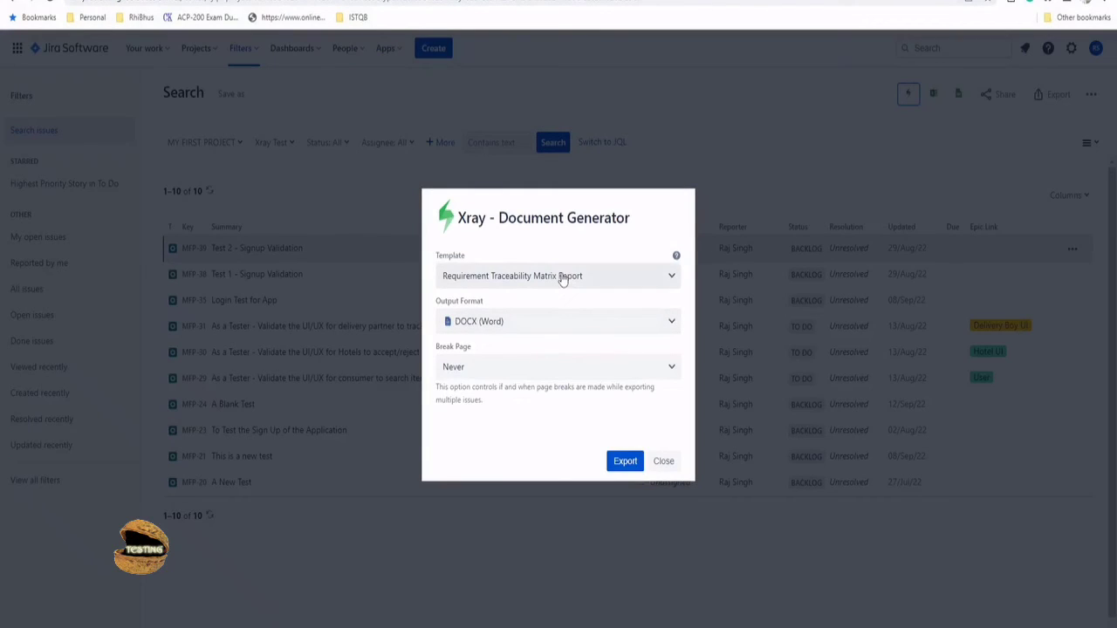
mouse_move(513, 281)
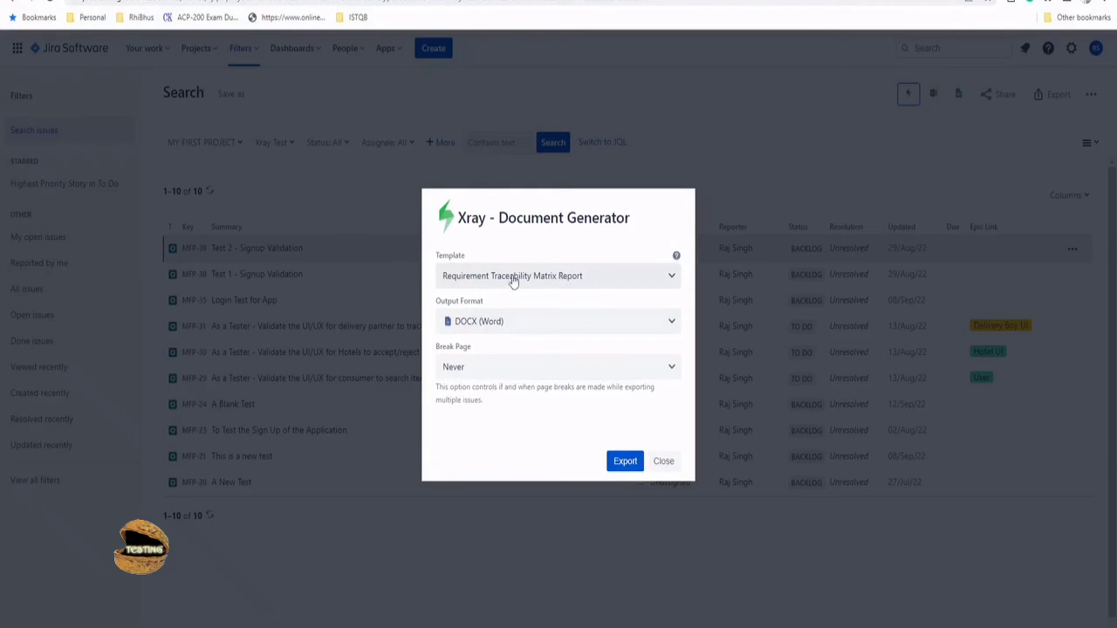
click(556, 275)
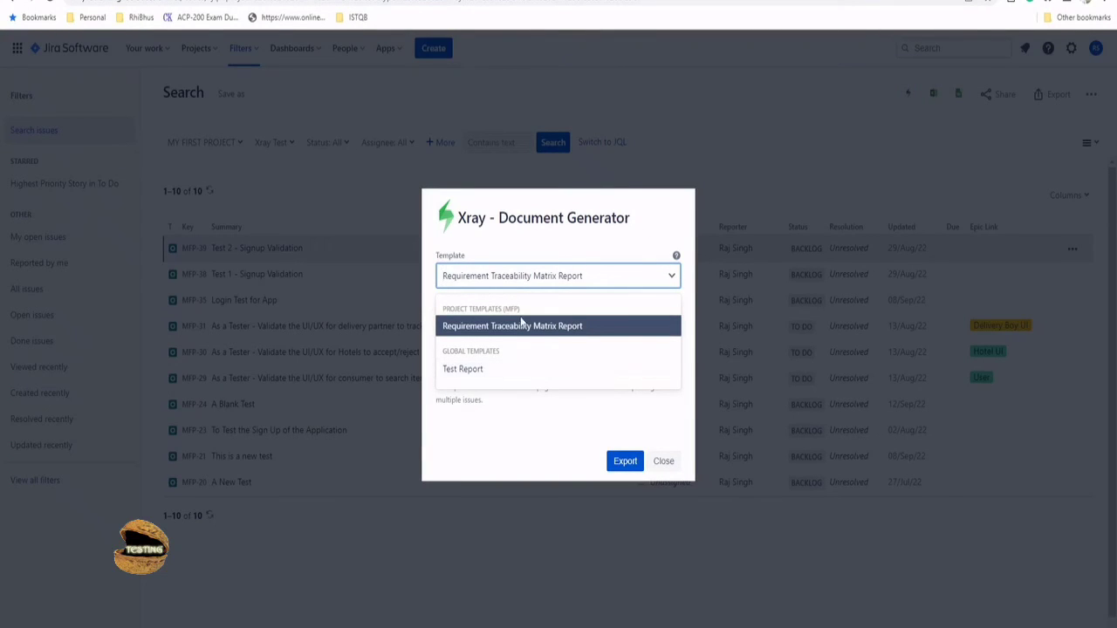
click(513, 326)
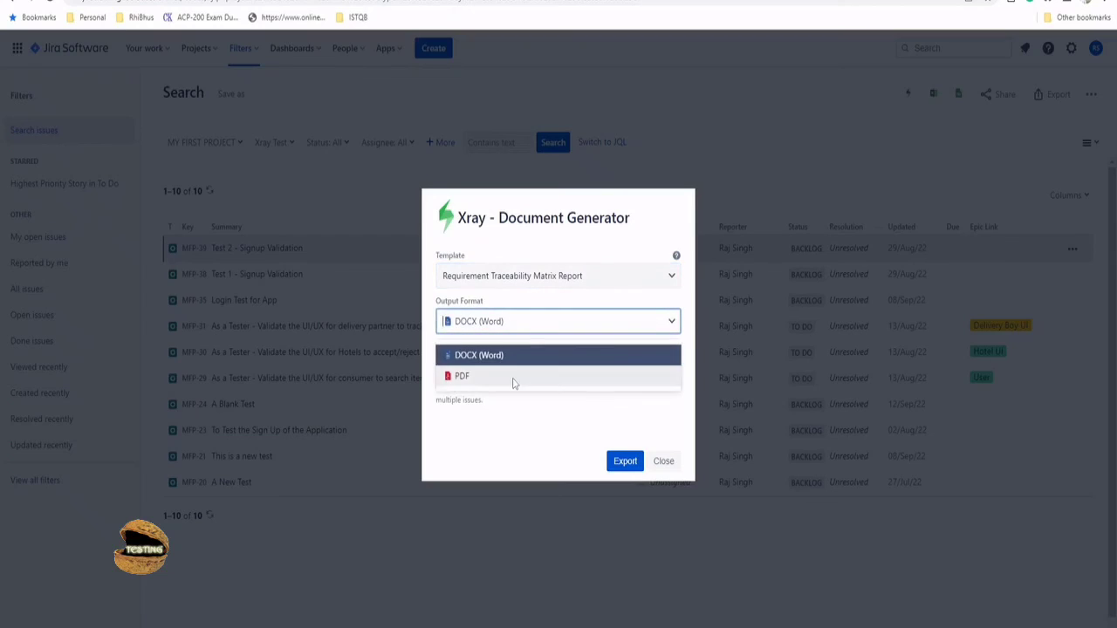
click(460, 375)
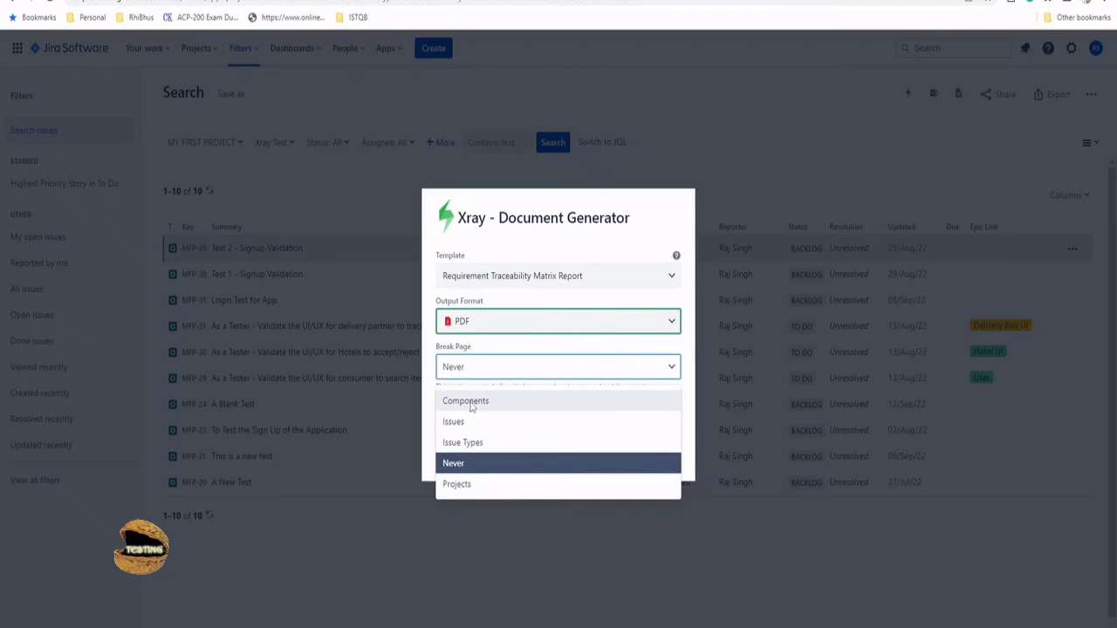
mouse_move(527, 401)
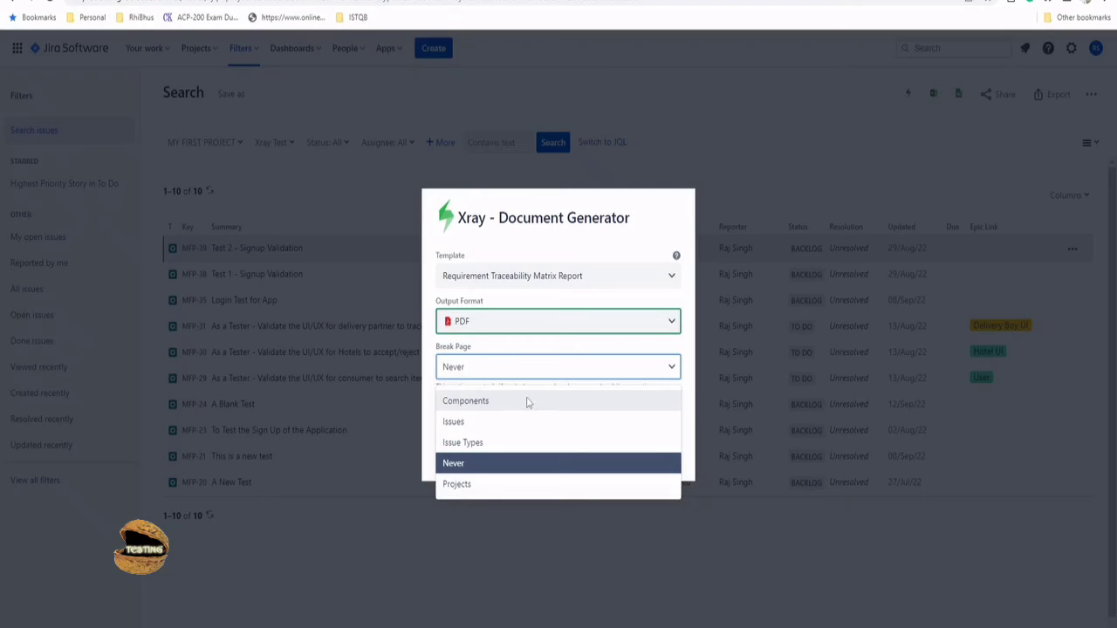
mouse_move(492, 443)
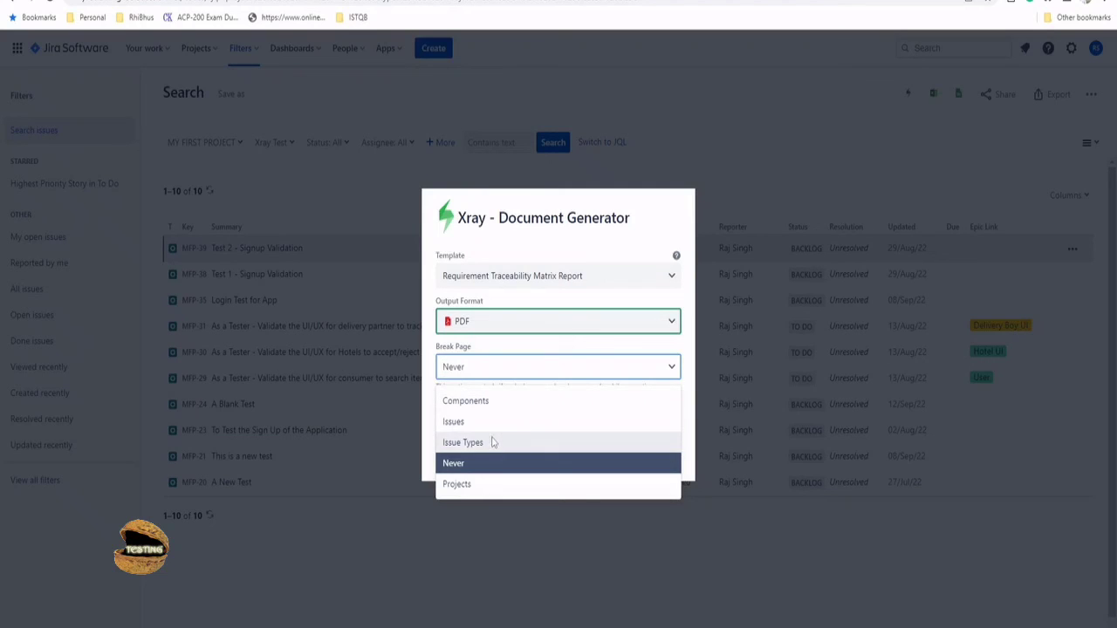
mouse_move(427, 416)
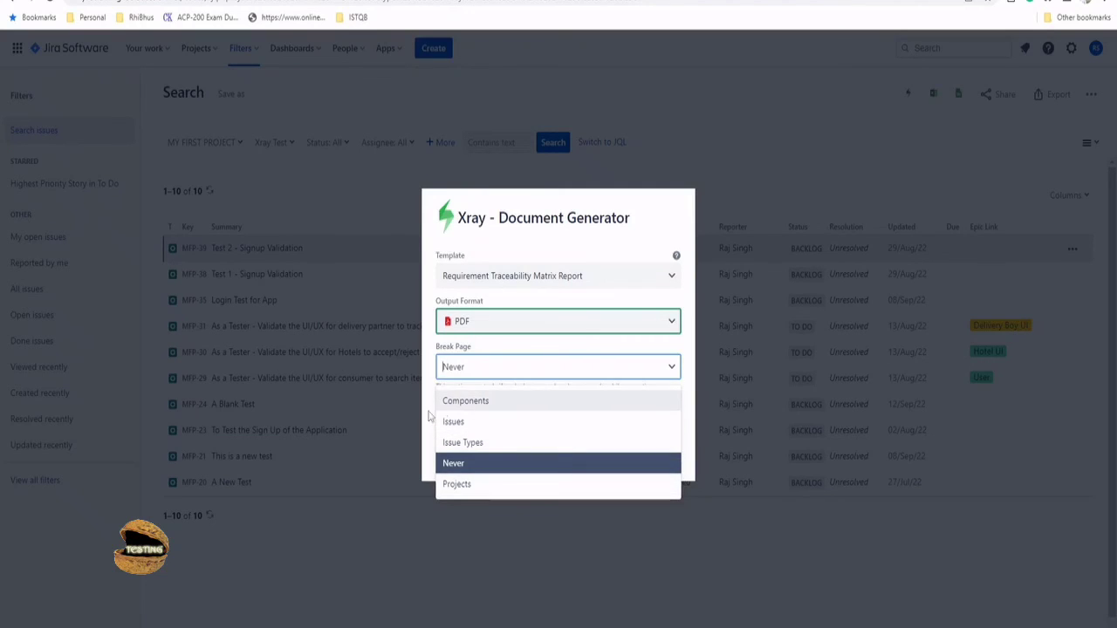
click(453, 462)
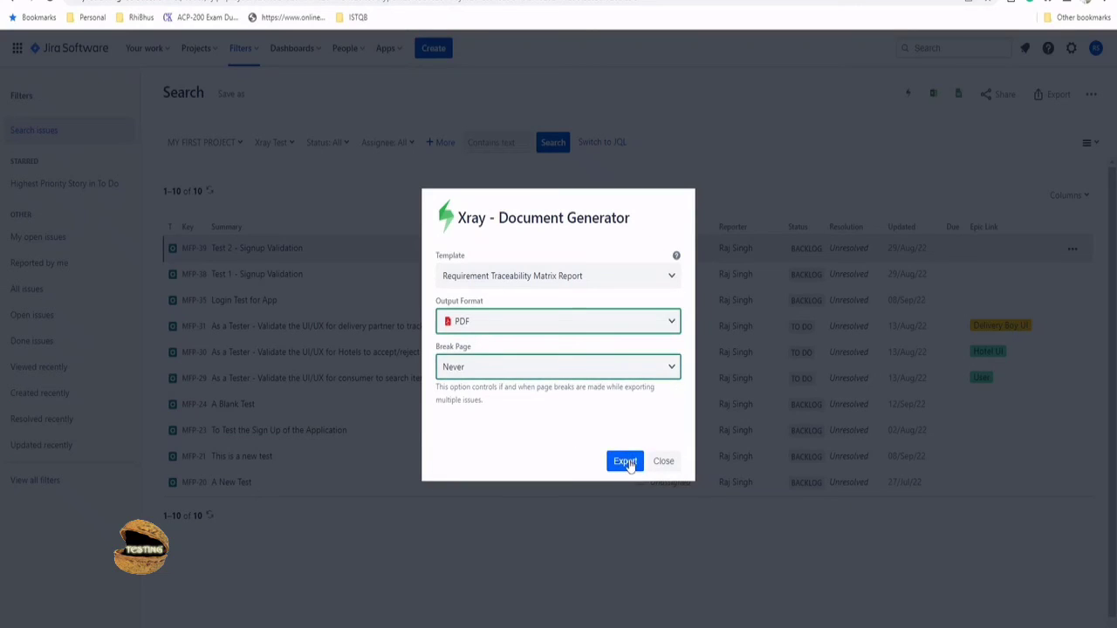
click(625, 461)
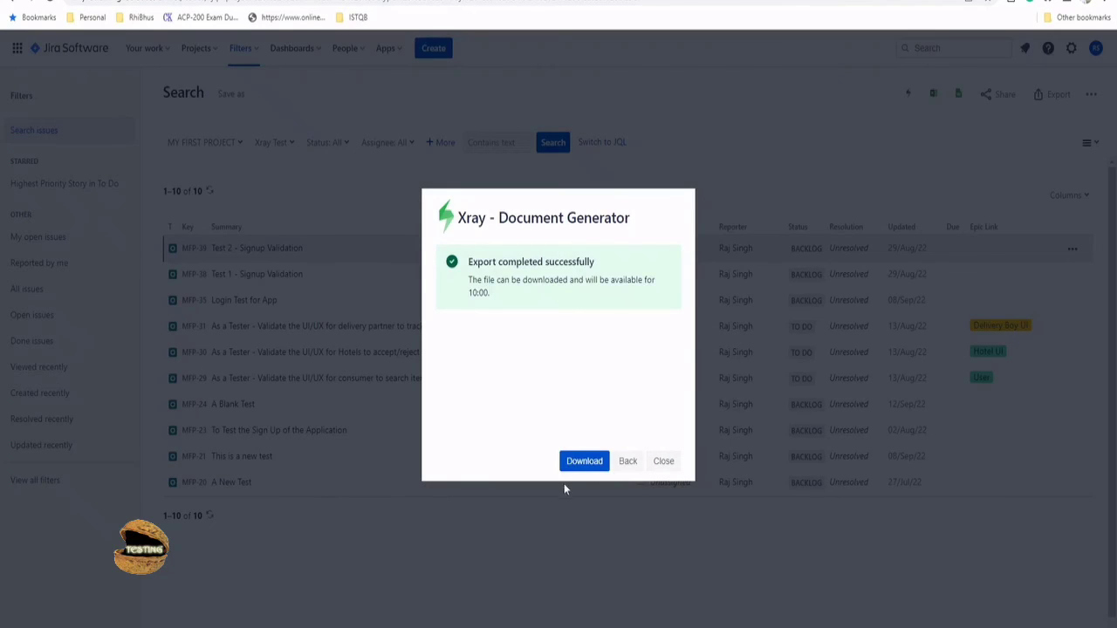
Download the exported traceability report and open issues.pdf
click(583, 460)
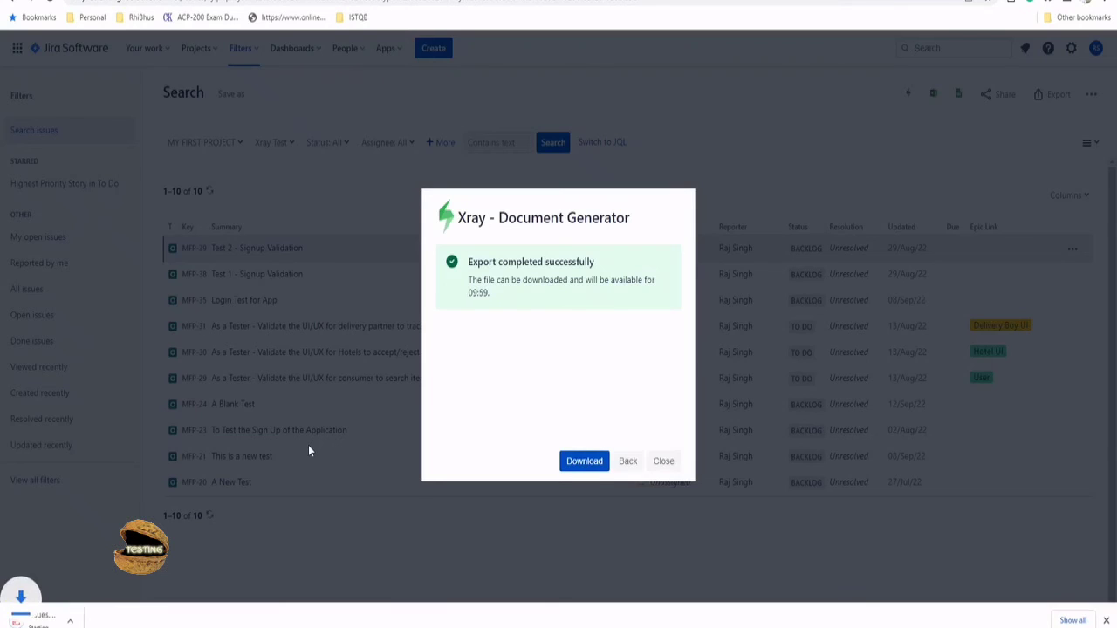
click(583, 461)
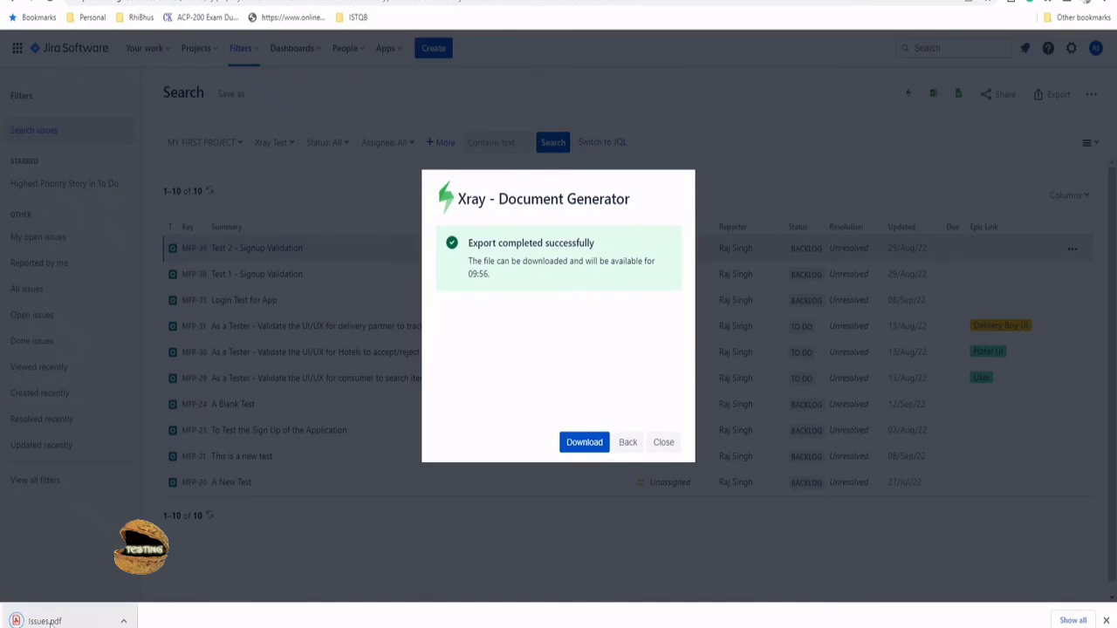
click(583, 441)
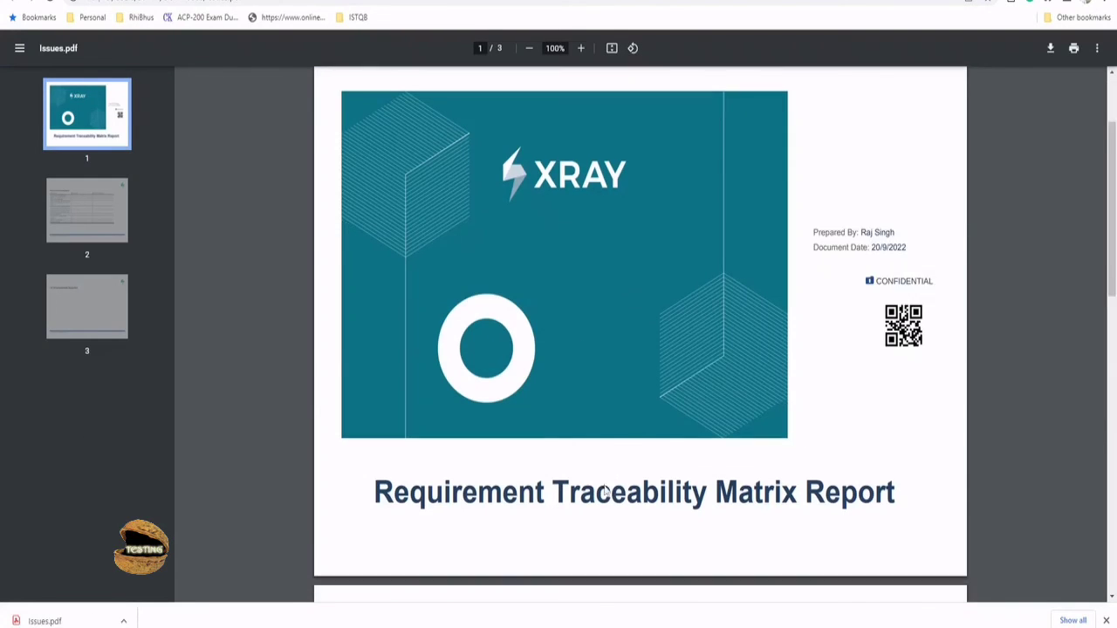
Scroll through the three-page matrix of ten tests ending '10 Requirements Exported'
scroll(down, 3)
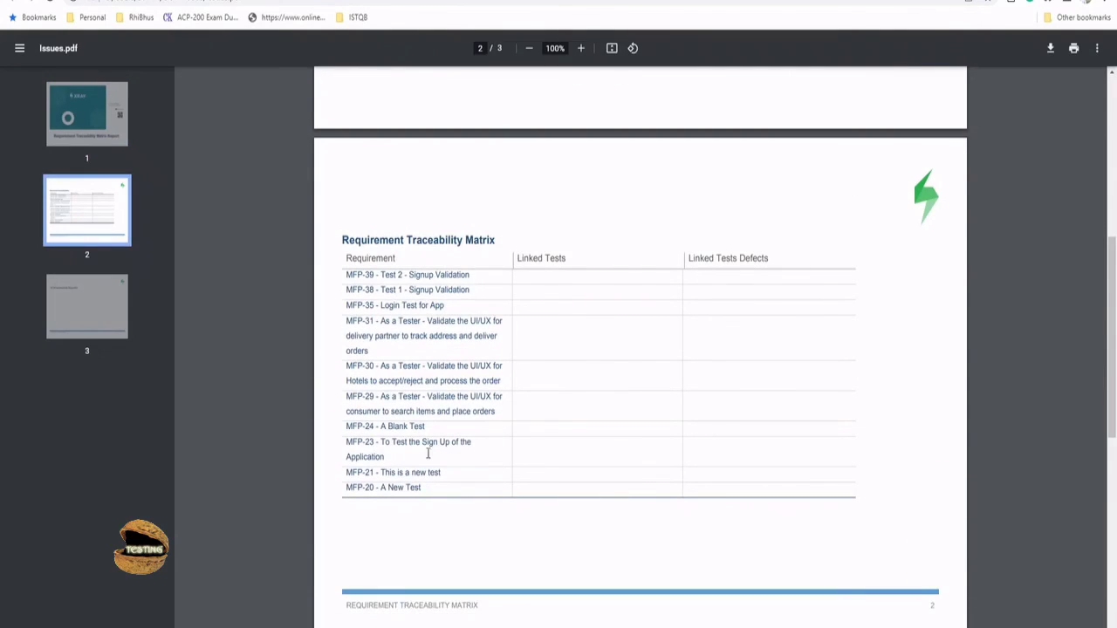
scroll(down, 3)
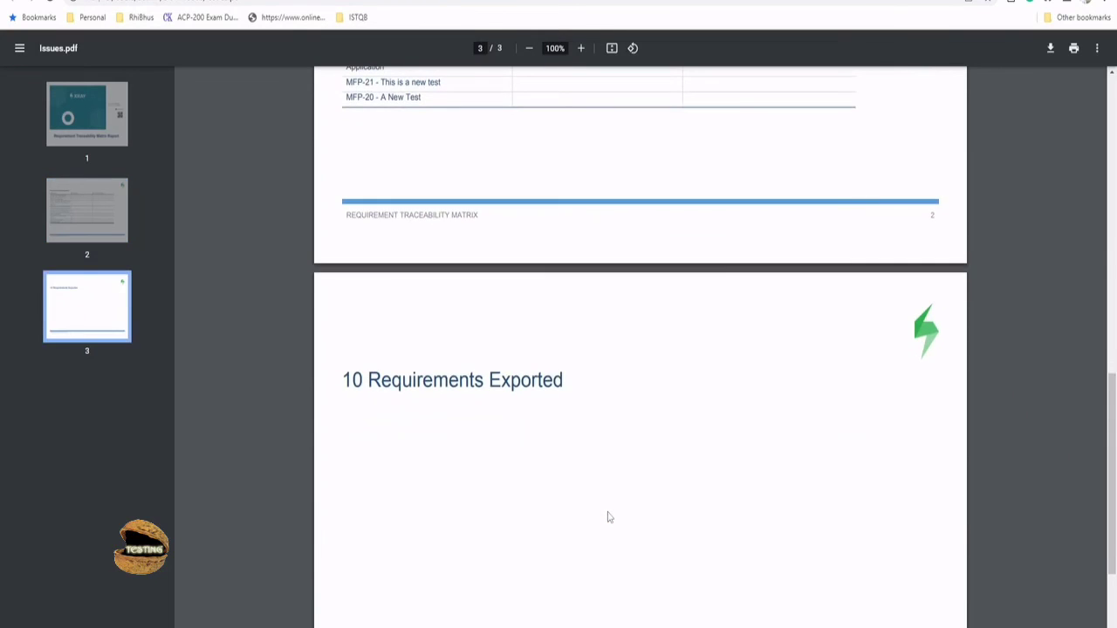
scroll(down, 3)
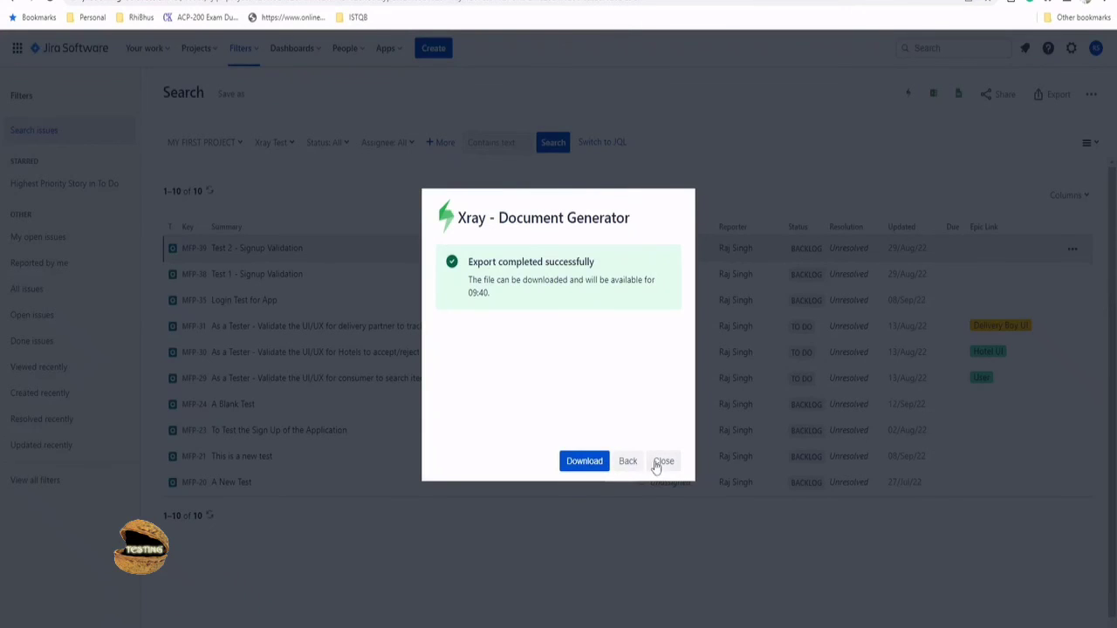
Go back, export with the Test Report template as PDF, and download it
click(663, 461)
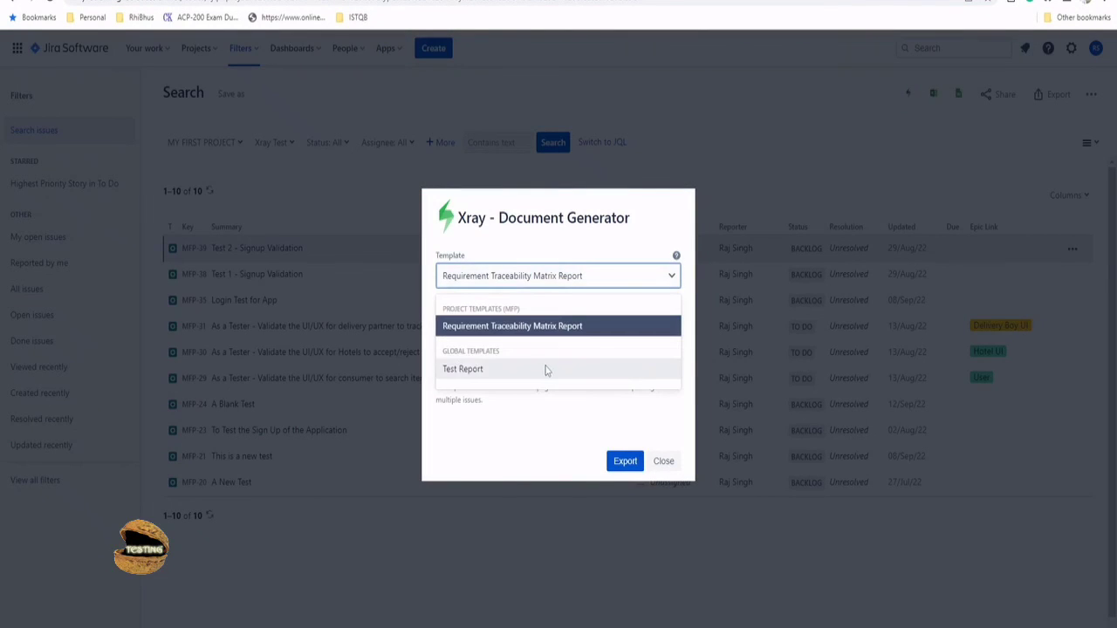
click(462, 368)
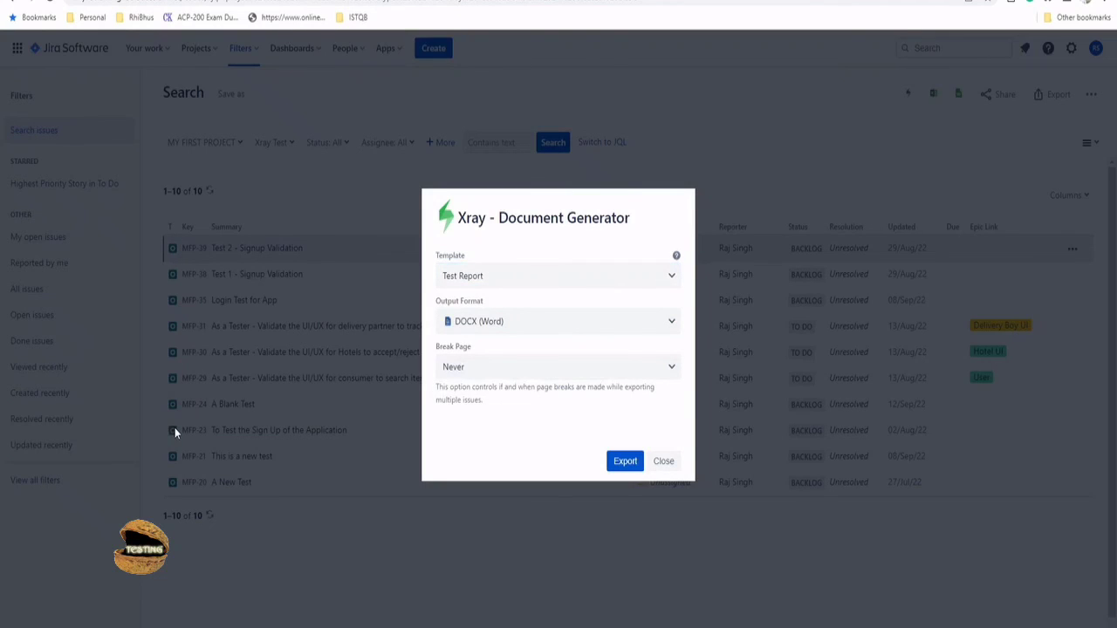
mouse_move(509, 293)
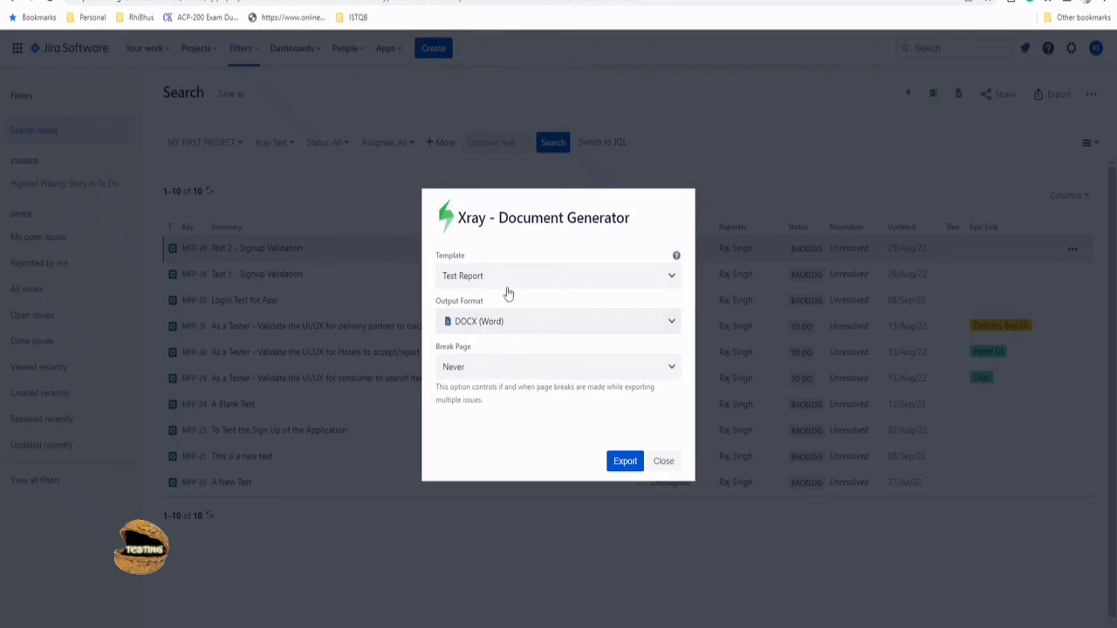
click(558, 321)
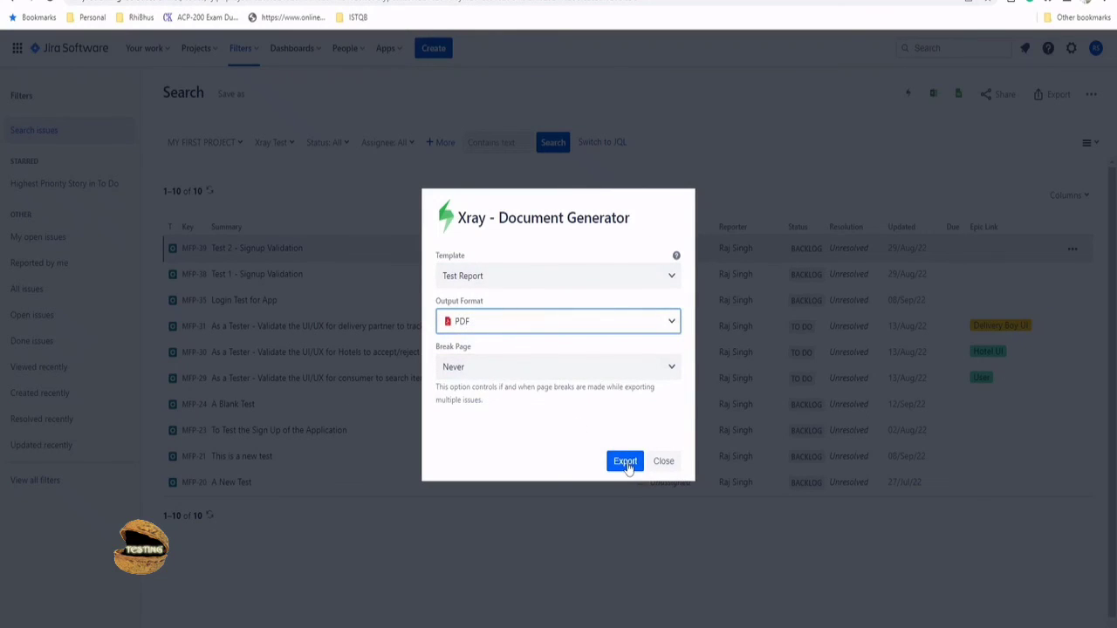
mouse_move(561, 512)
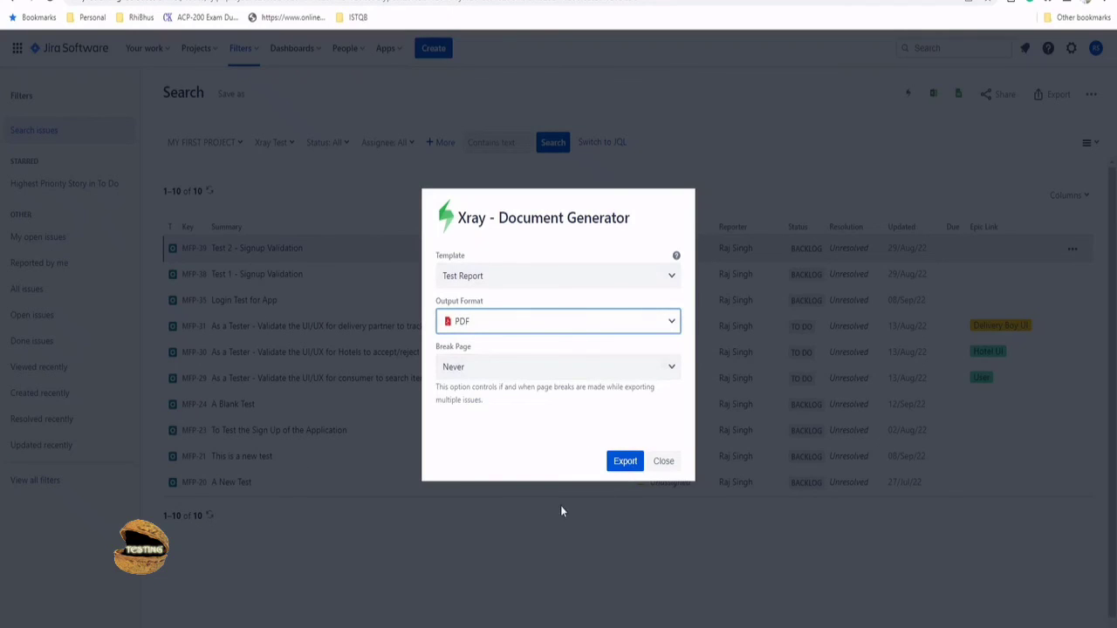
click(625, 461)
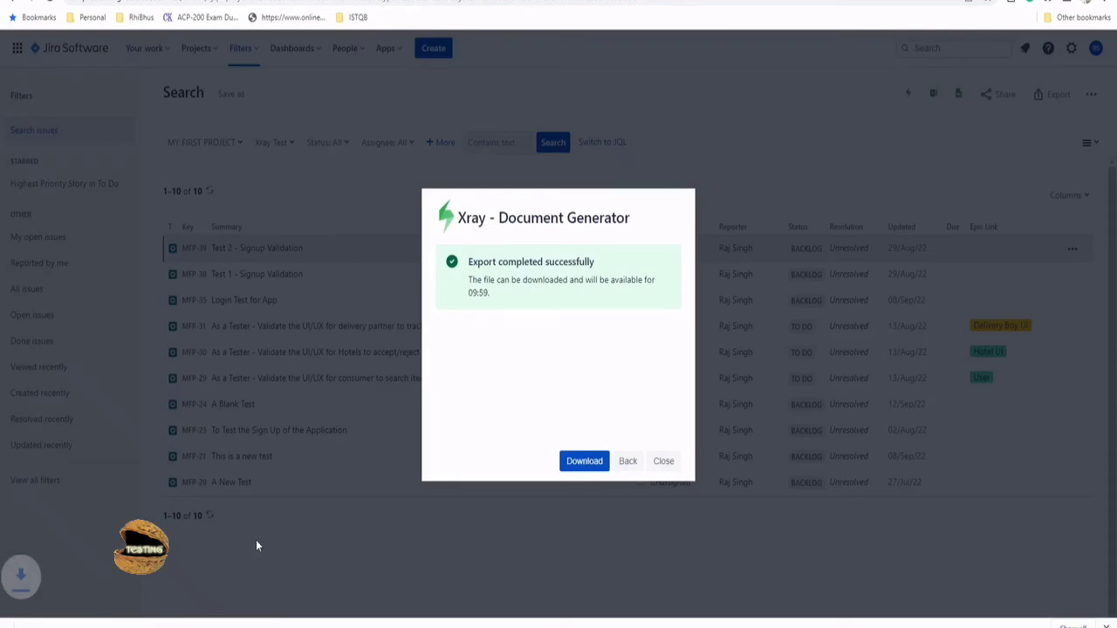
click(583, 461)
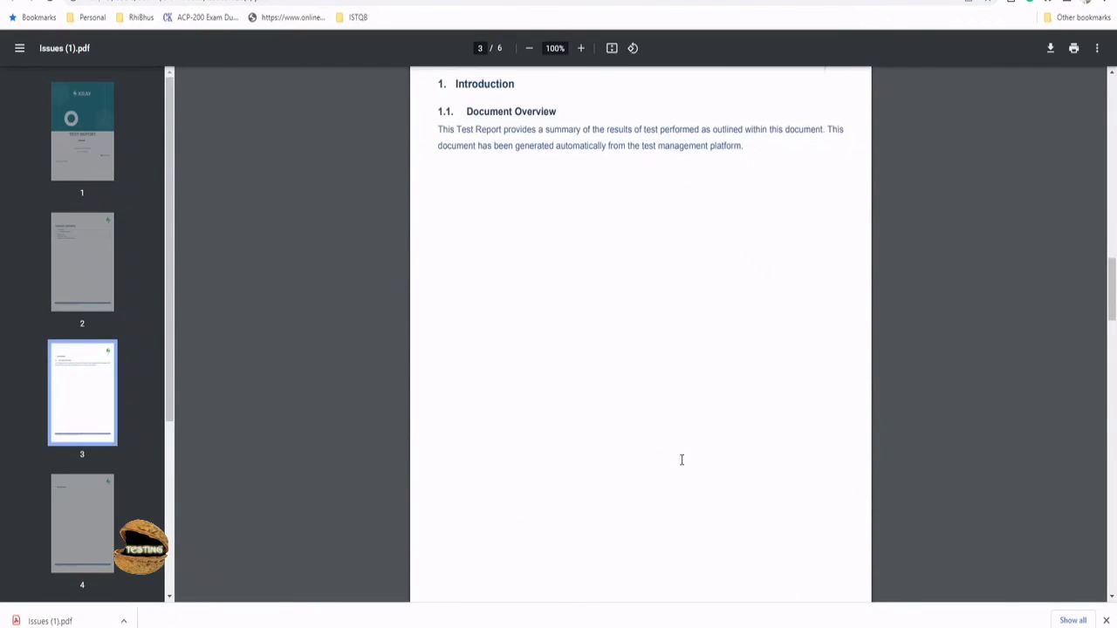
Scroll through the Test Report's automated tests and approval appendix pages, then close the document generator
scroll(down, 3)
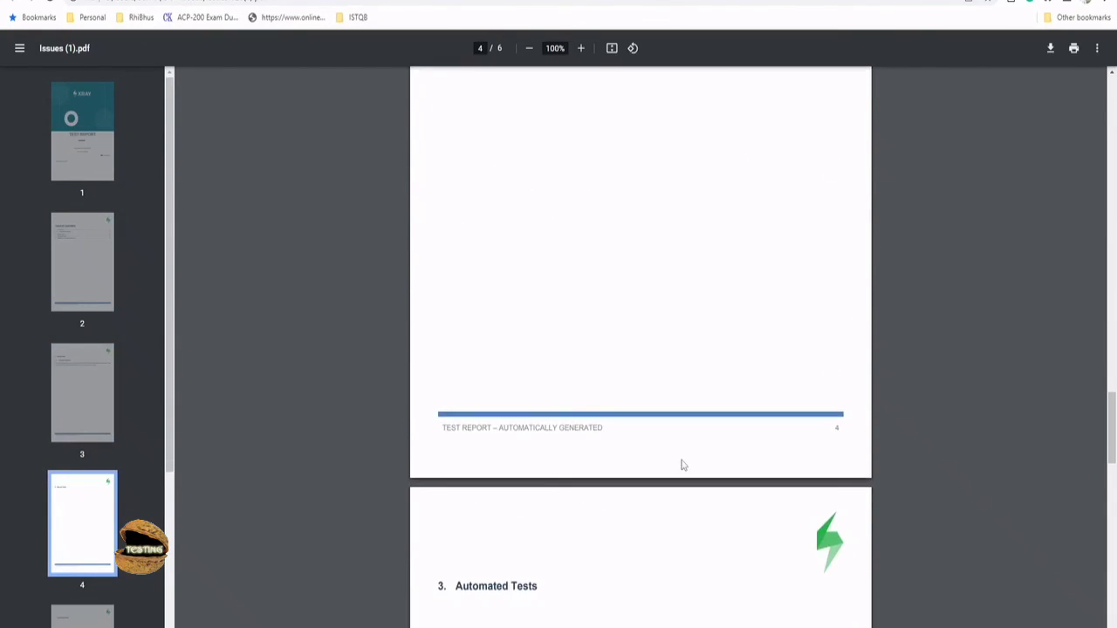
scroll(down, 3)
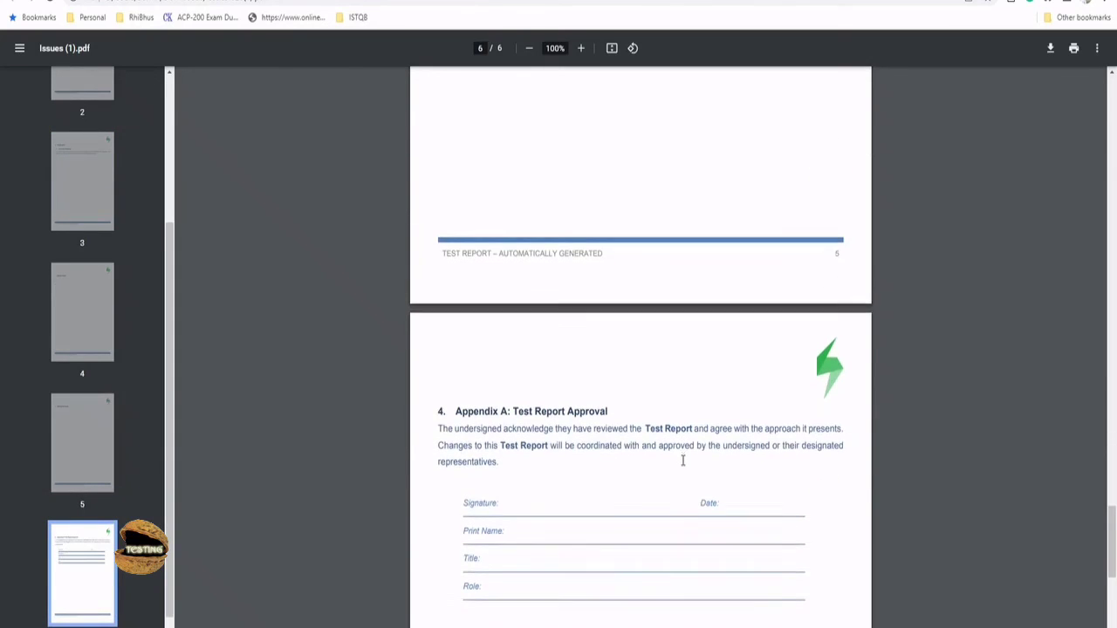
scroll(down, 3)
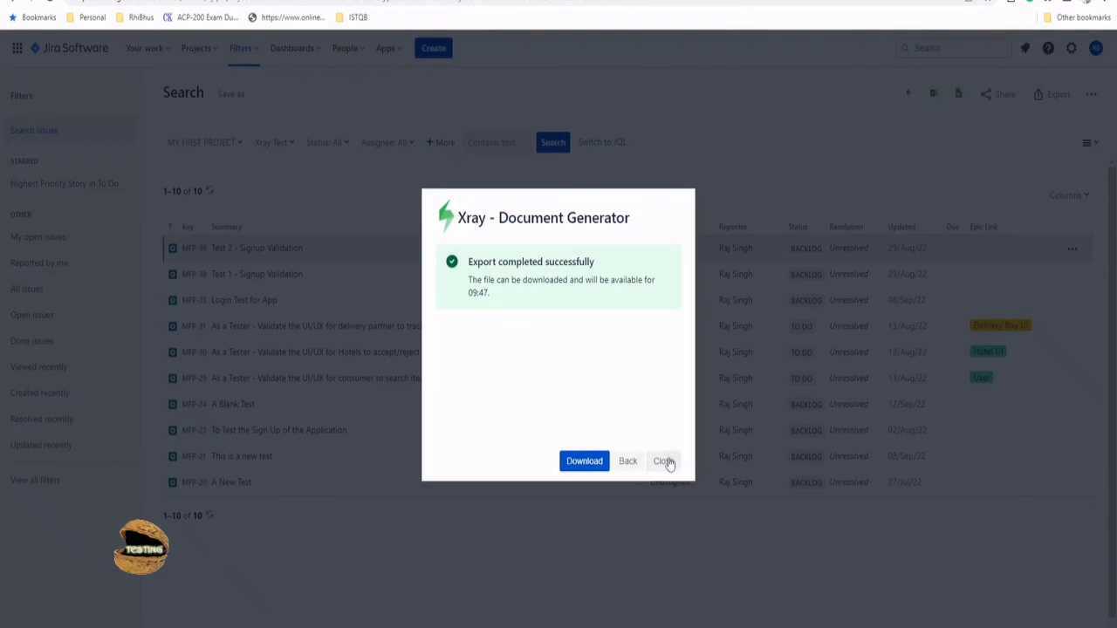
click(663, 461)
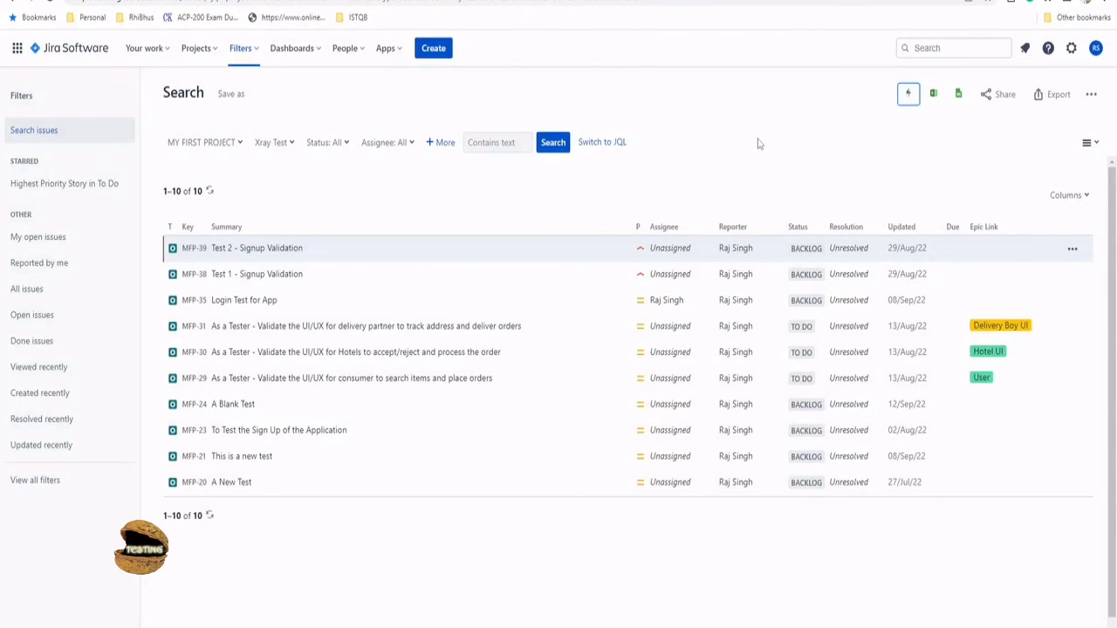